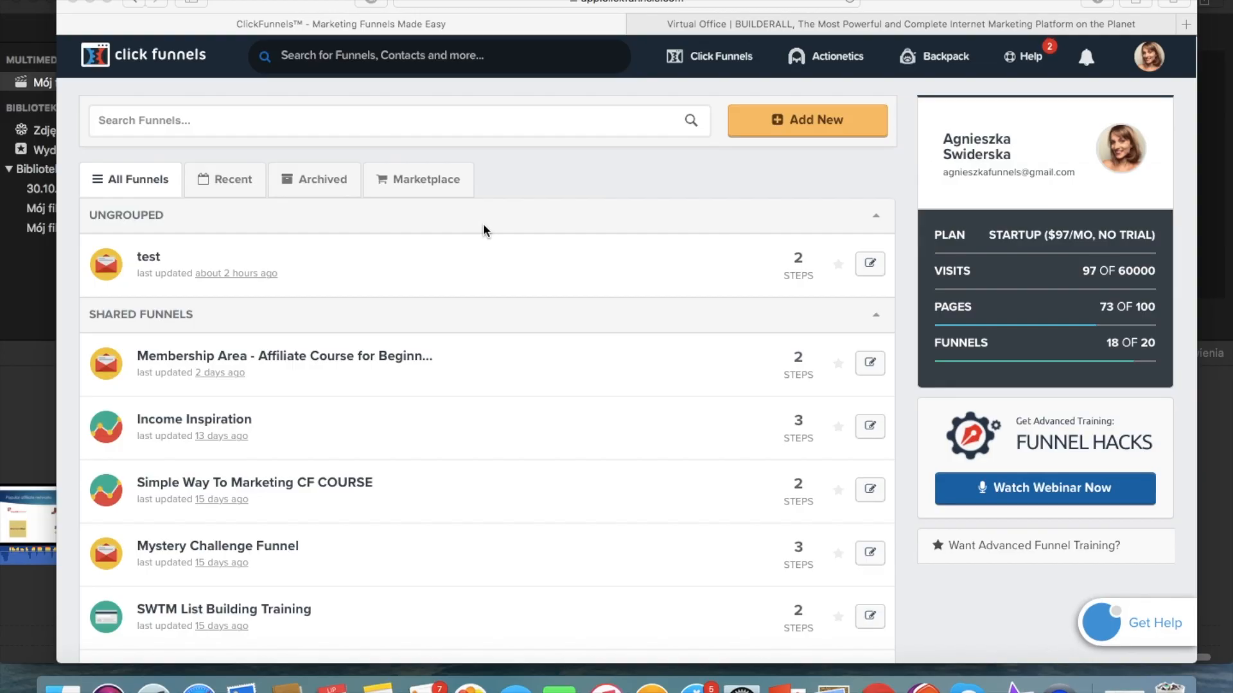
- Start a new funnel using the Classic Funnel Builder
scroll(down, 3)
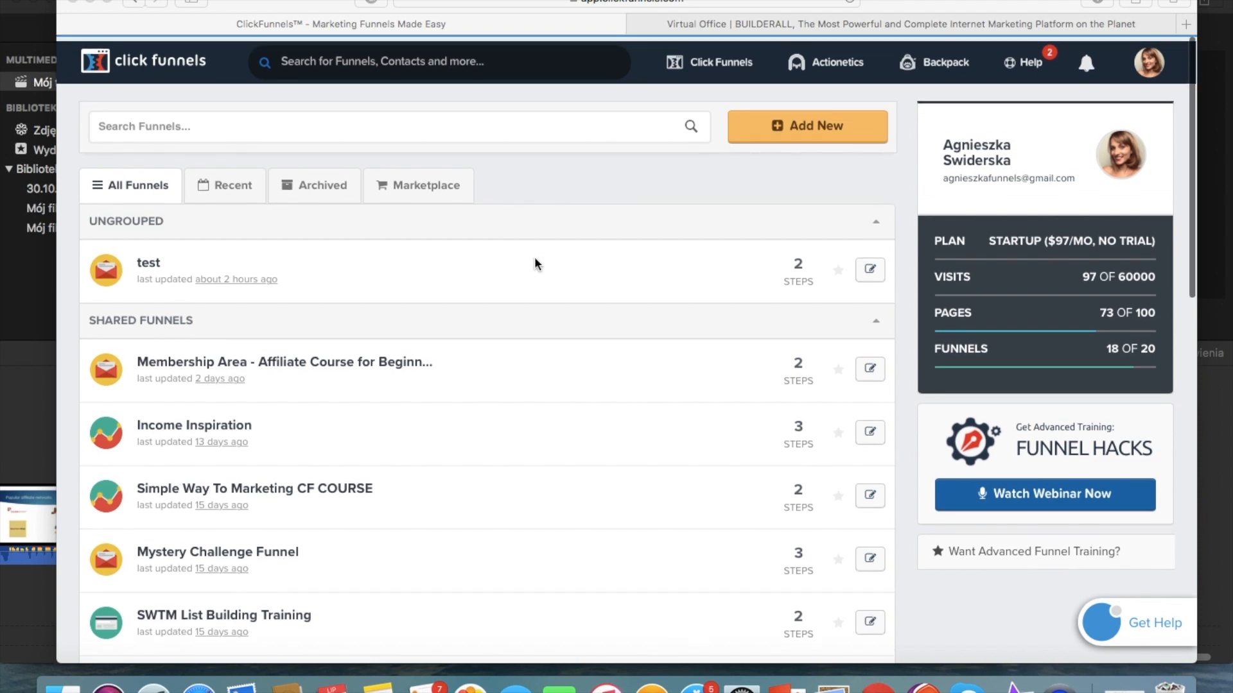
click(717, 62)
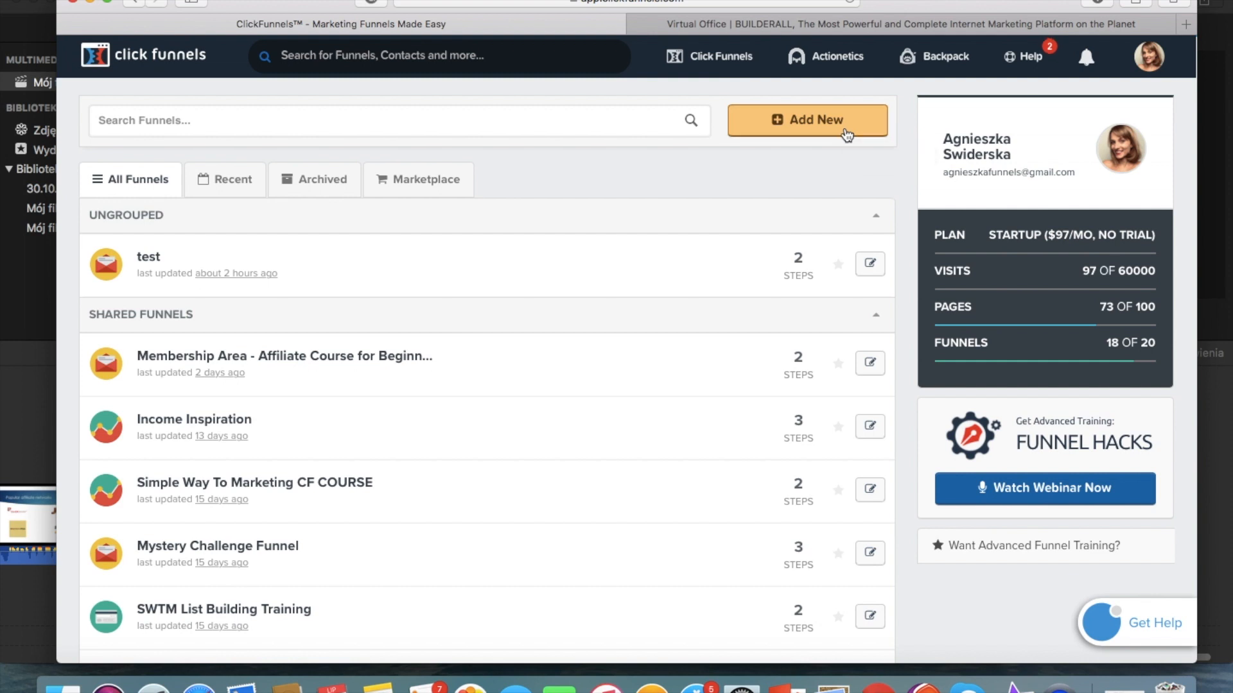
click(806, 120)
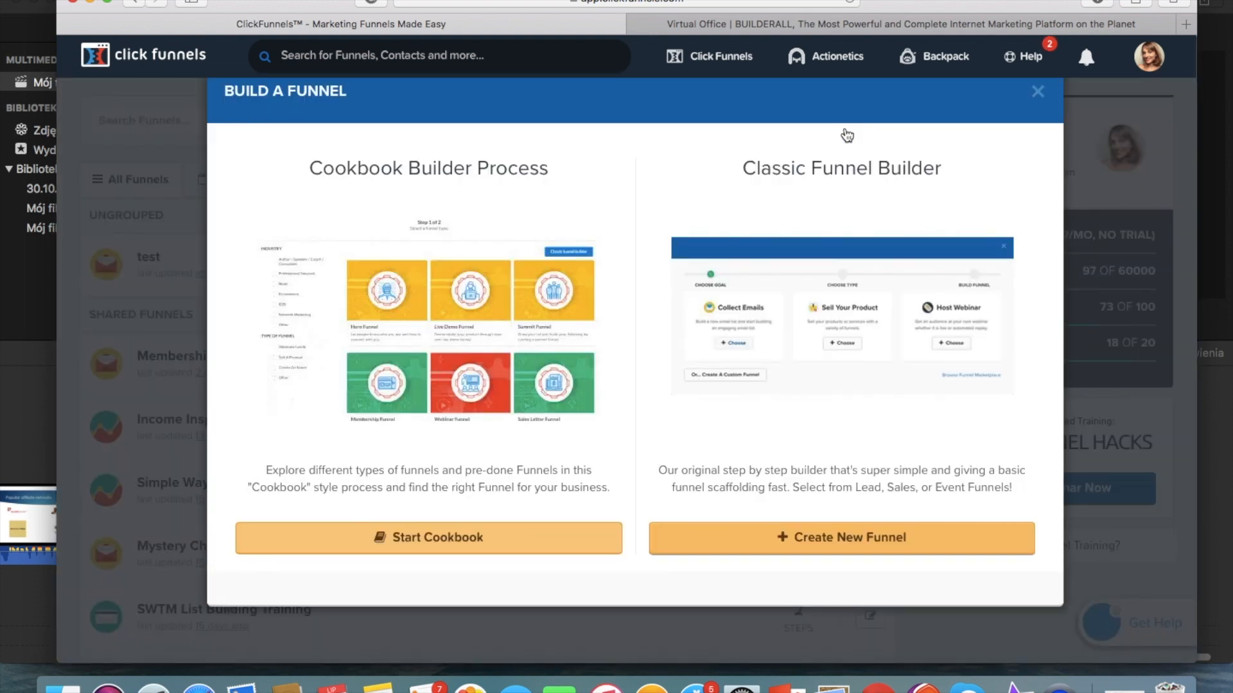
mouse_move(931, 435)
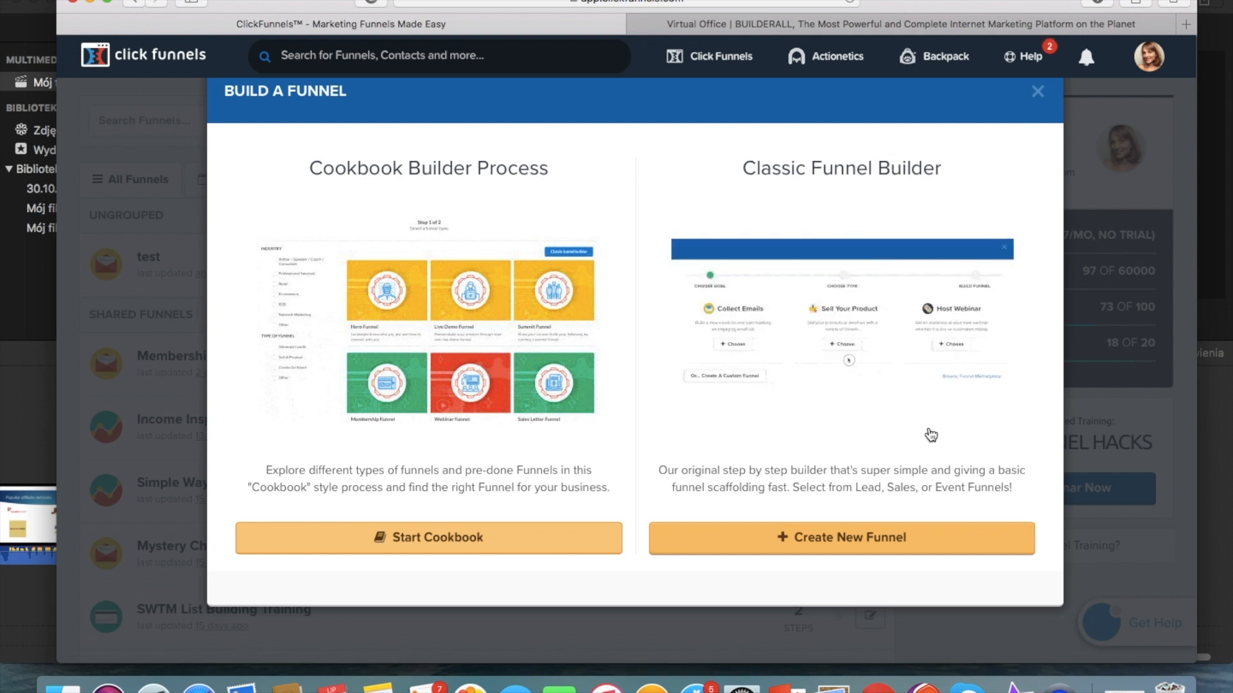
click(841, 537)
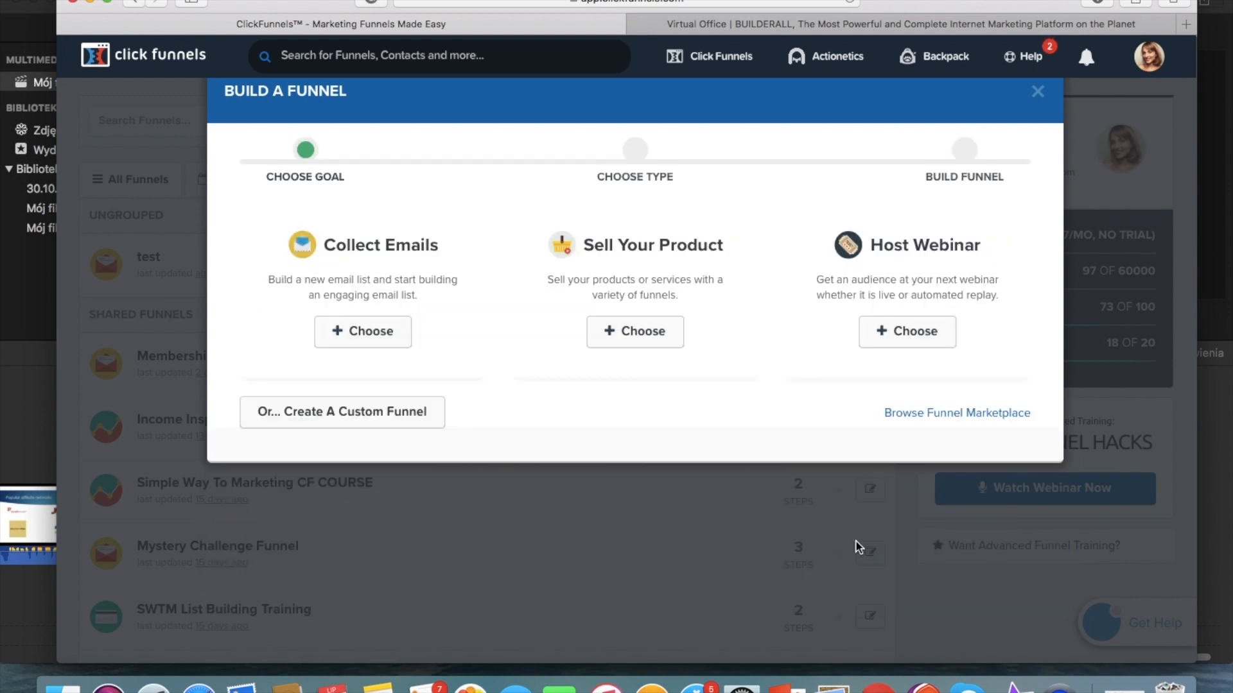
mouse_move(474, 181)
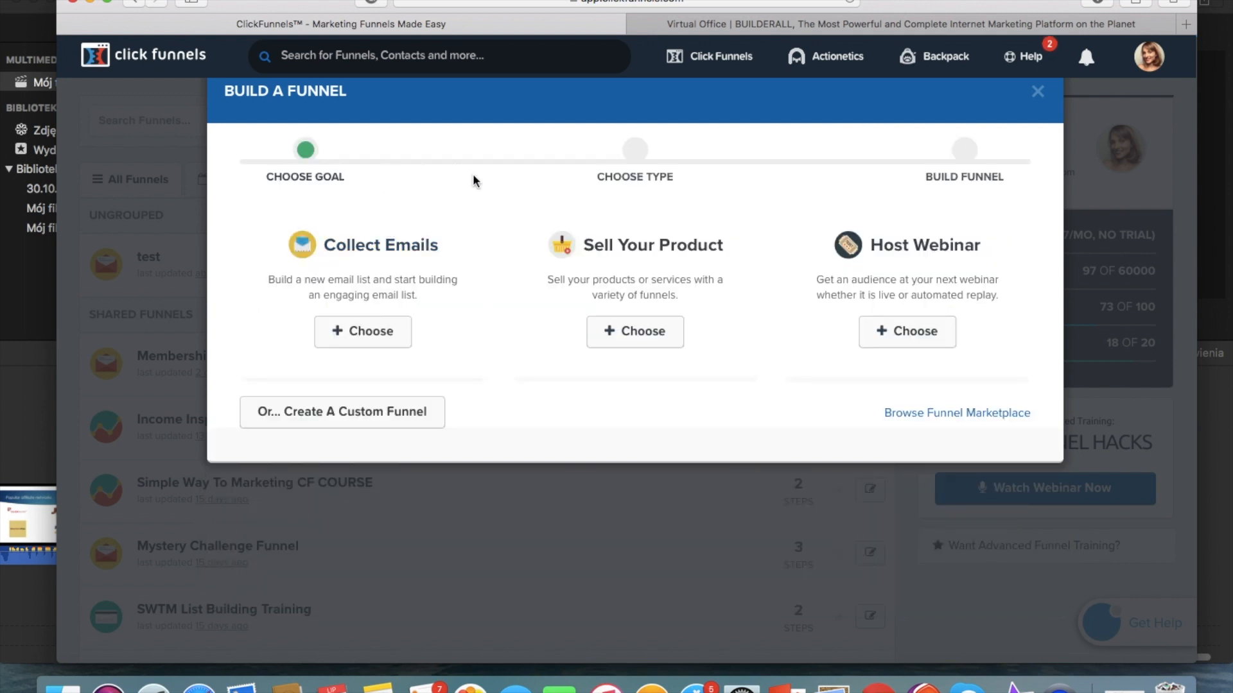
mouse_move(857, 271)
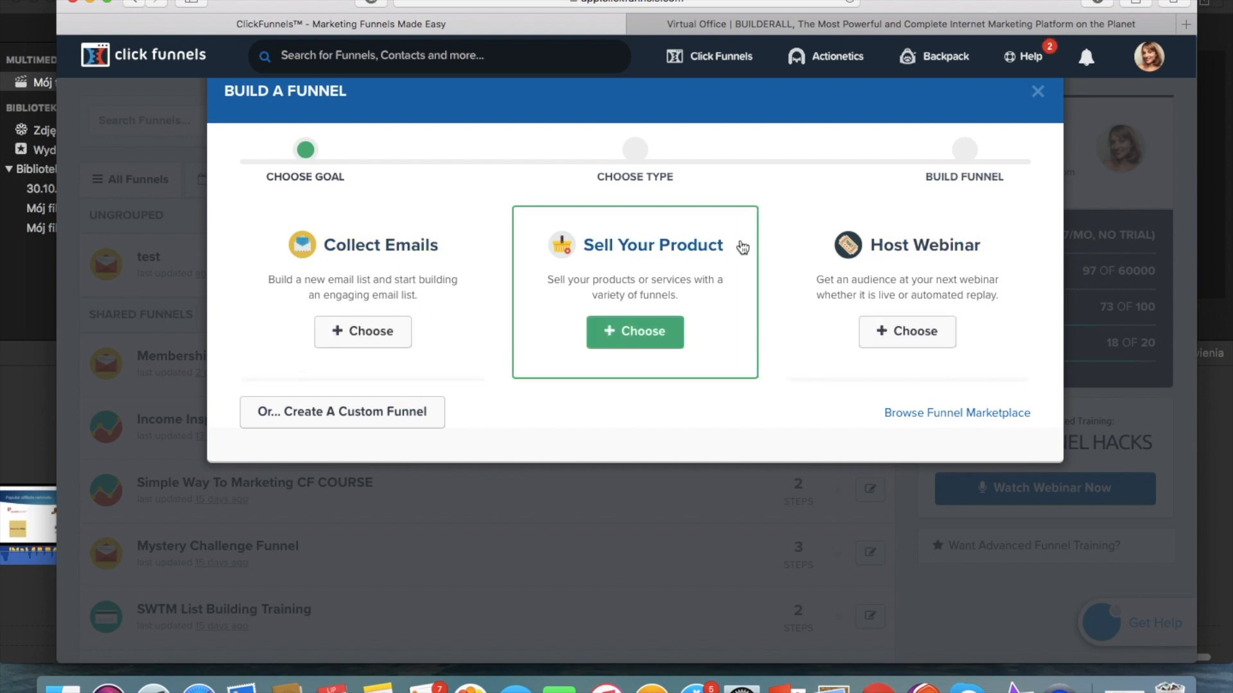
mouse_move(1121, 258)
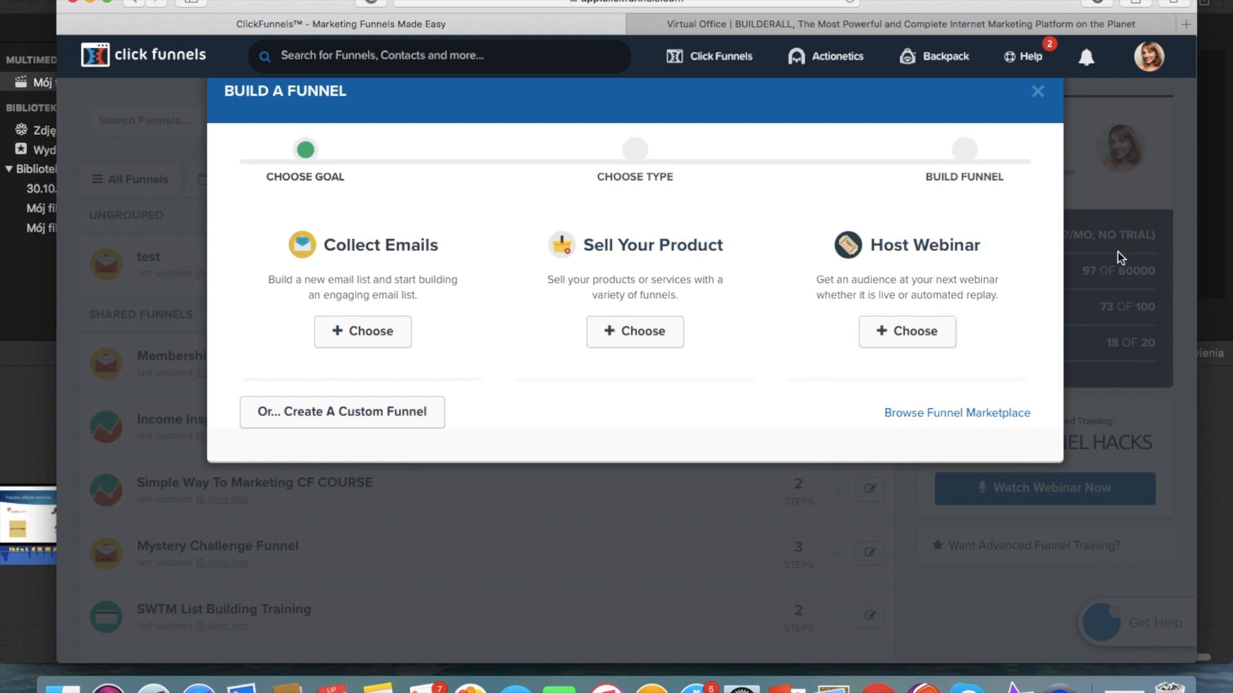
mouse_move(497, 211)
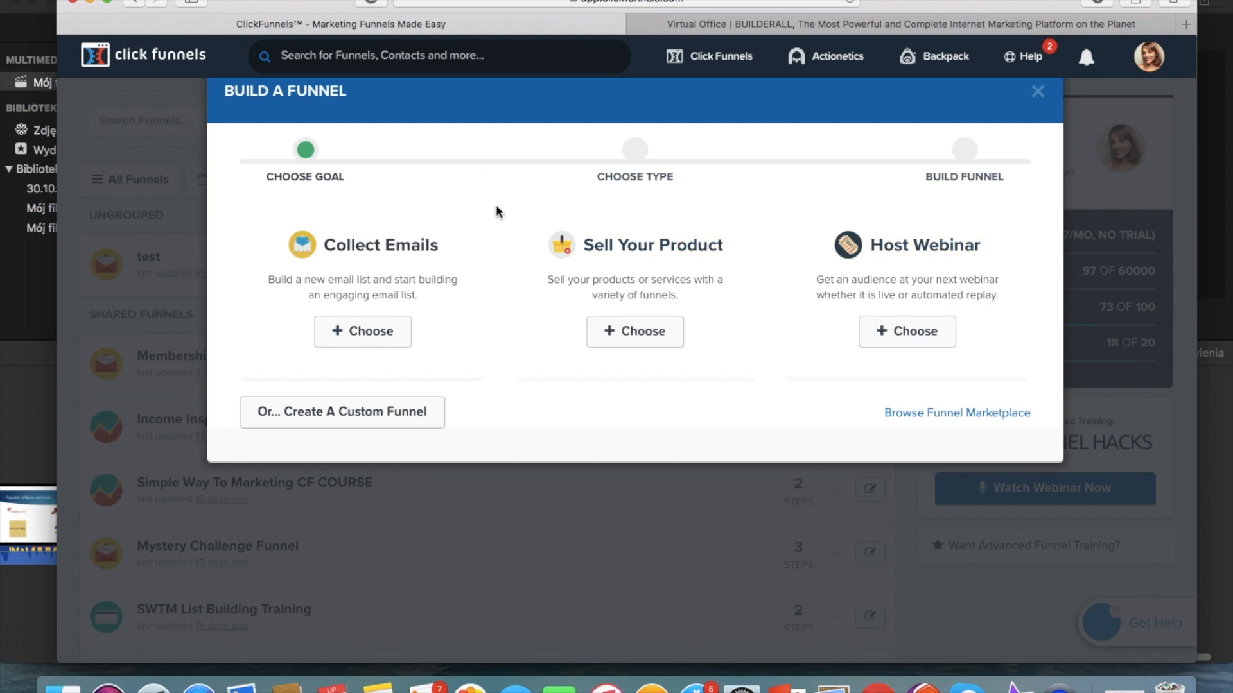
- Choose the Collect Emails goal and build a funnel named 'test1'
click(362, 331)
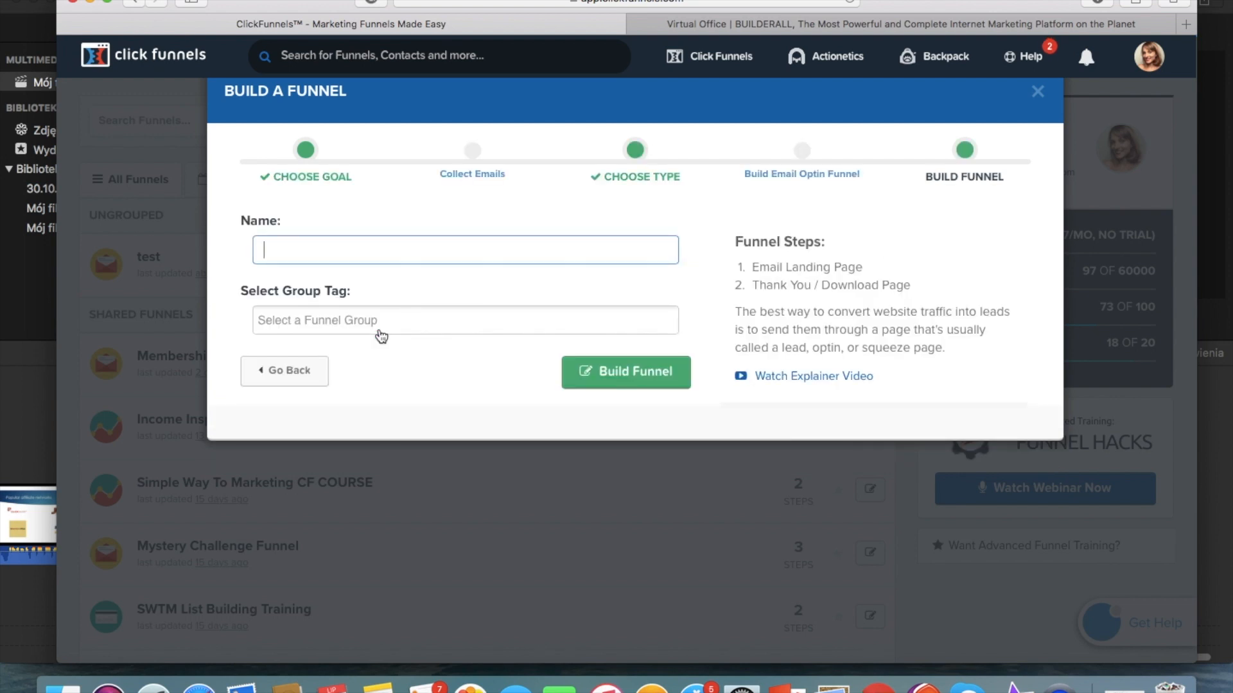
text(teste)
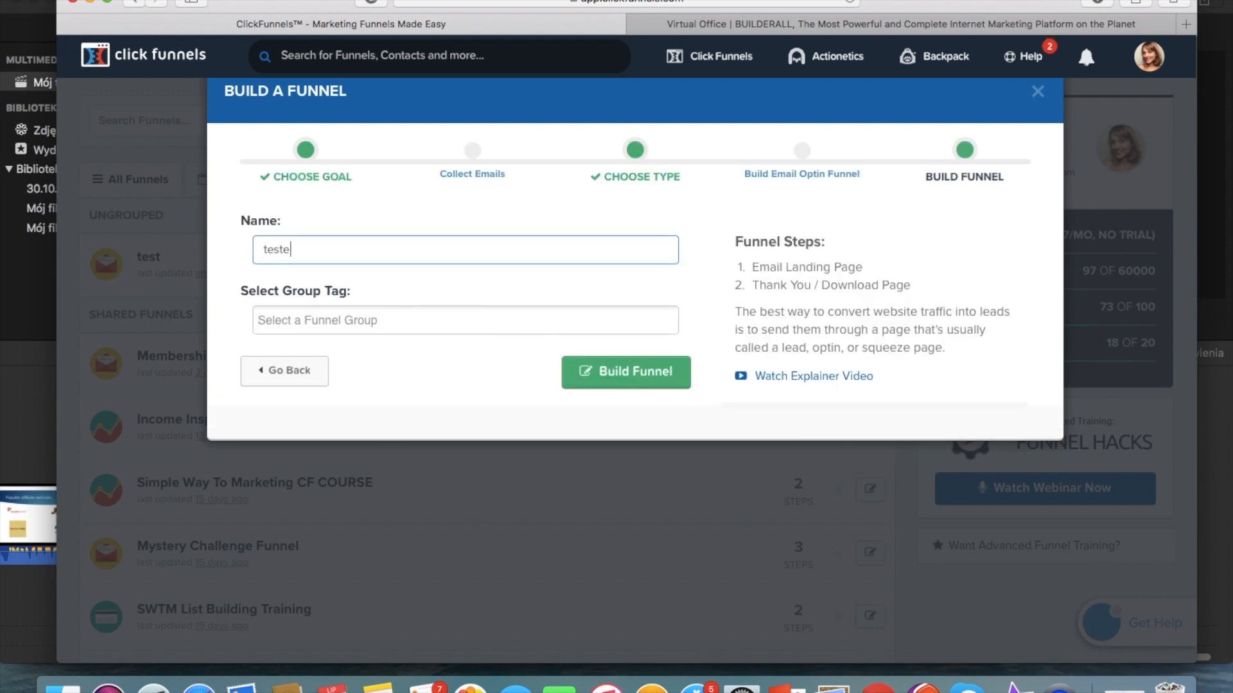
key(Backspace)
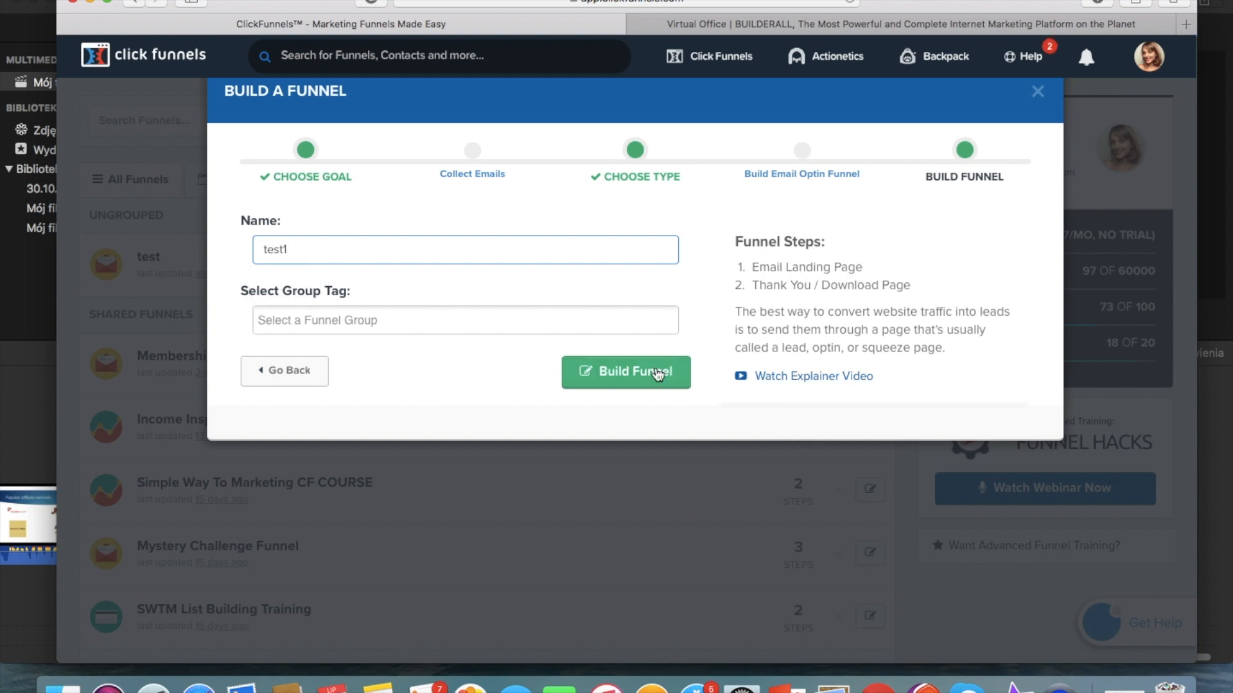
click(625, 372)
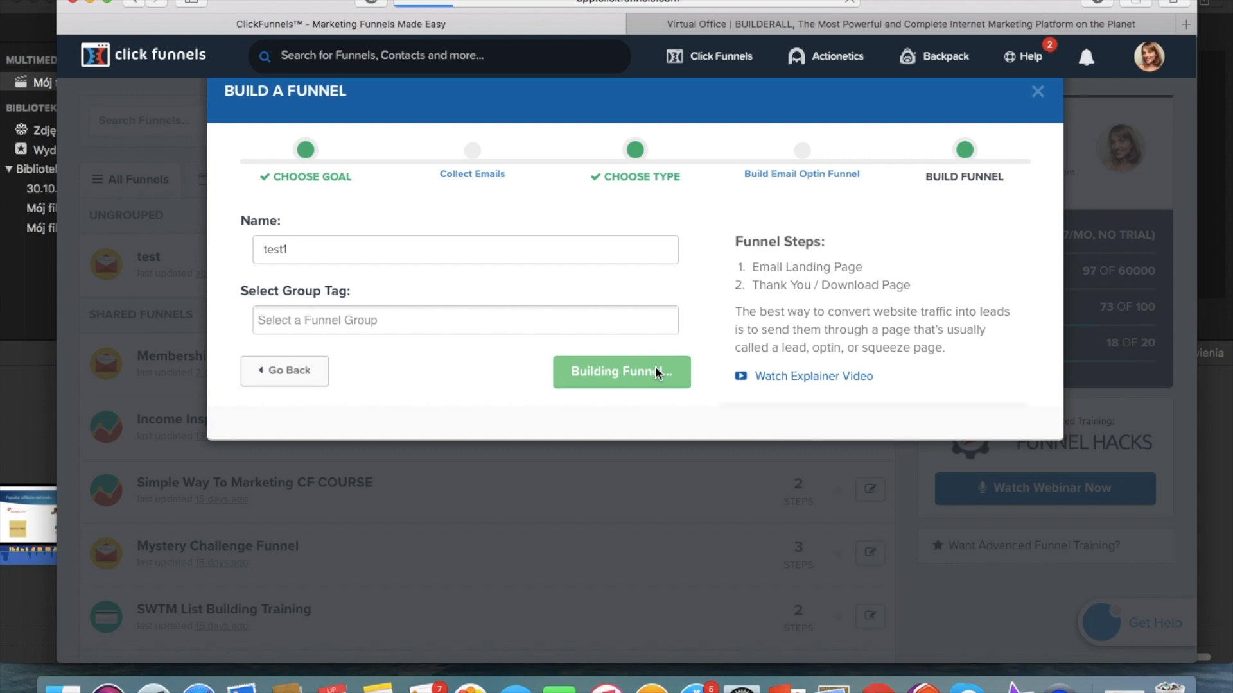
click(620, 371)
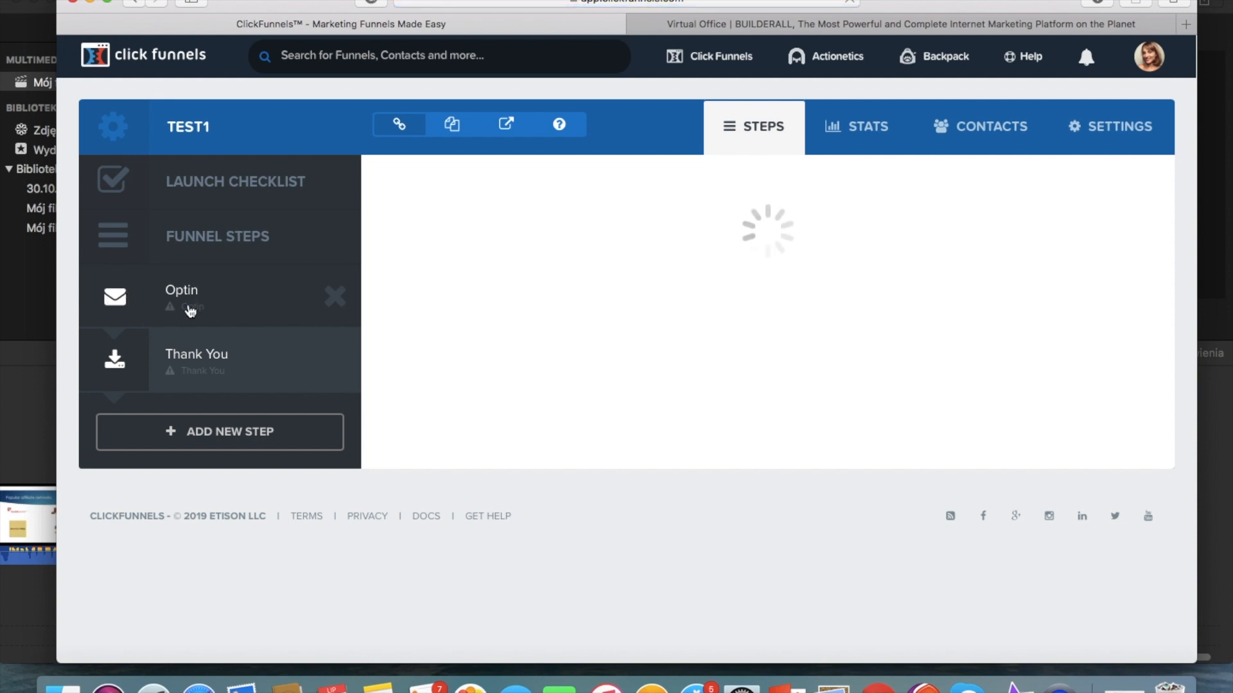
- Apply the Clean Box Optin template to the funnel's Optin step
click(181, 298)
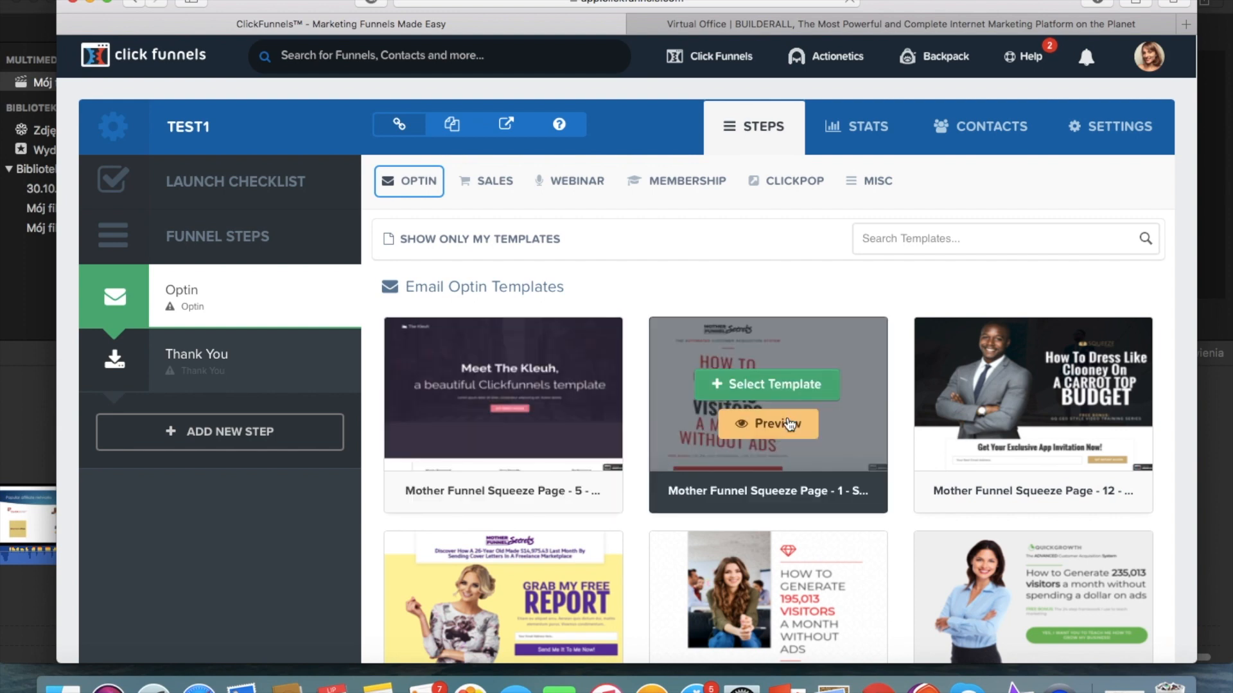
scroll(down, 3)
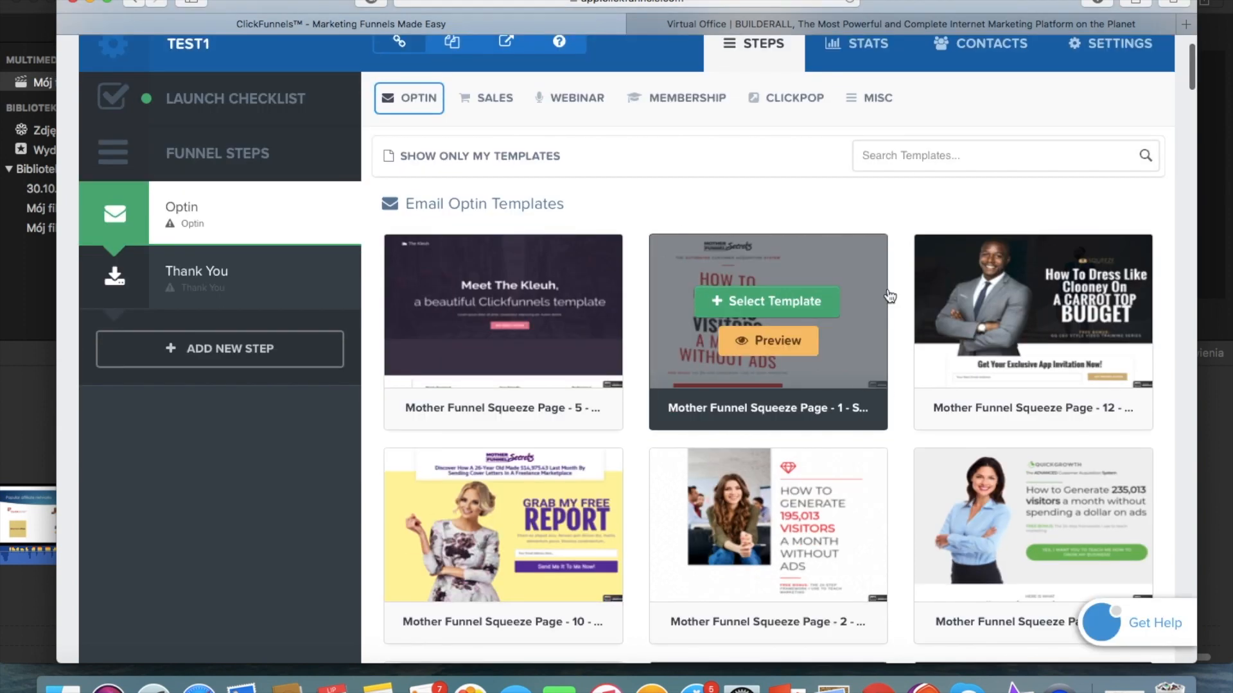
scroll(down, 3)
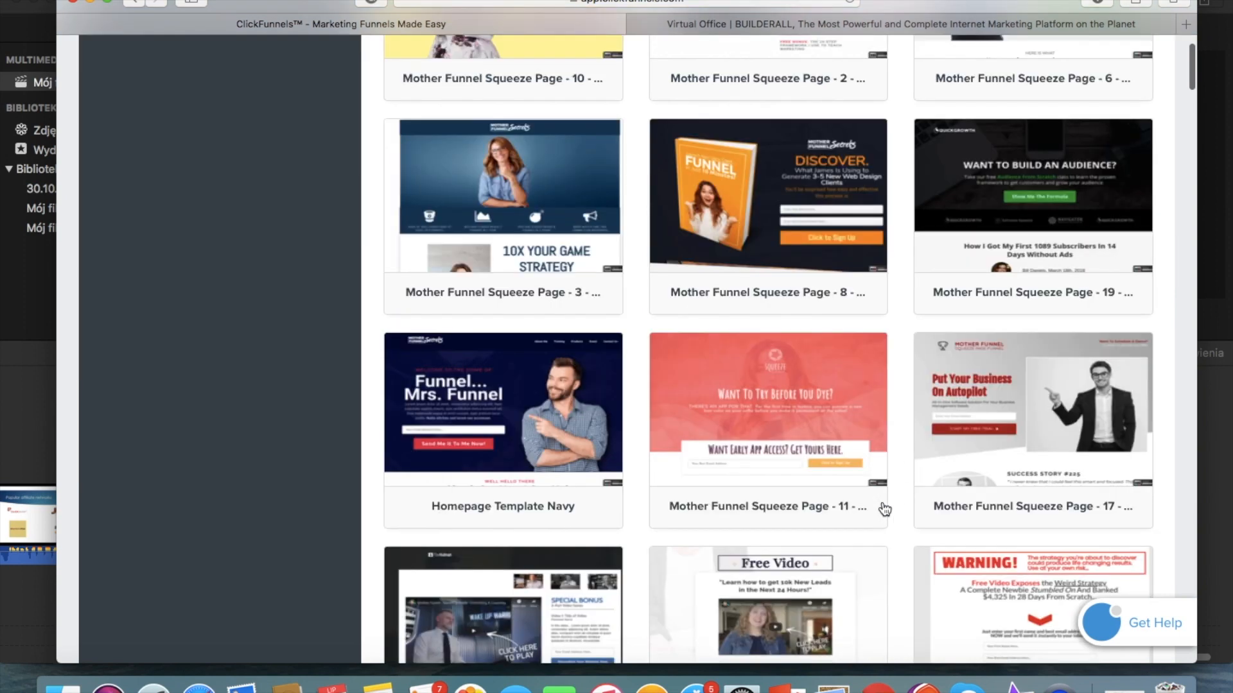
scroll(down, 3)
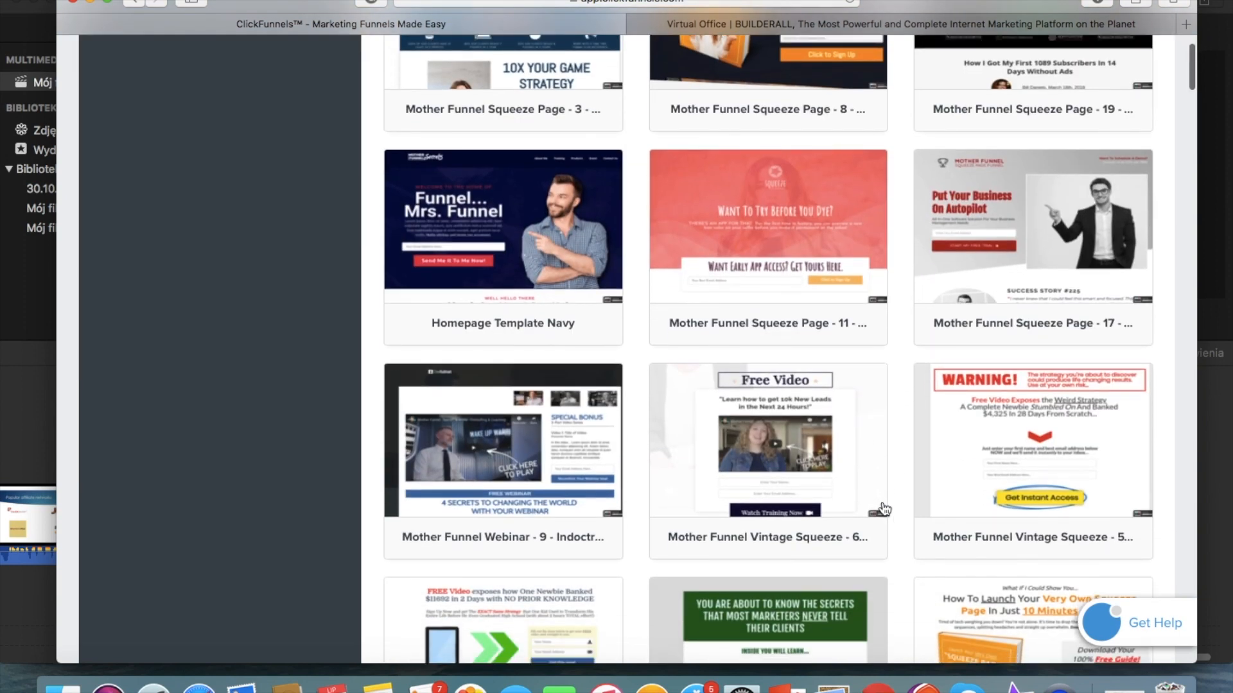
scroll(down, 3)
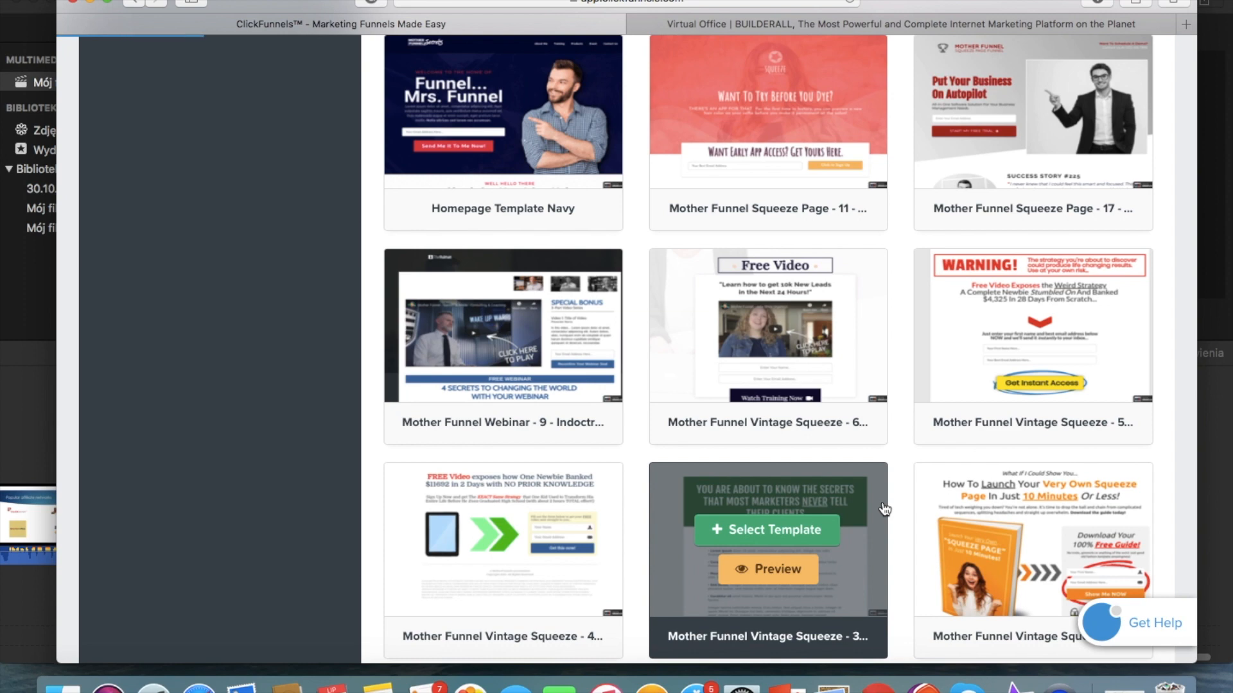
scroll(down, 3)
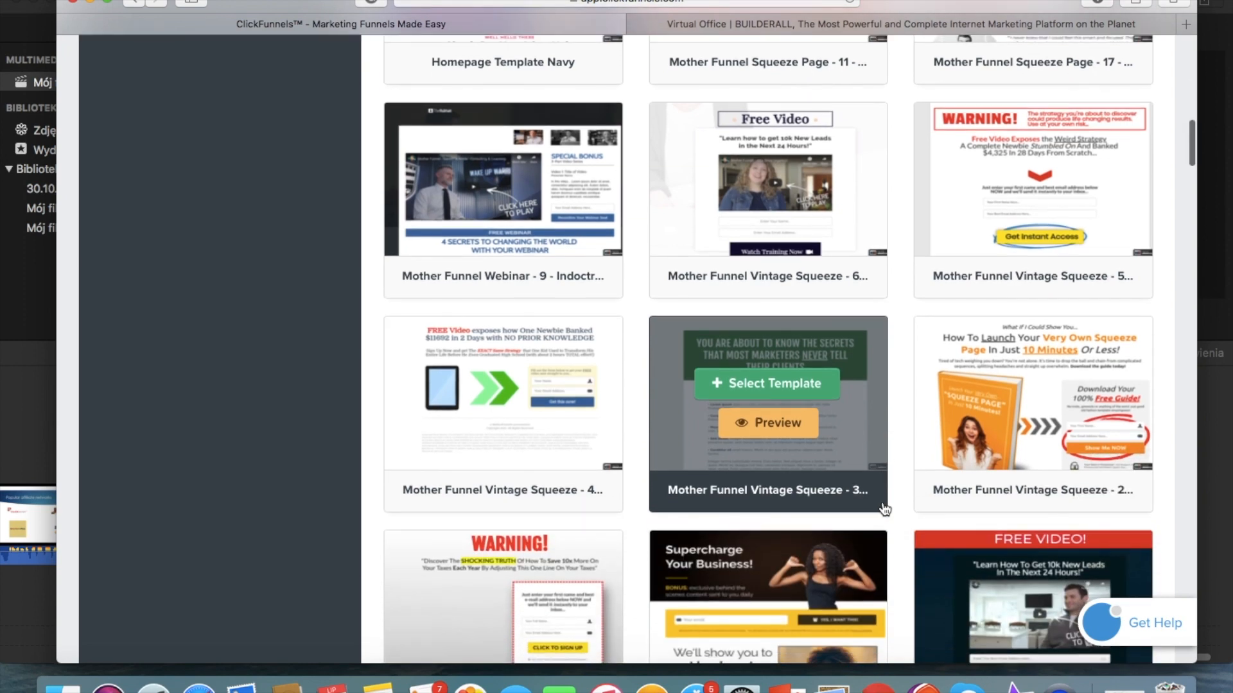
scroll(down, 3)
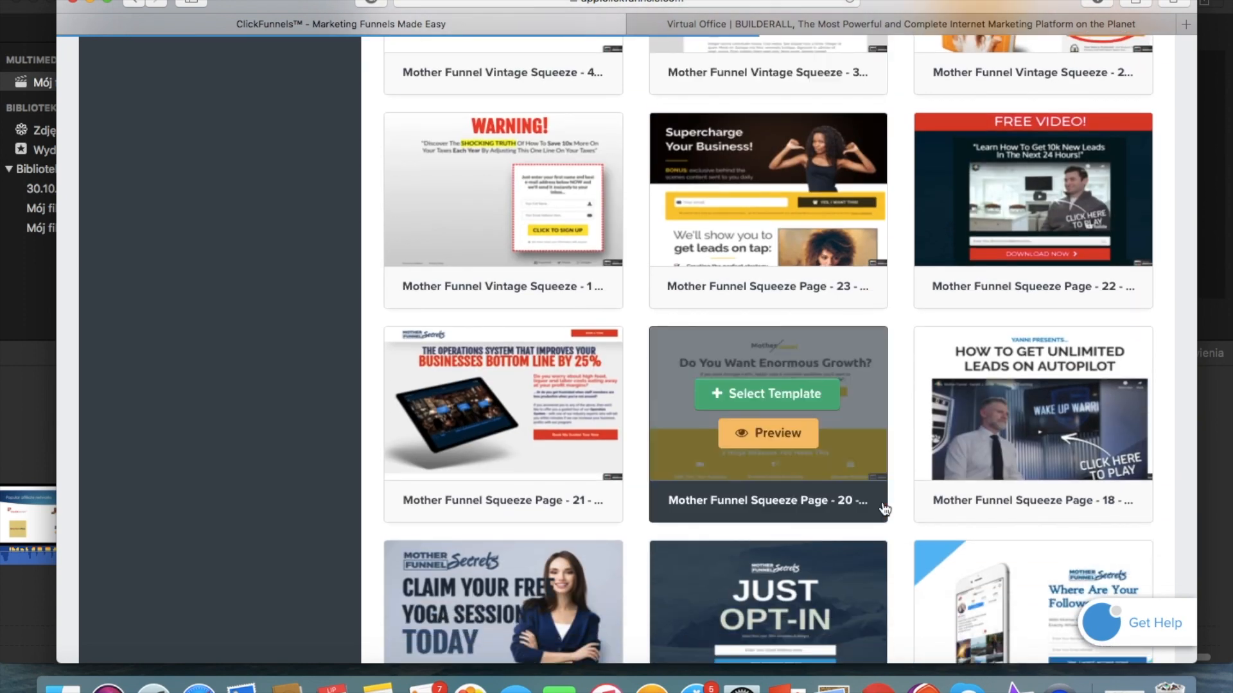
scroll(down, 3)
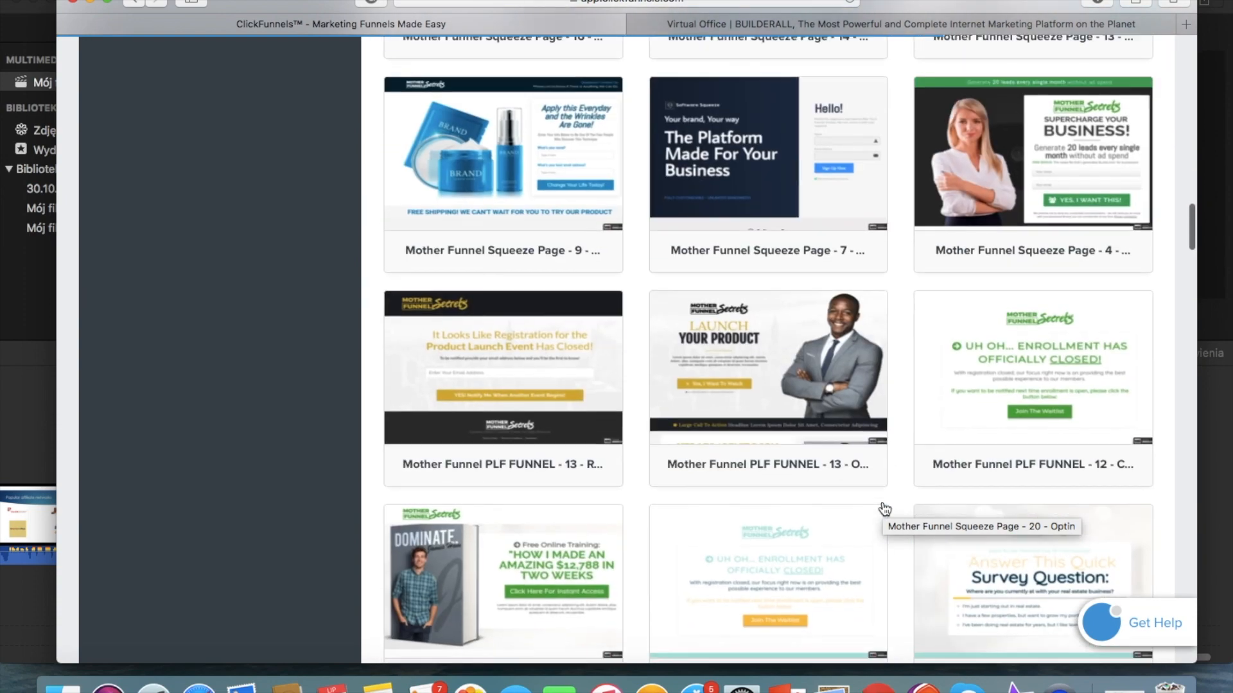
scroll(down, 3)
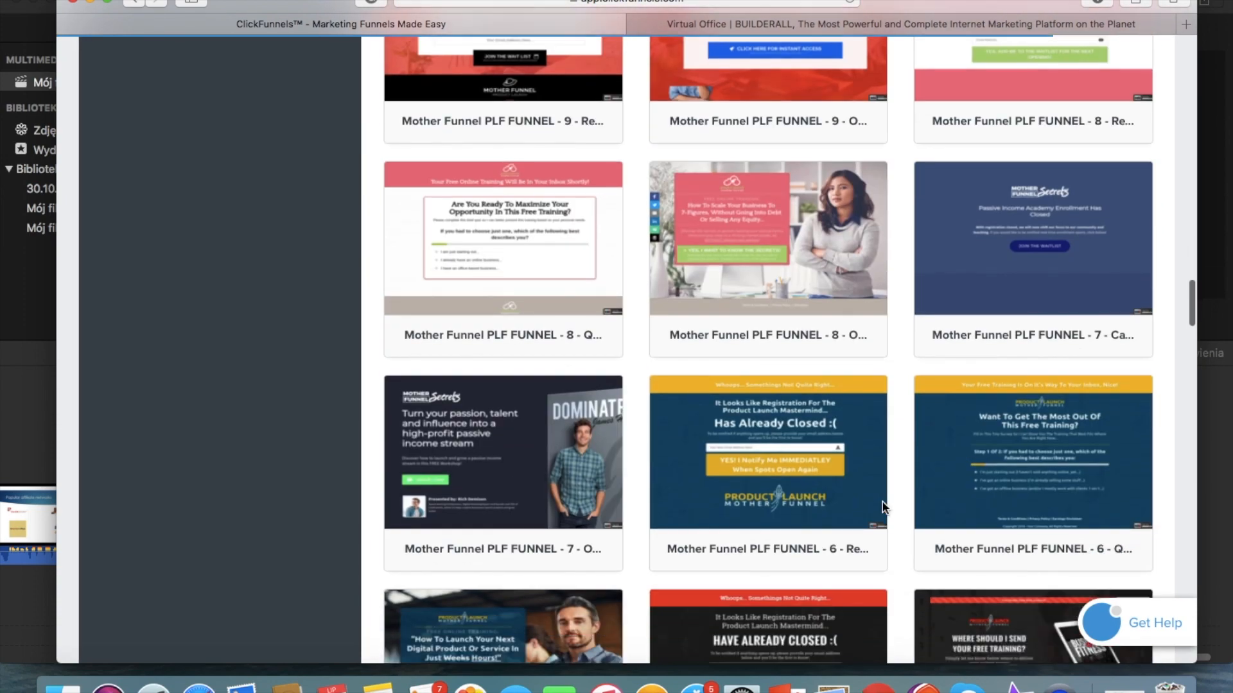
scroll(down, 3)
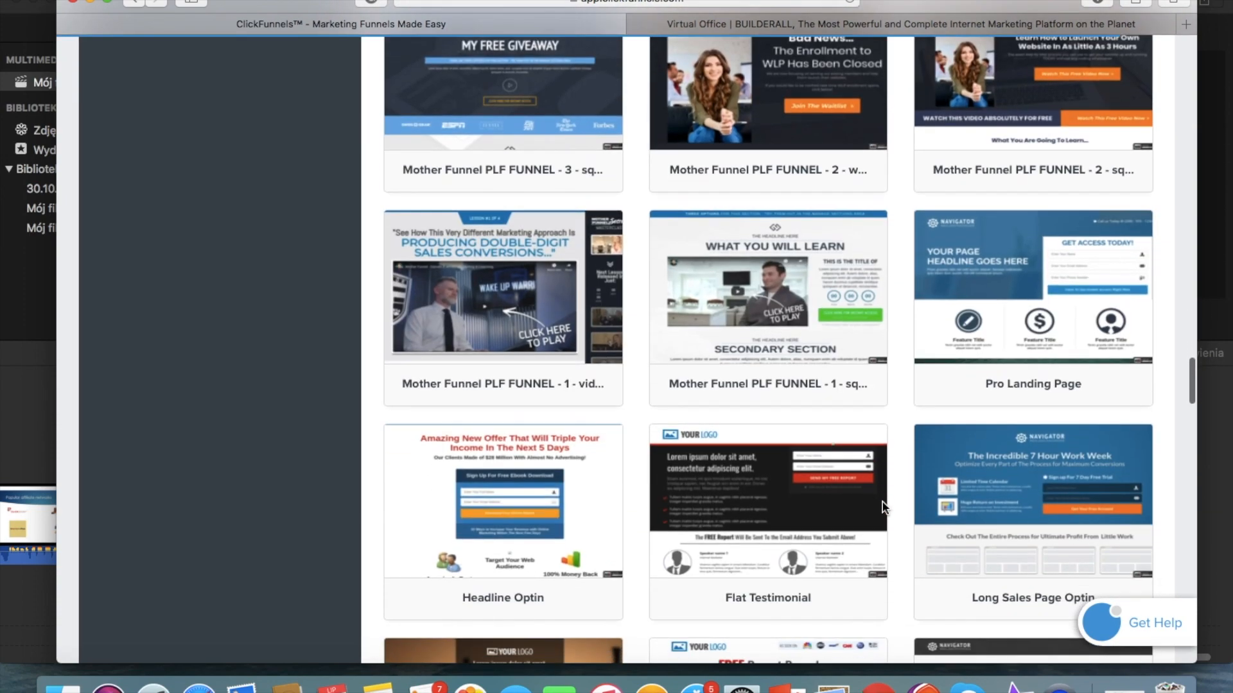
scroll(down, 3)
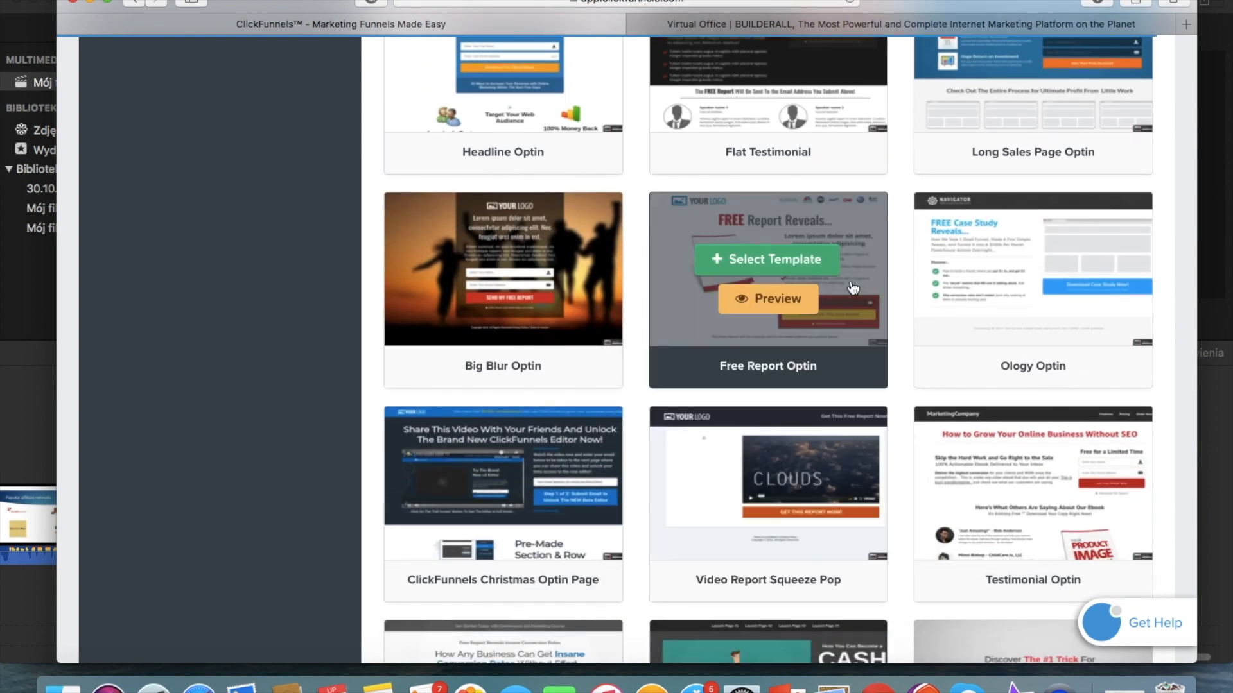
mouse_move(907, 350)
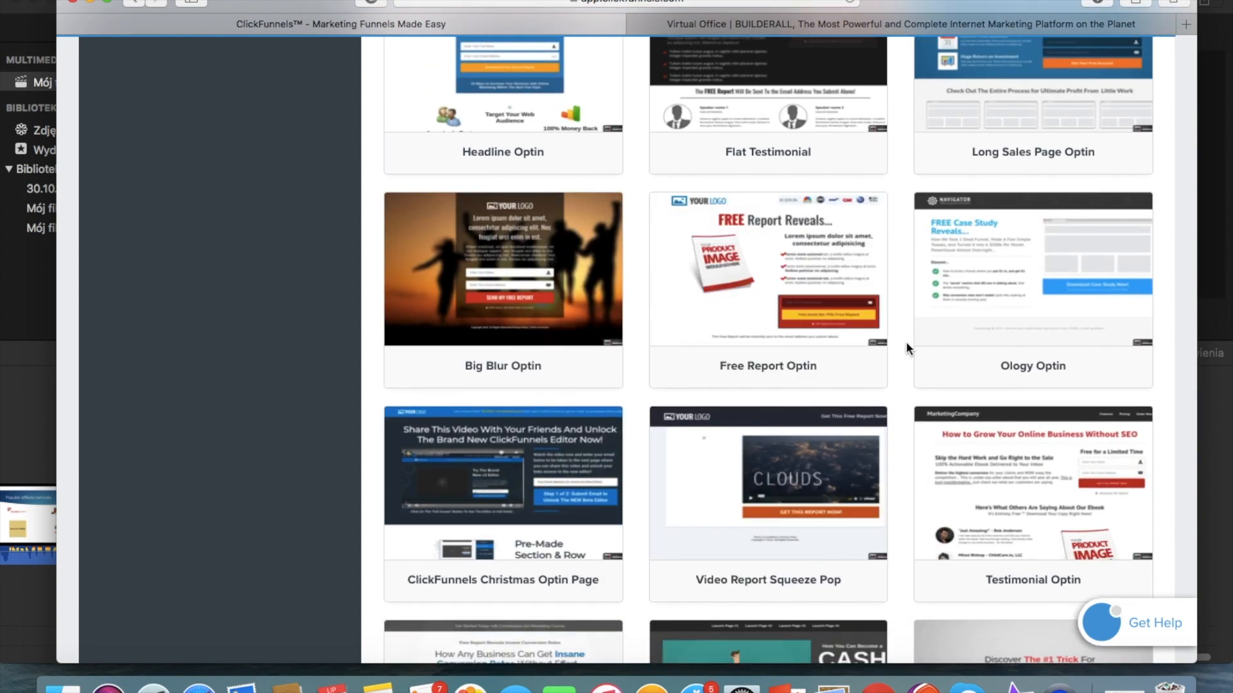
mouse_move(858, 251)
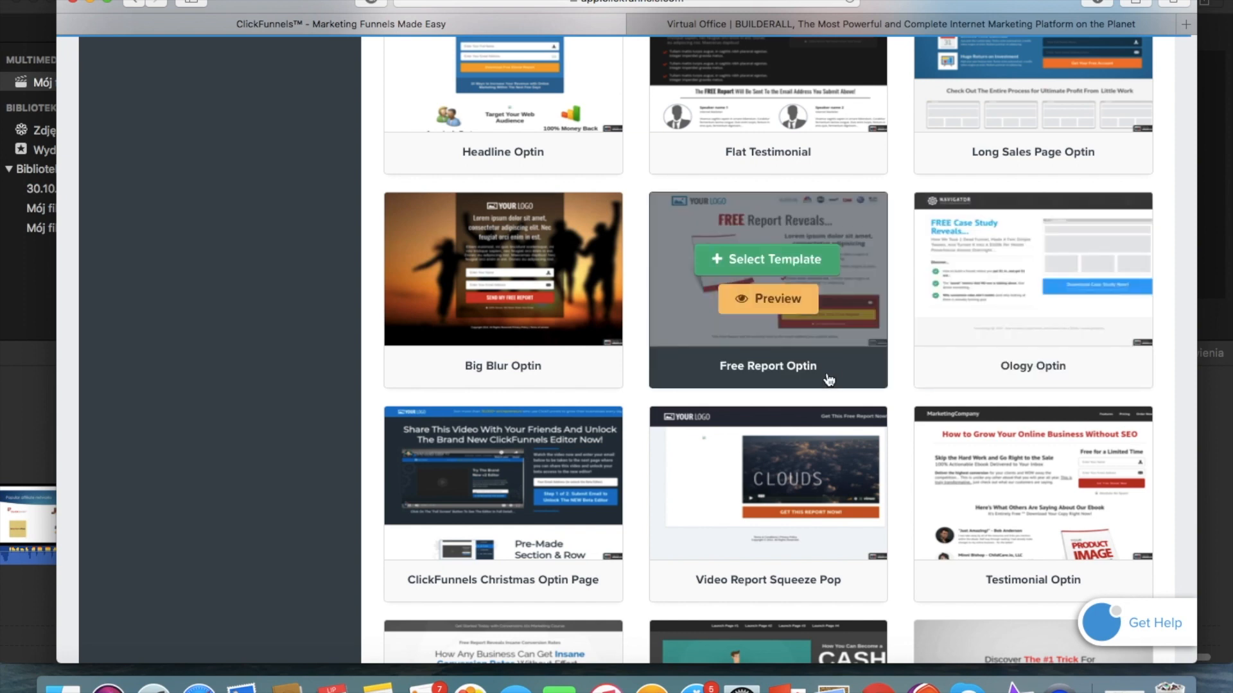
scroll(down, 3)
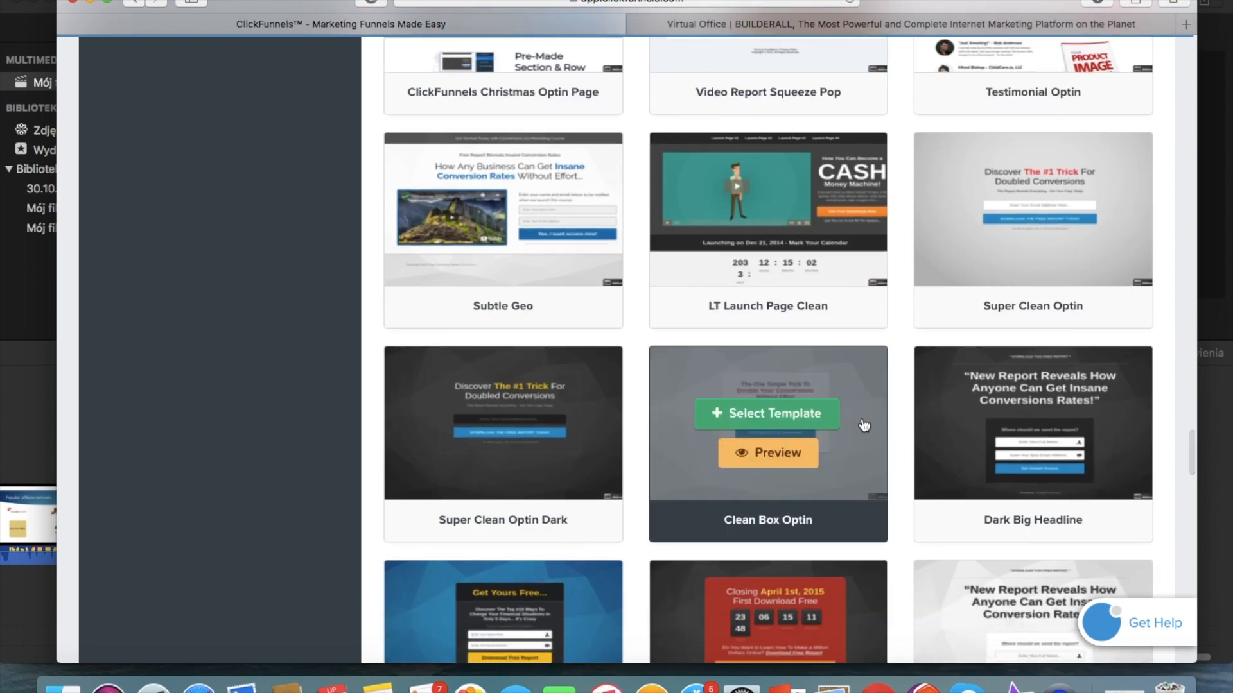
click(766, 412)
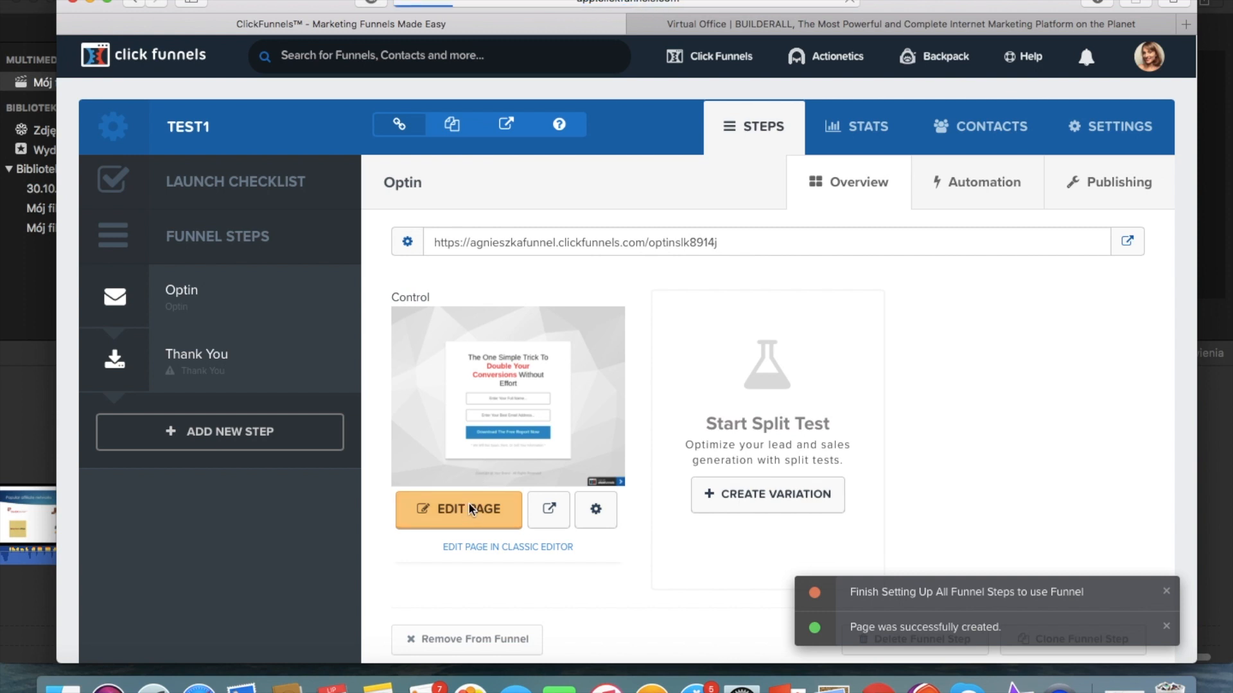
- Open the Clean Box Optin page in the page editor
click(458, 510)
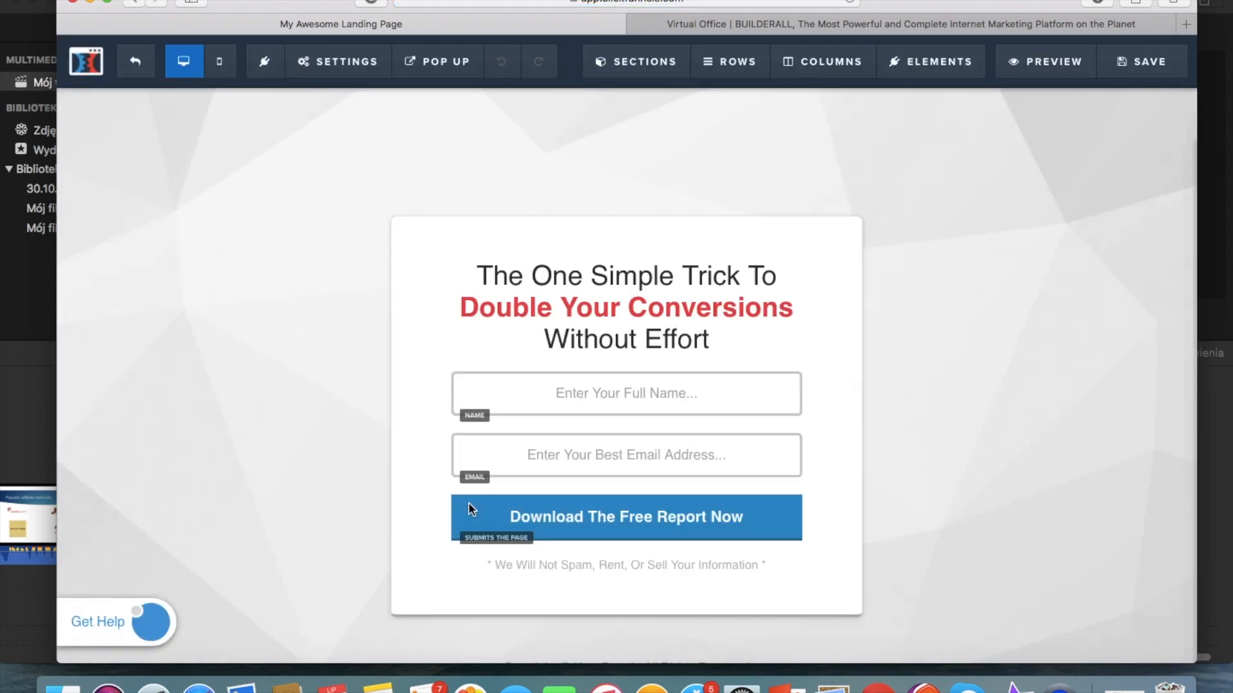
- Rewrite the headline as 'Want to know how to generate 1000 leads a day? Grab my FREE GUIDE'
click(625, 307)
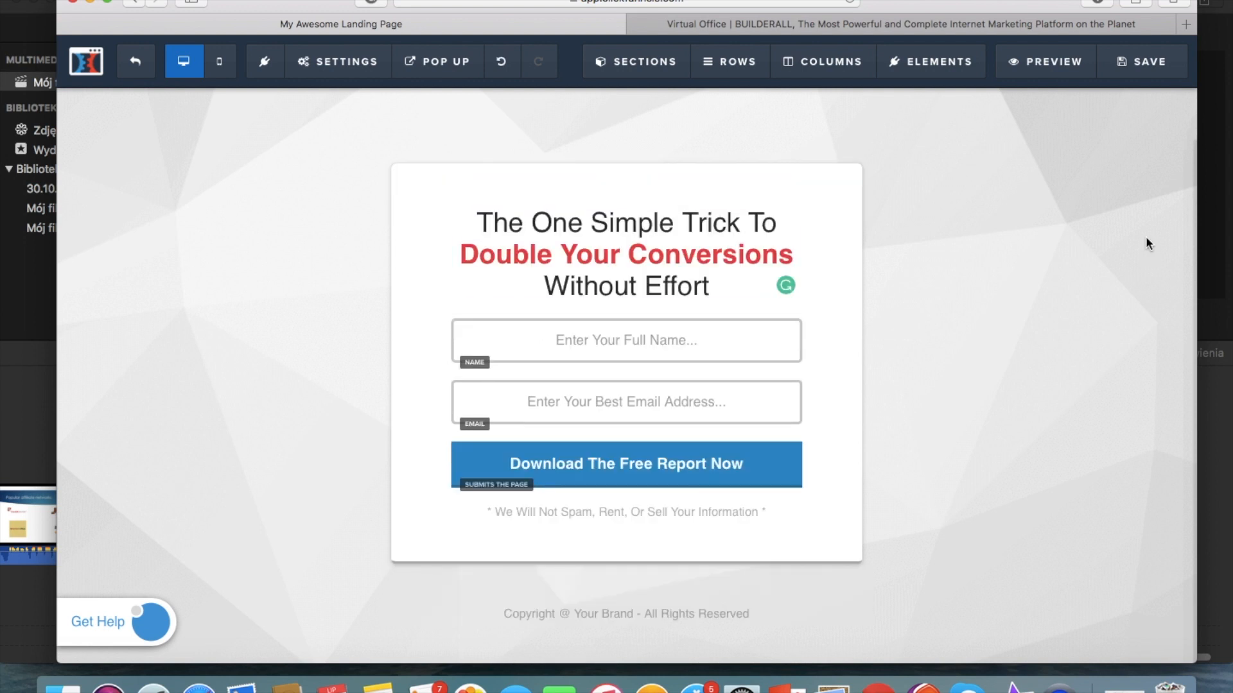
click(501, 62)
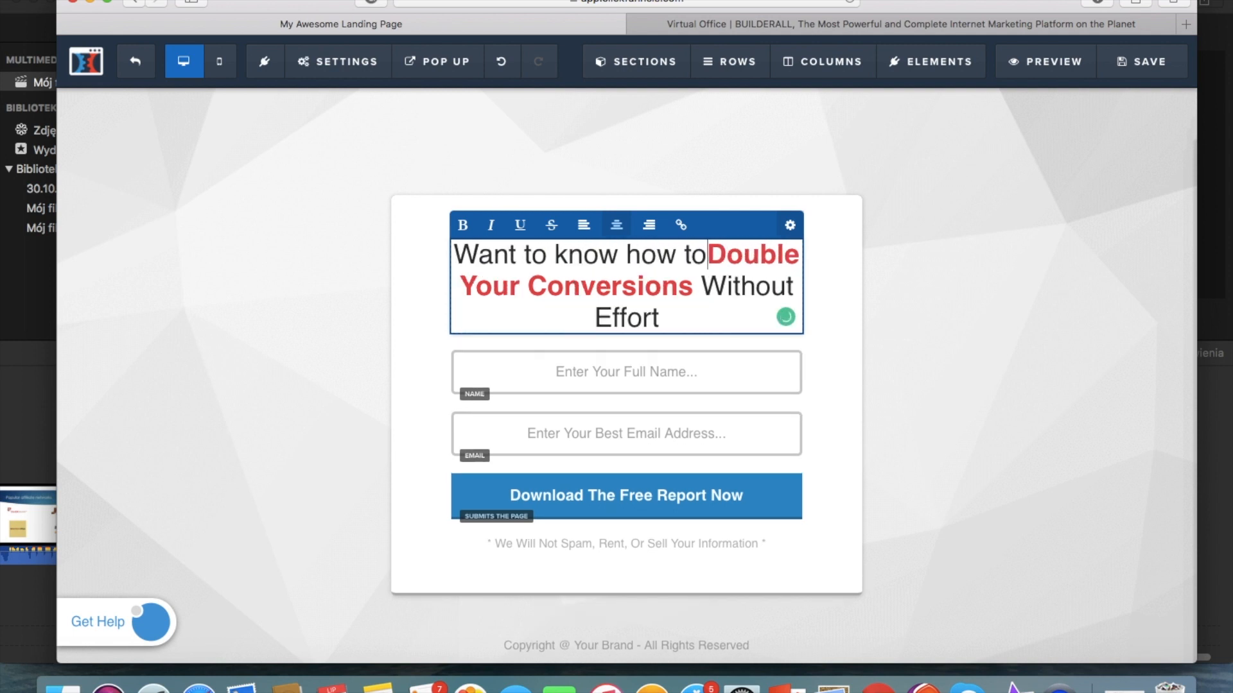
text(generate)
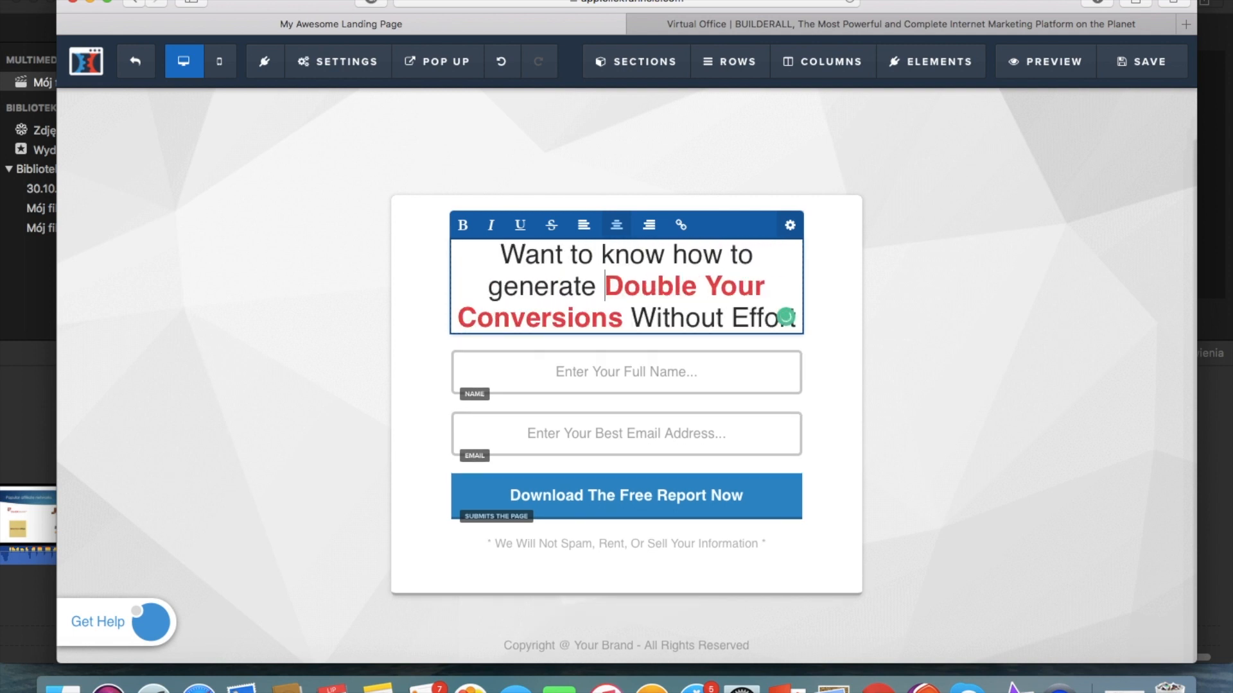
text(1000 leads a)
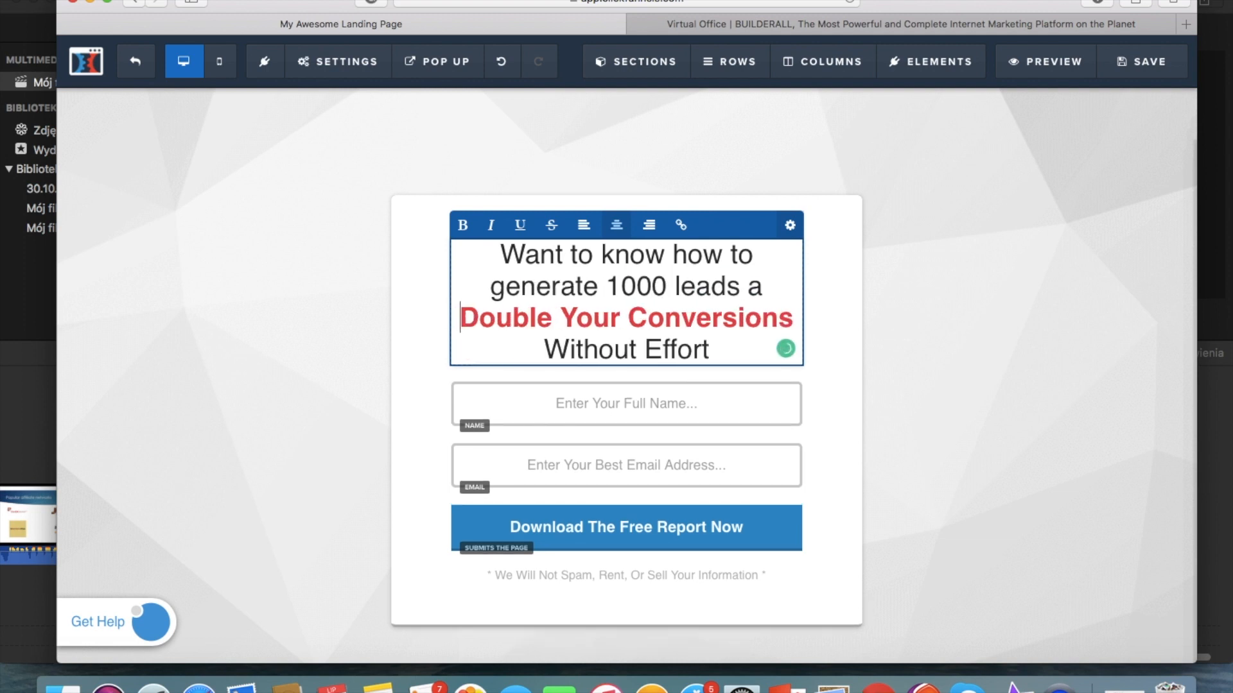
text(day?)
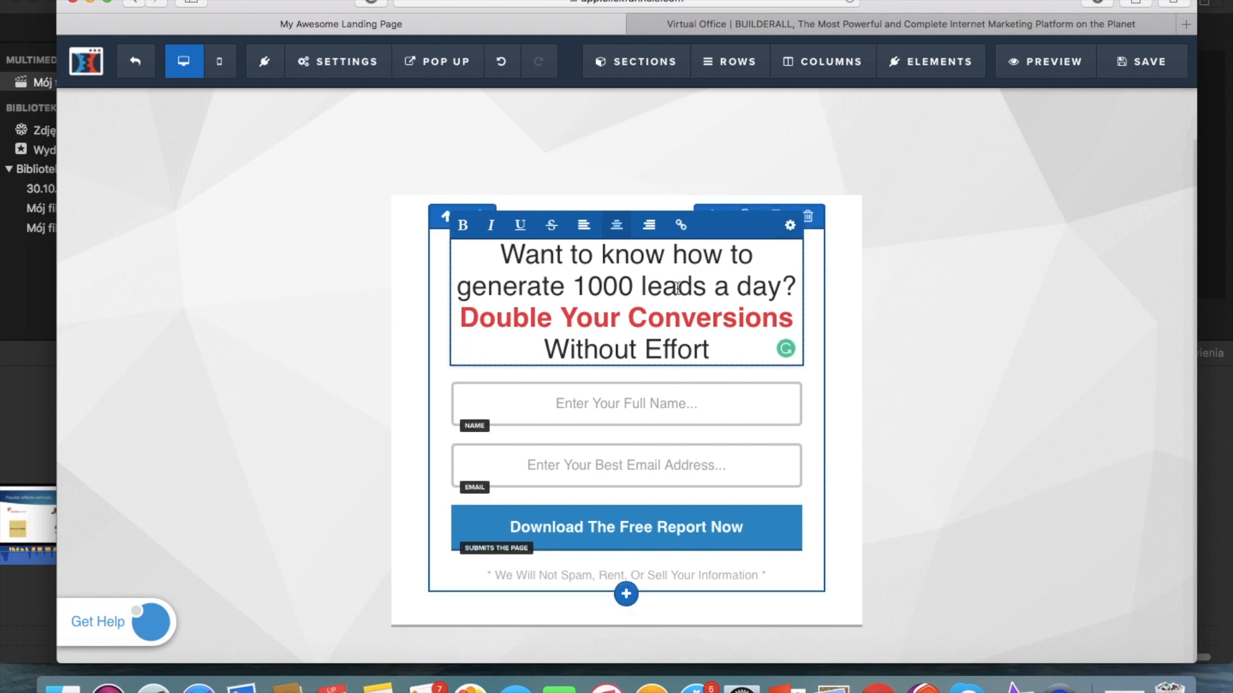
text(Grab my)
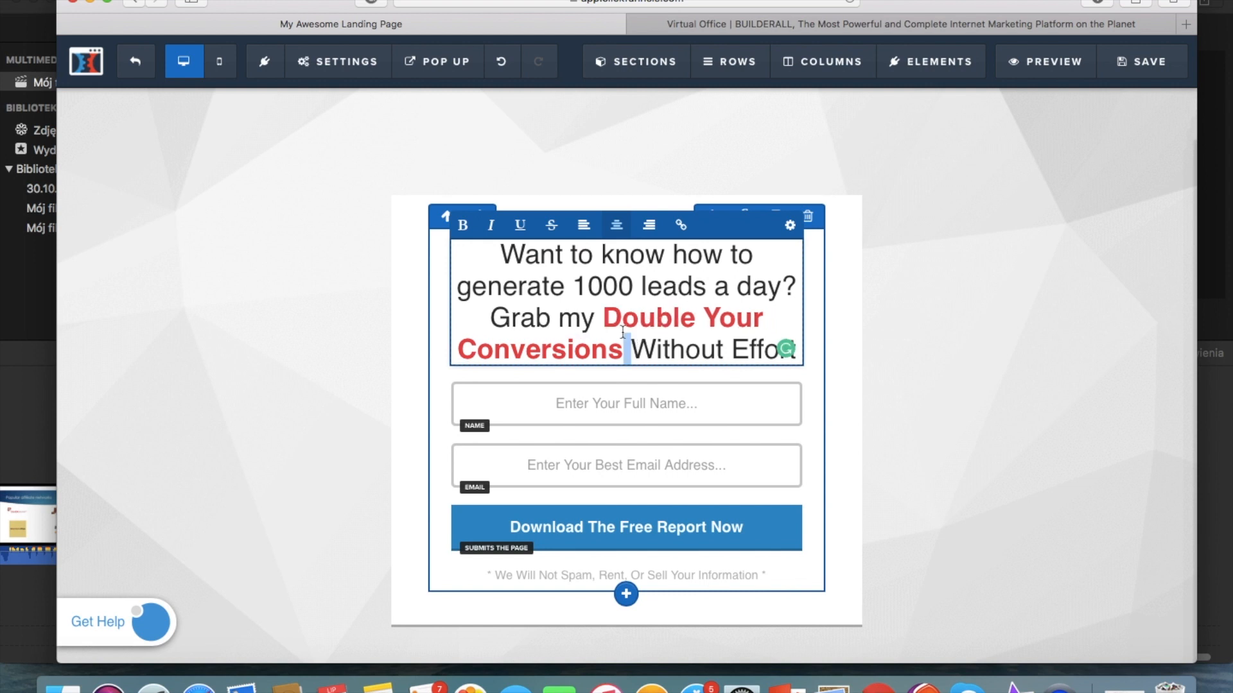
text(FREE)
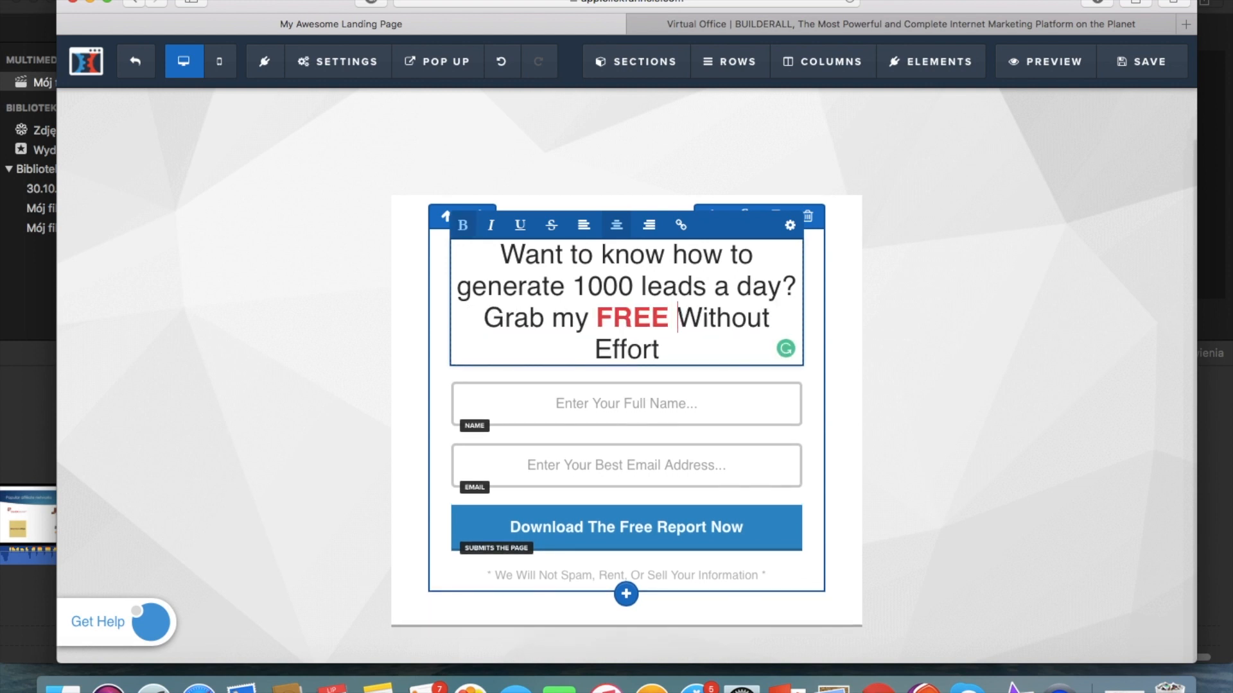
text(G)
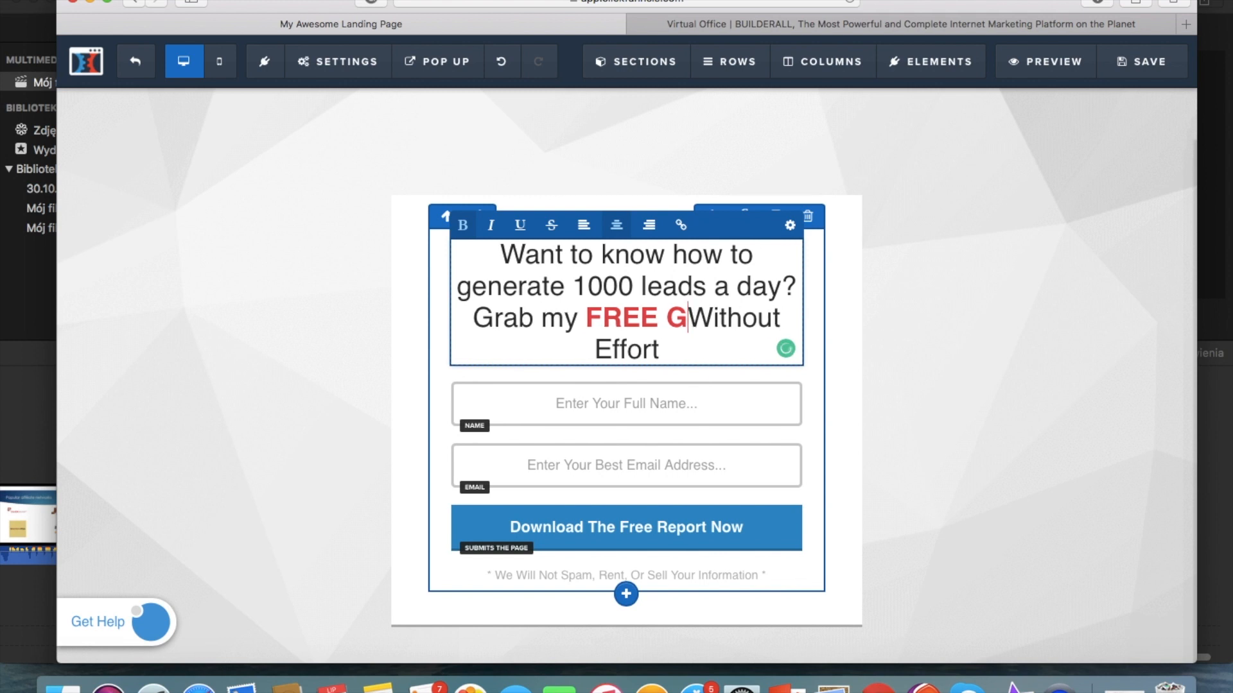
text(UIDE)
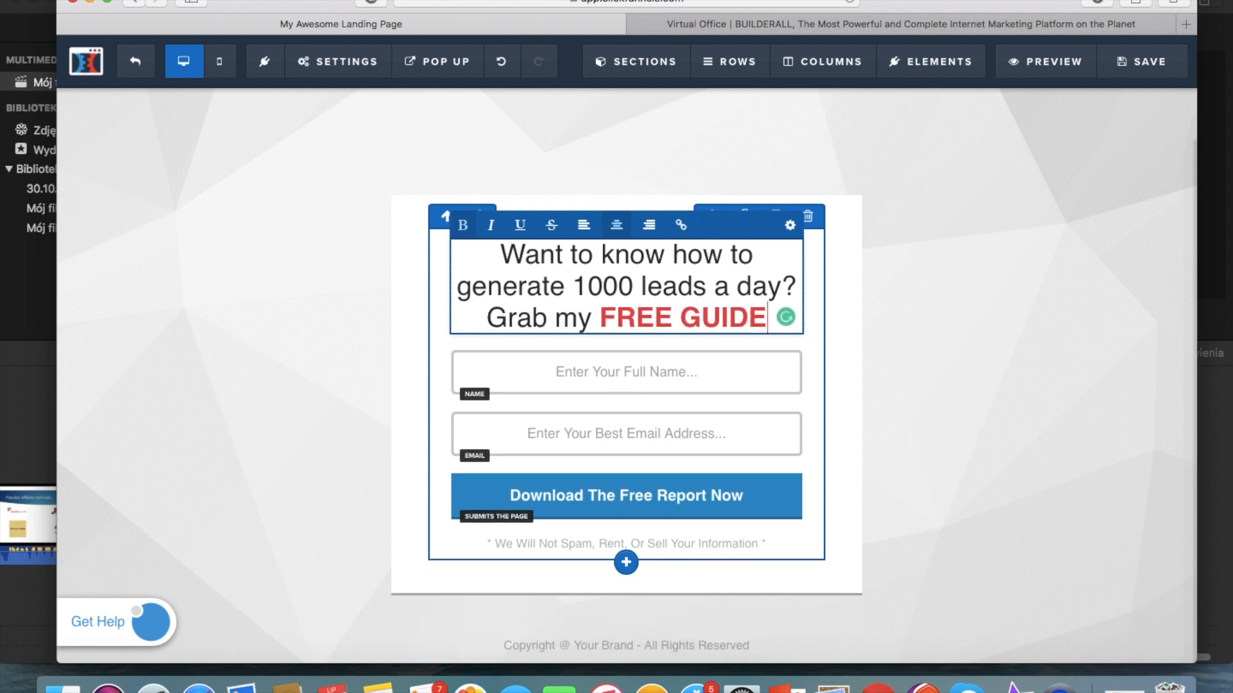
- Add '!' to the headline and make the button background dark red
text(!)
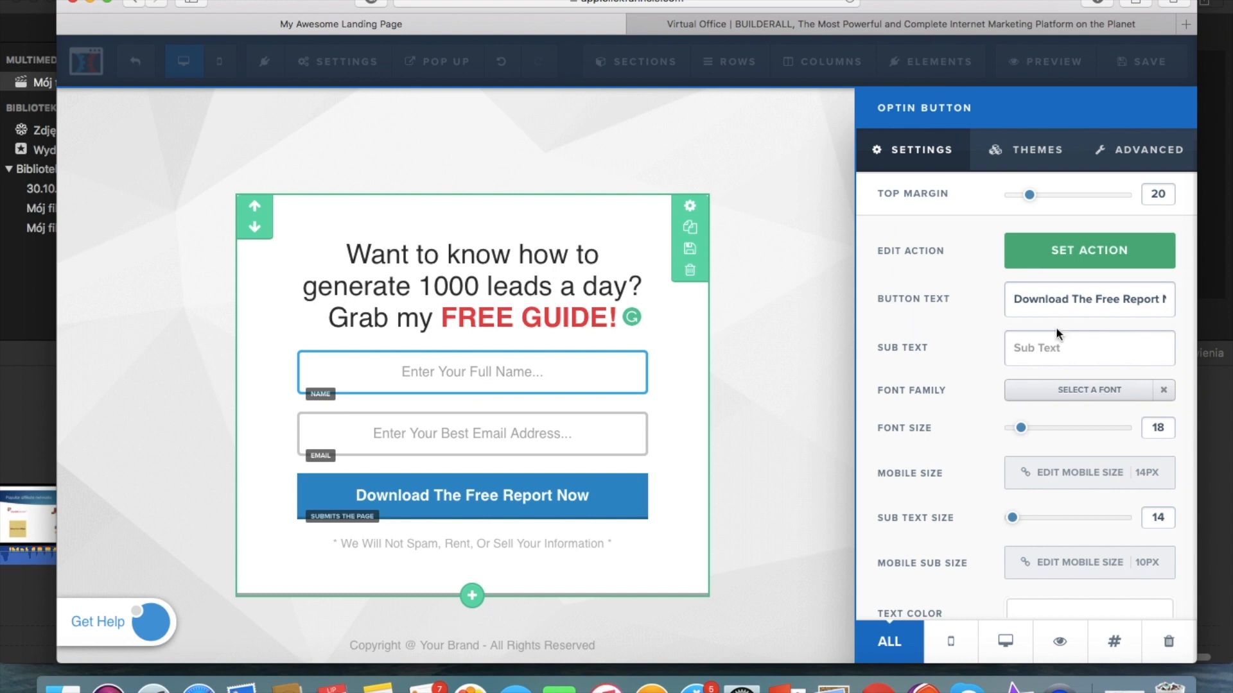
scroll(down, 3)
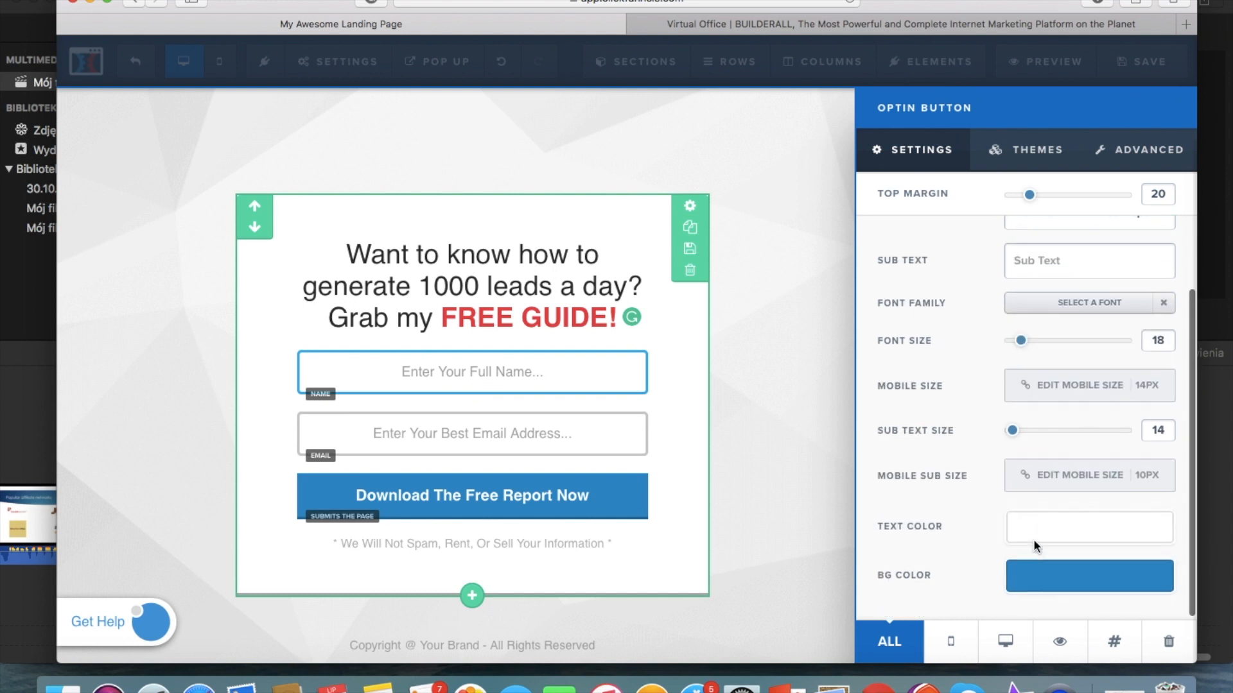
click(1089, 526)
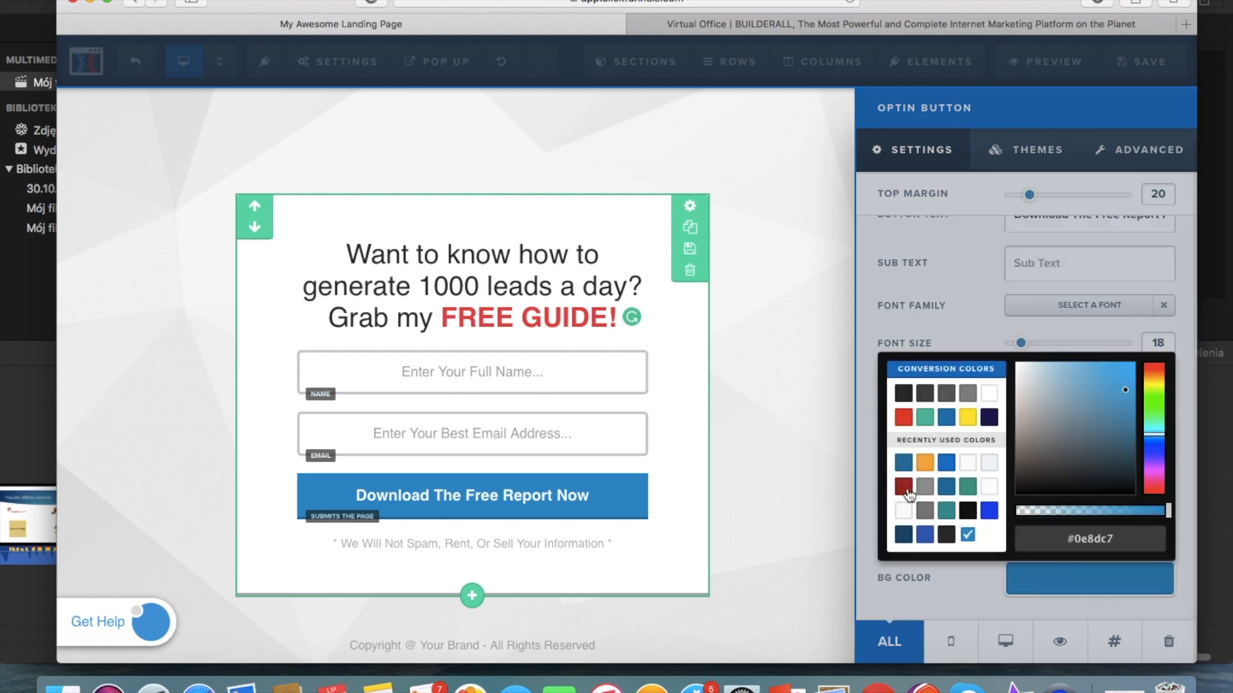
click(904, 486)
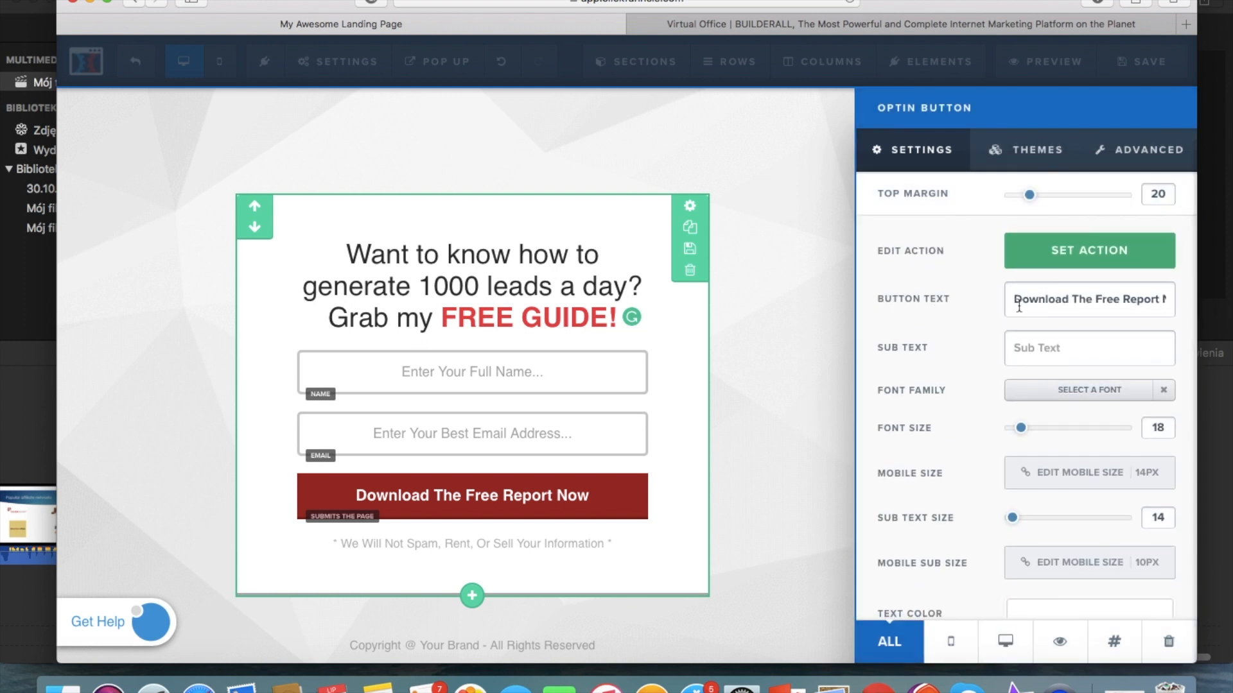
- Change the opt-in button text to 'Get it Now'
text(G)
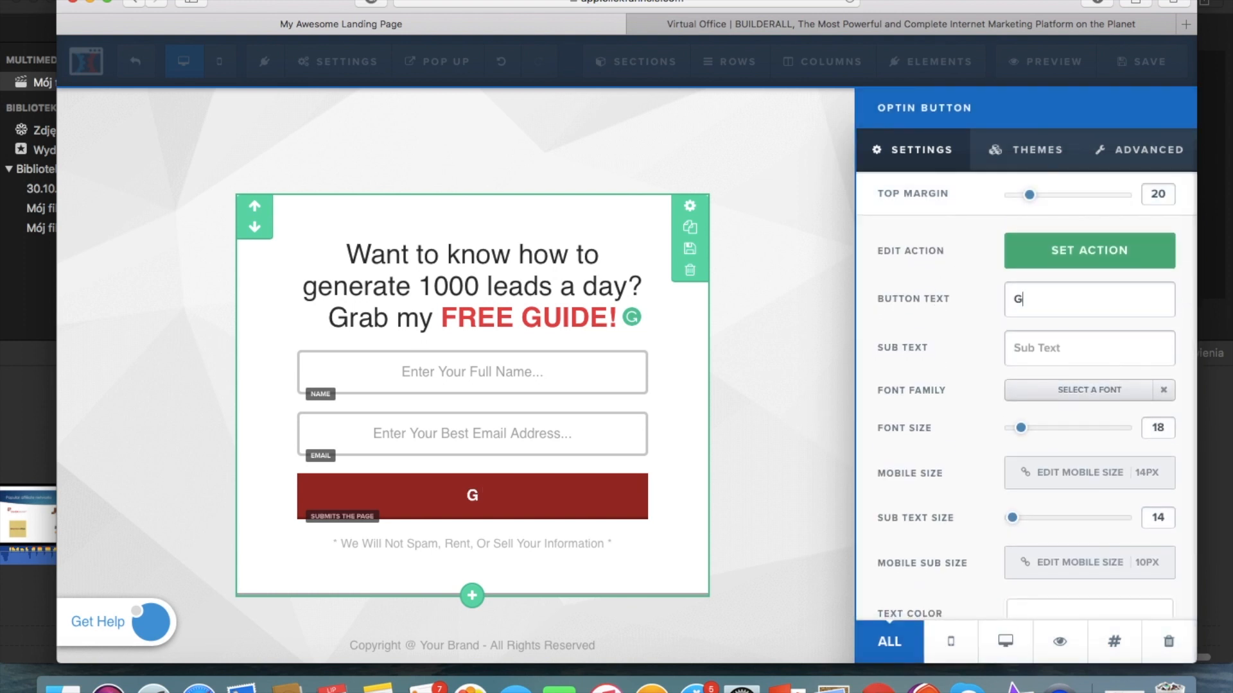
text(et it N)
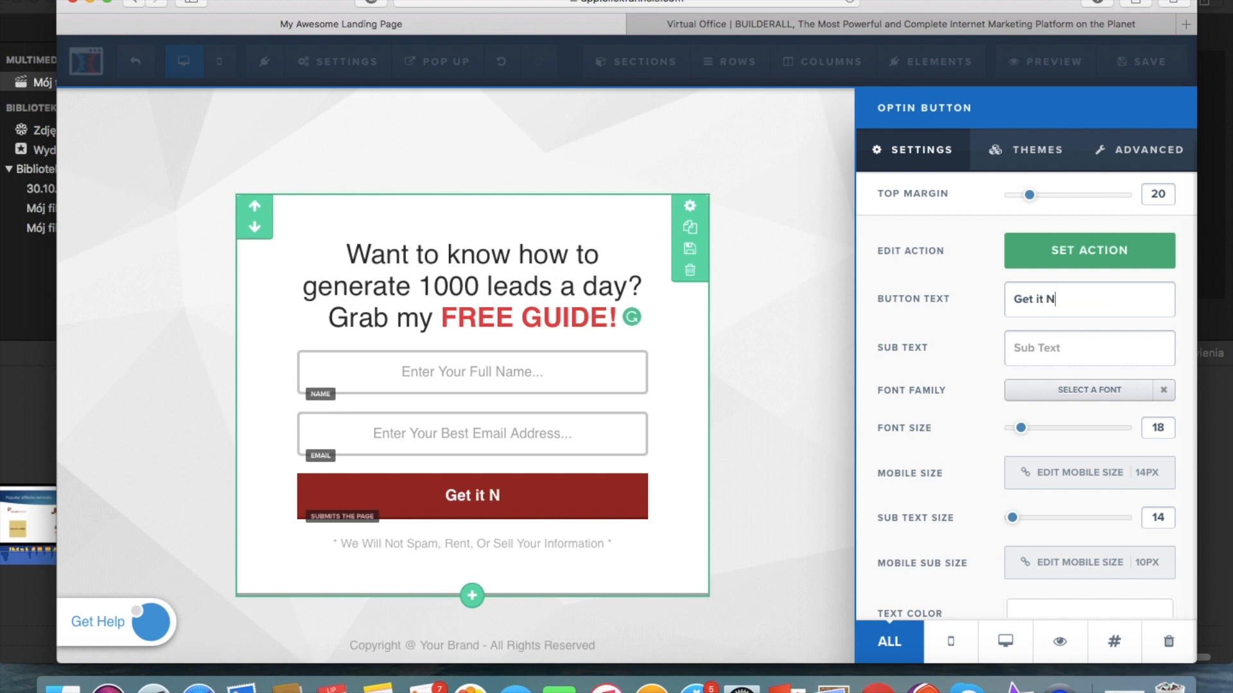
text(ow)
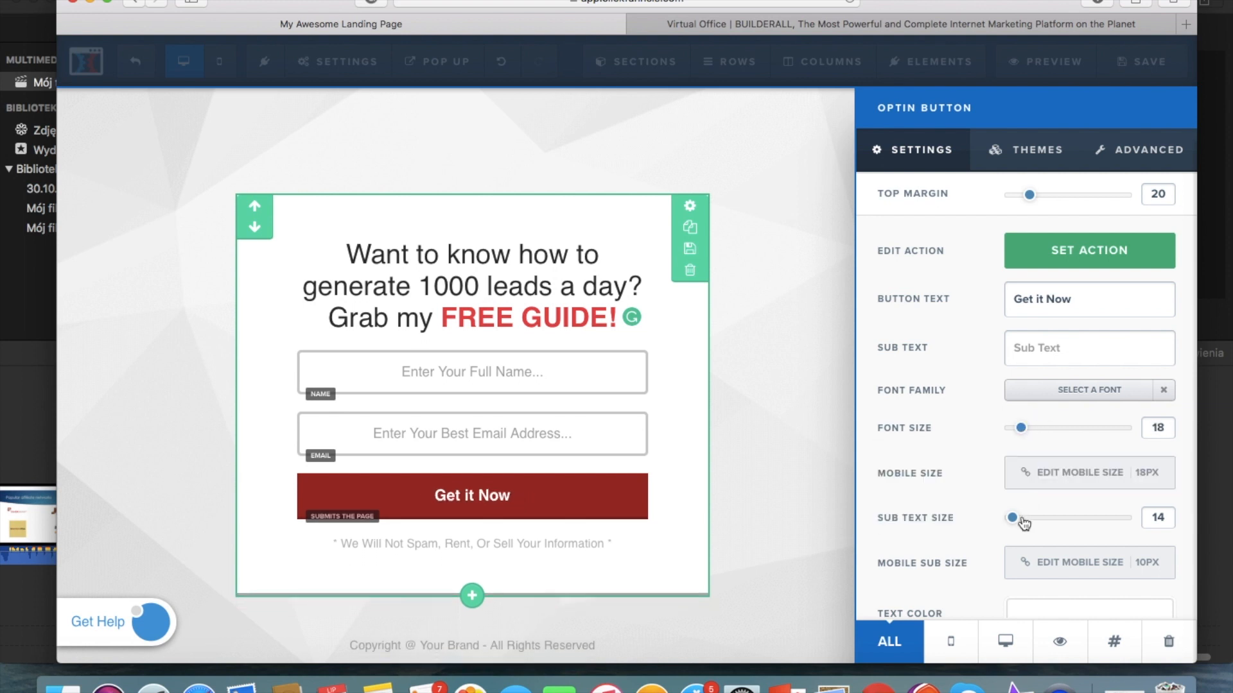
scroll(down, 3)
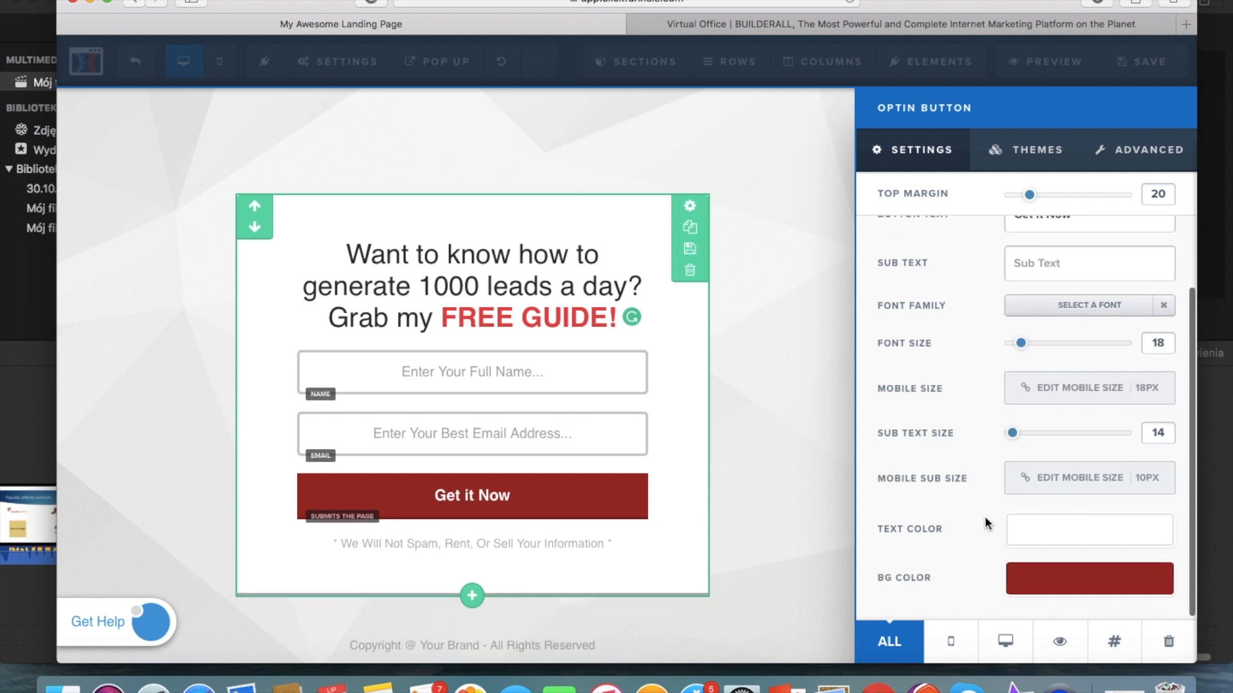
click(1088, 529)
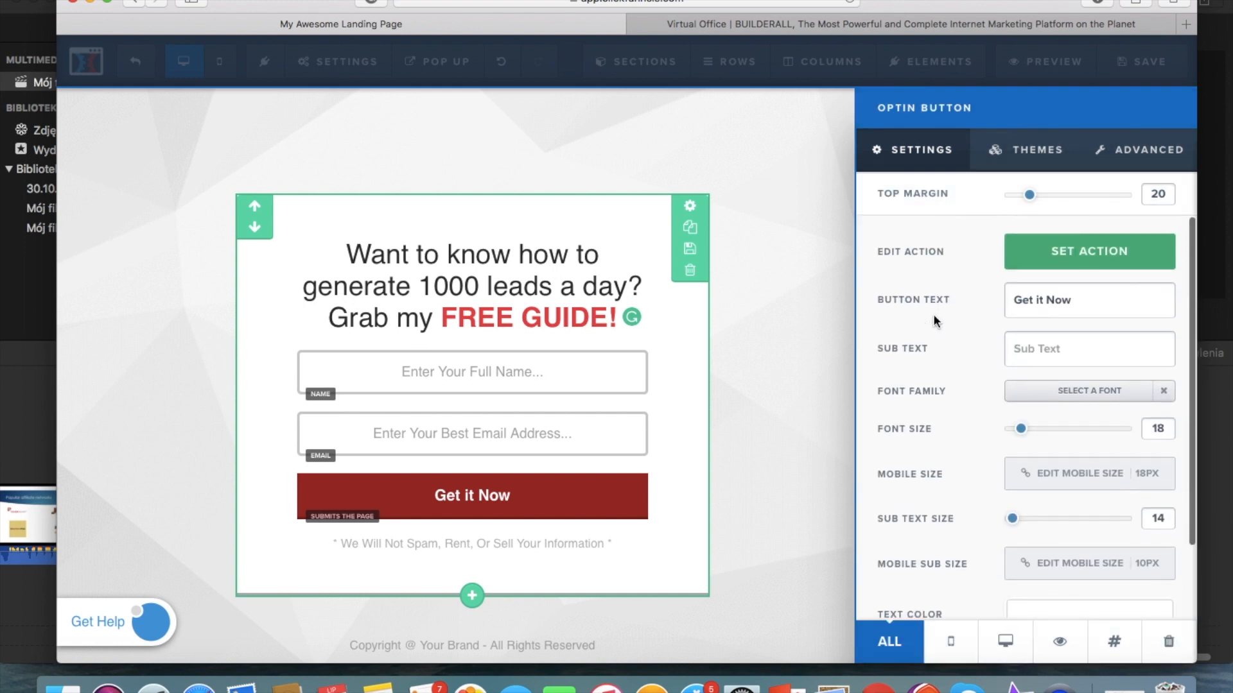
mouse_move(1089, 251)
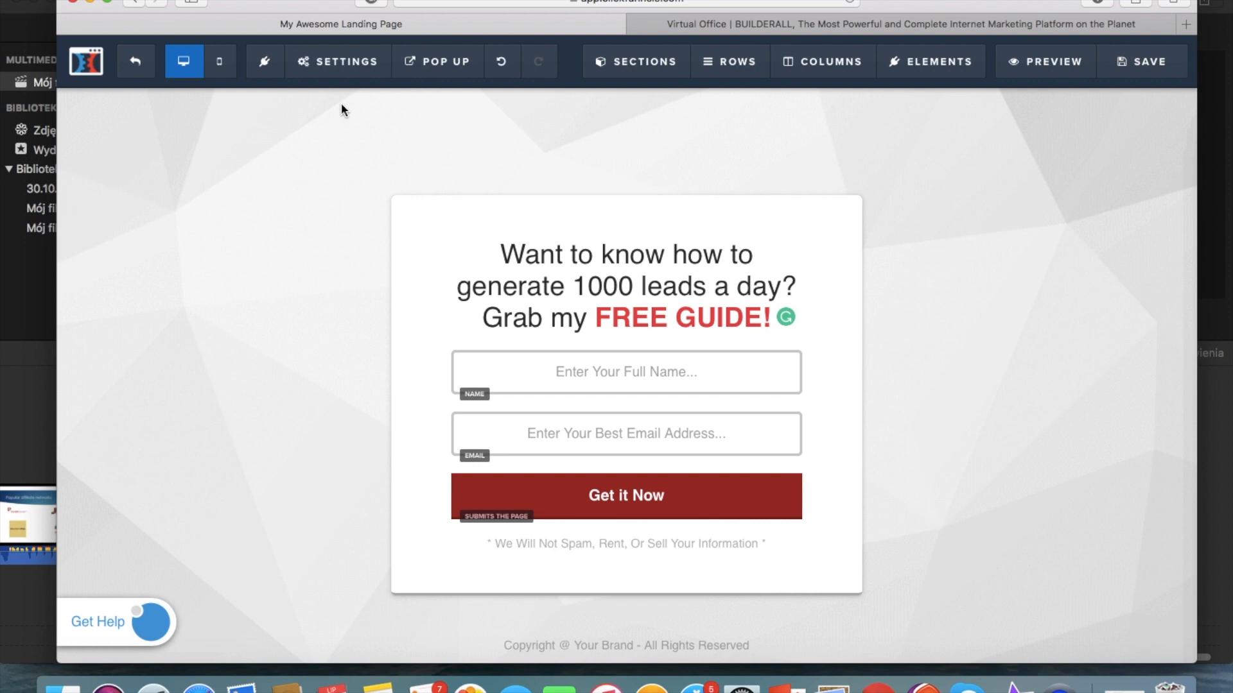
- Set the page's email integration to Getresponse with the Add To Campaign action
click(337, 62)
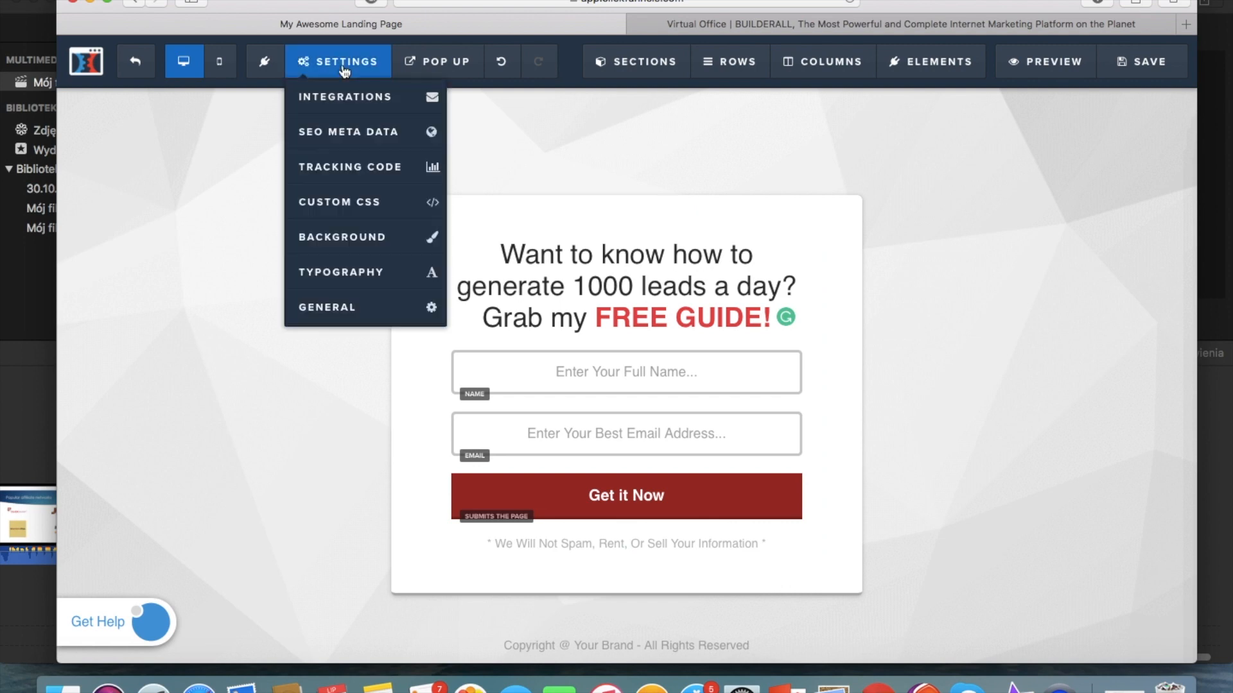
click(344, 97)
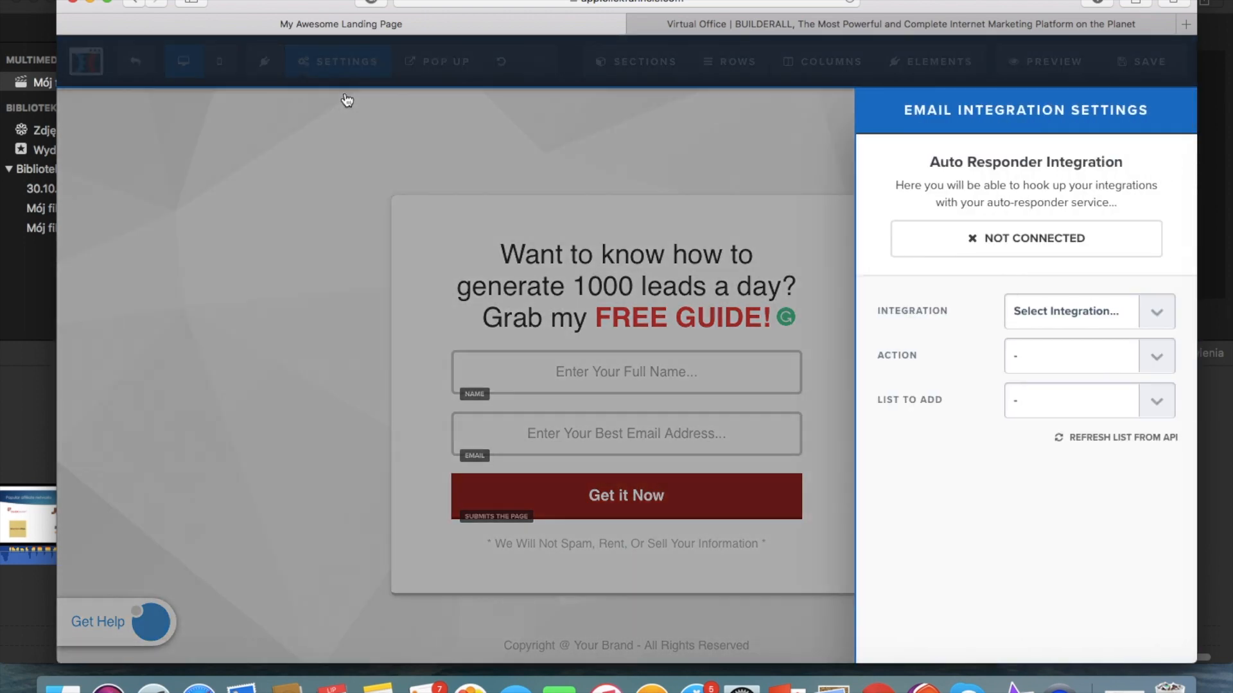
mouse_move(682, 192)
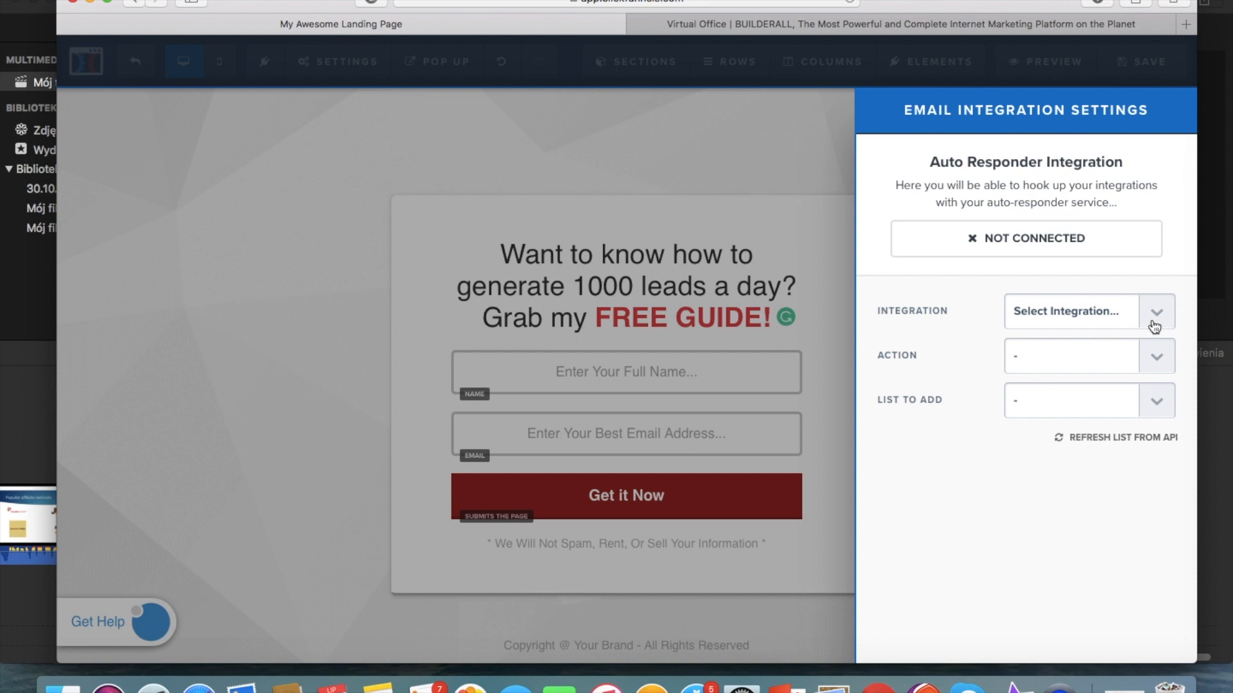
click(1156, 311)
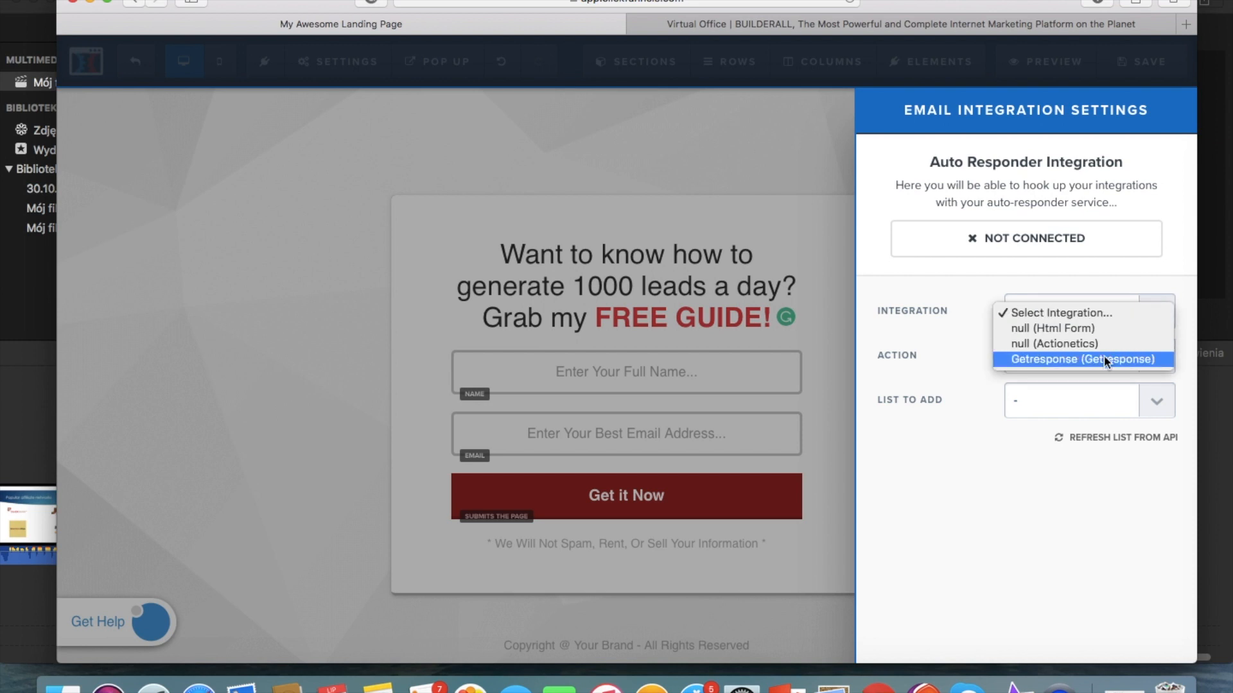
click(1082, 360)
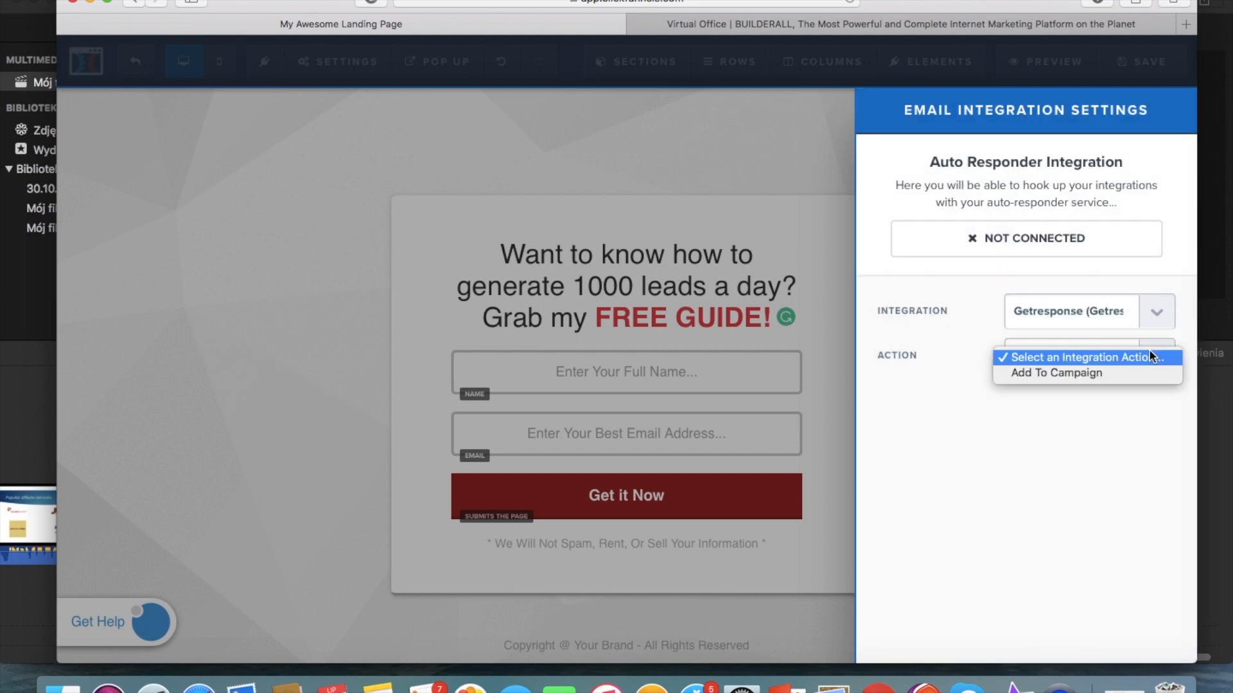
click(1057, 372)
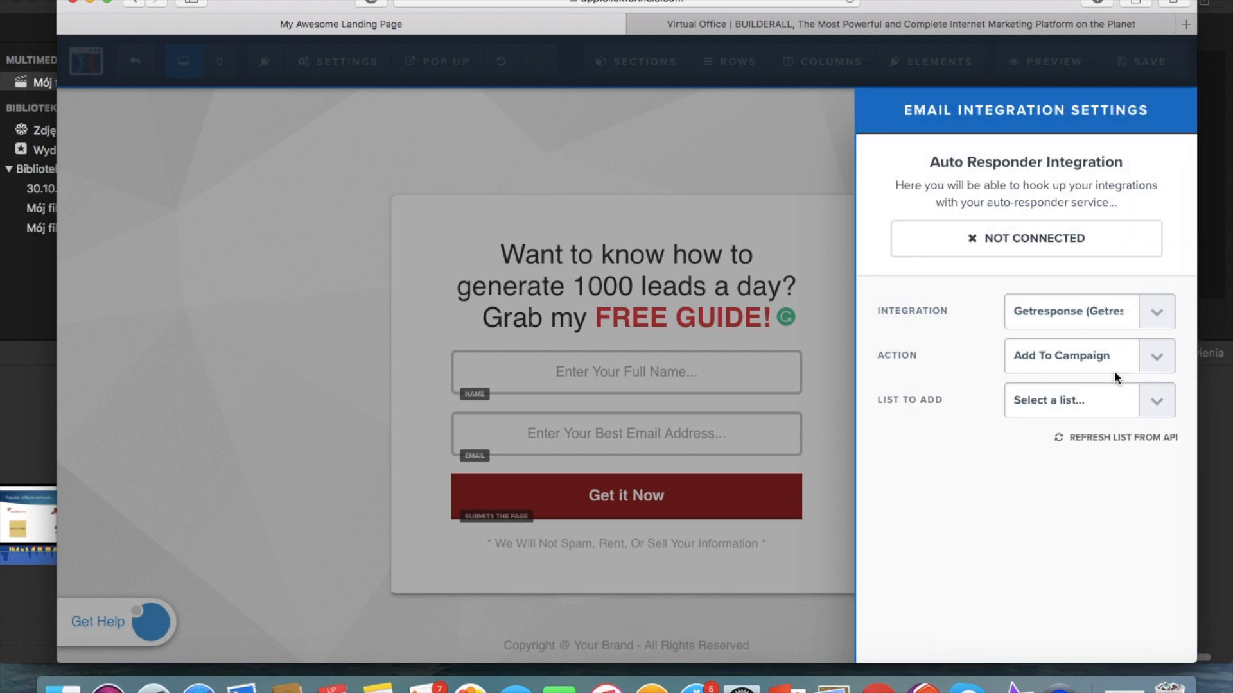
click(1087, 400)
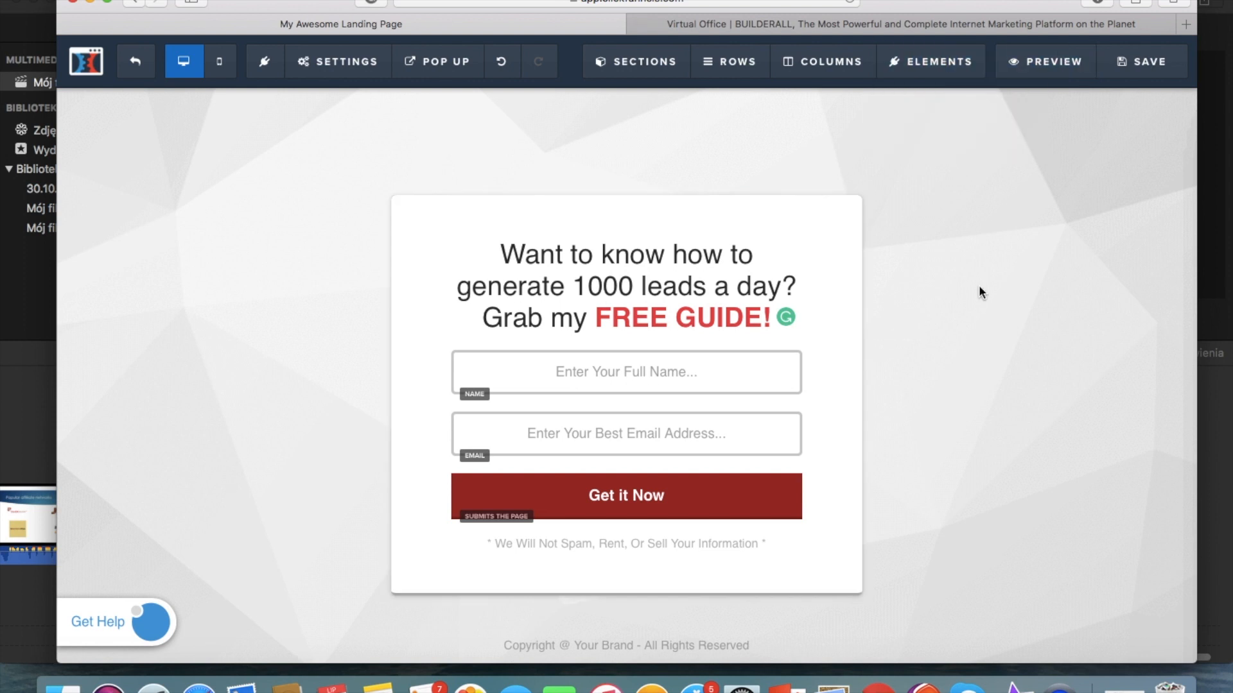
- Change the name field's placeholder text to 'Name...'
click(624, 371)
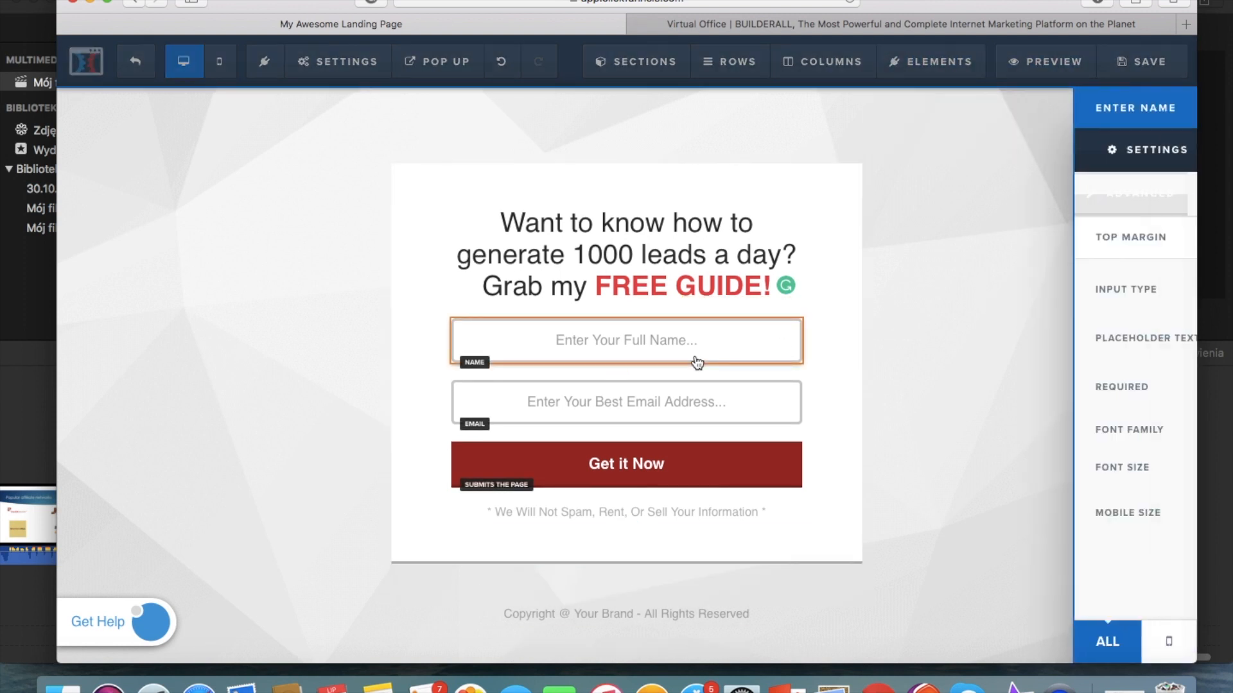
click(625, 340)
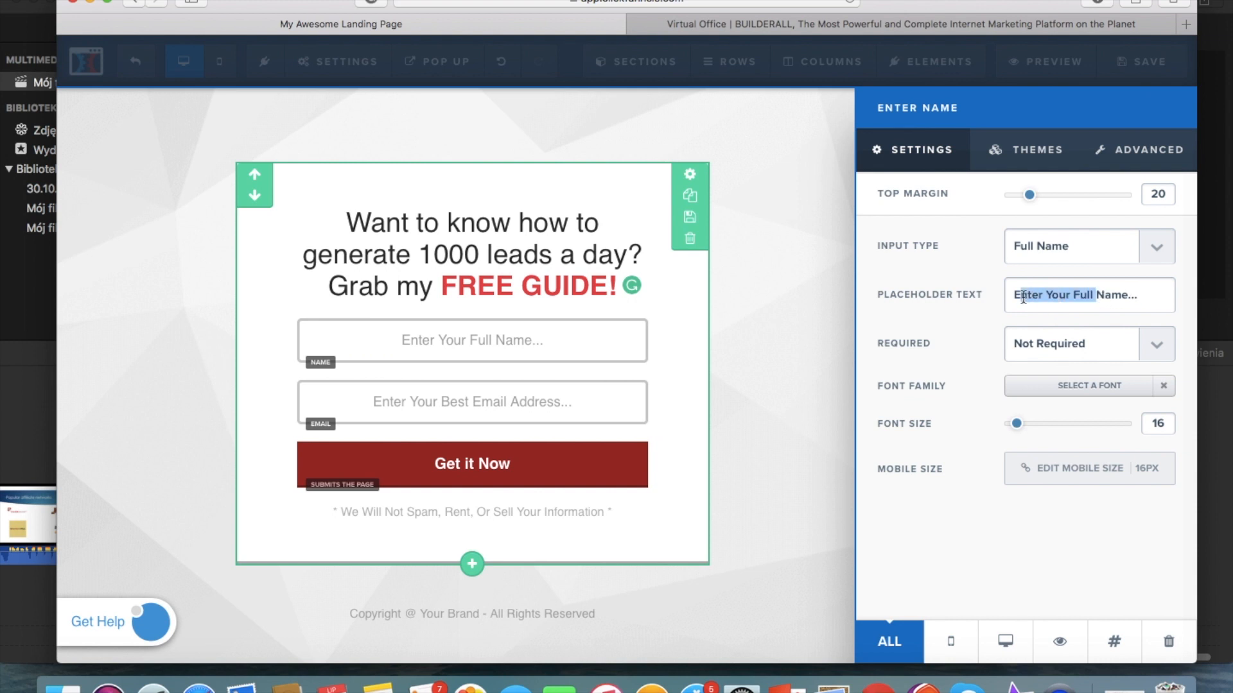
text(Name...)
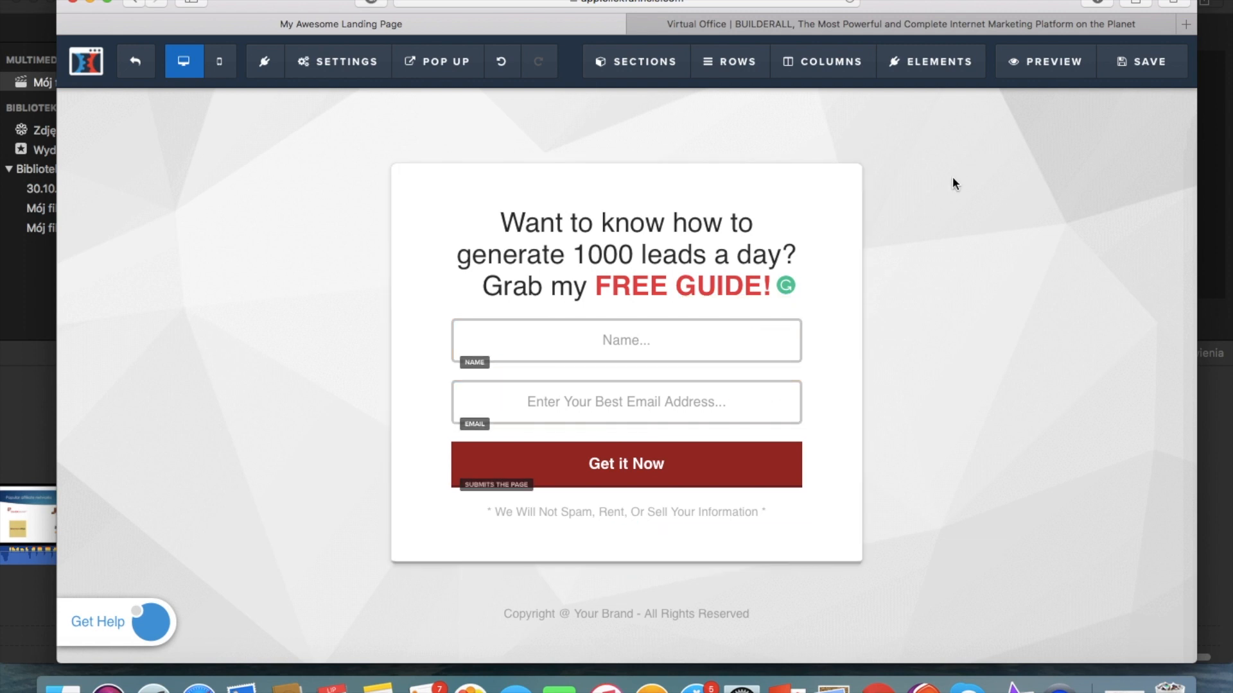
click(932, 62)
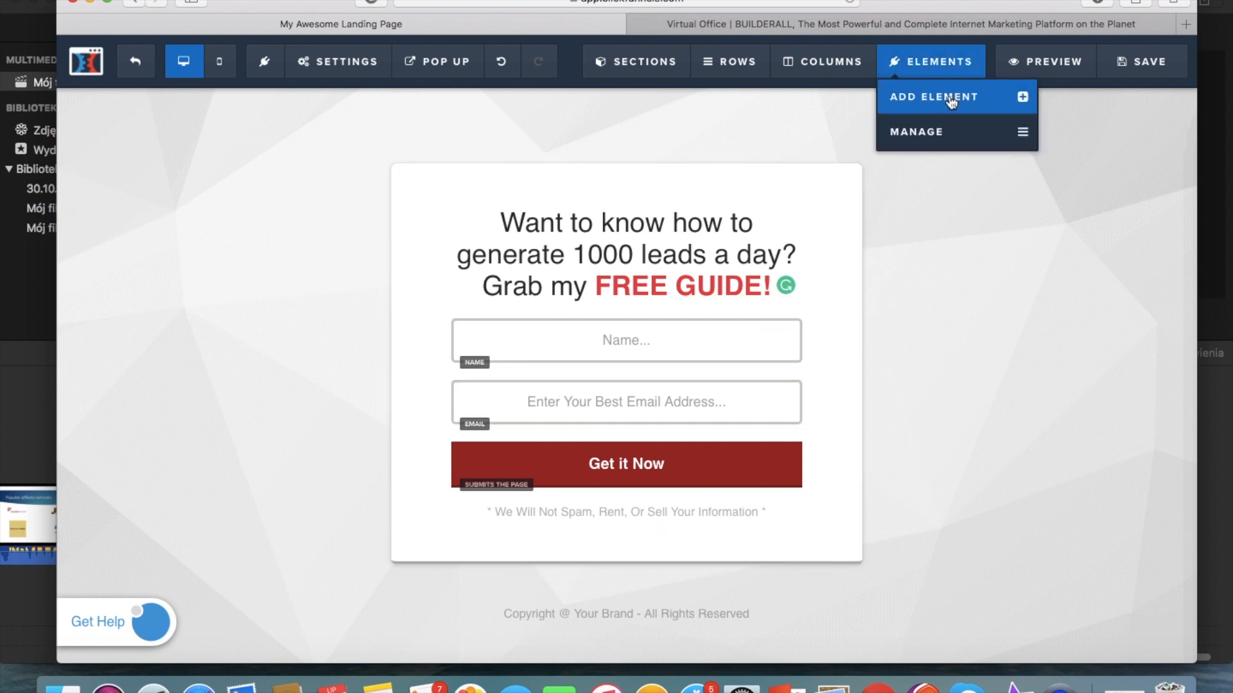
click(934, 97)
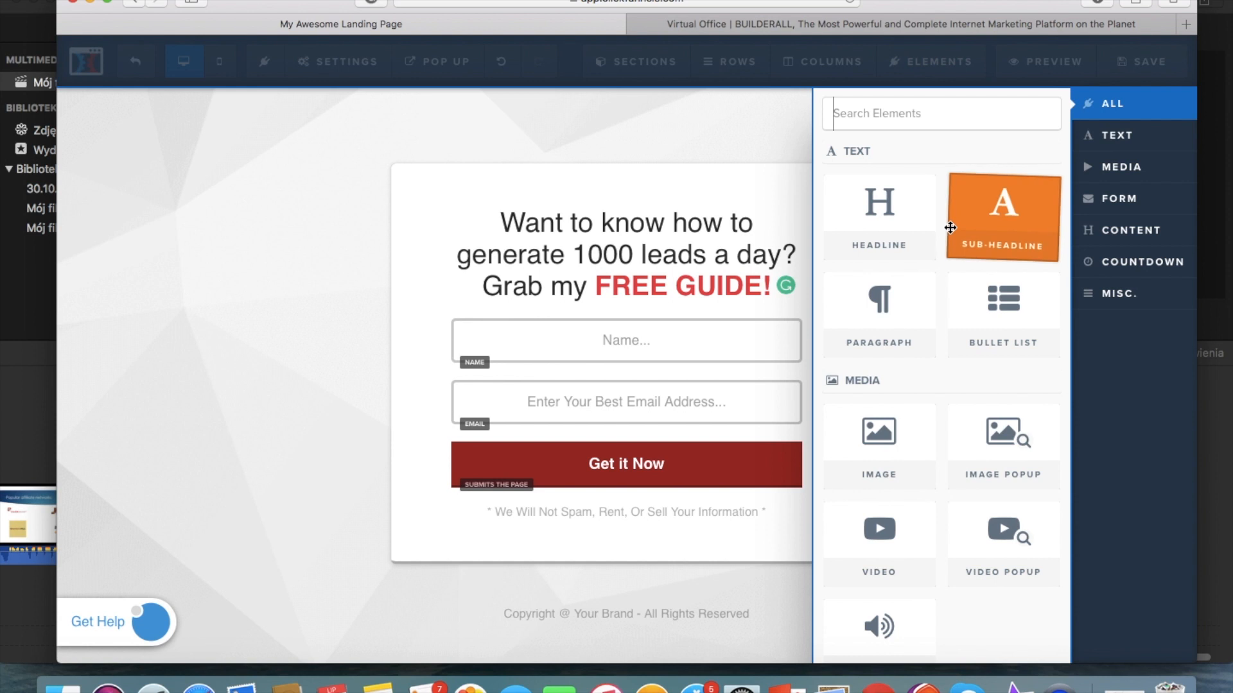
scroll(down, 3)
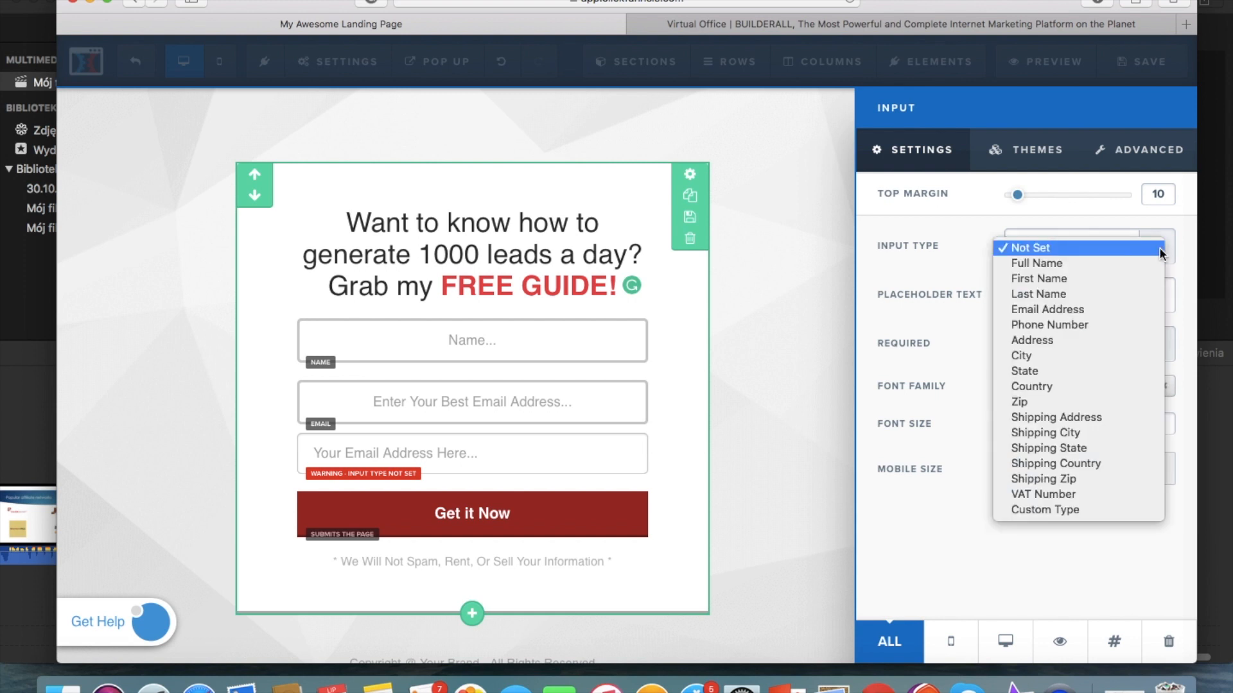
mouse_move(1077, 417)
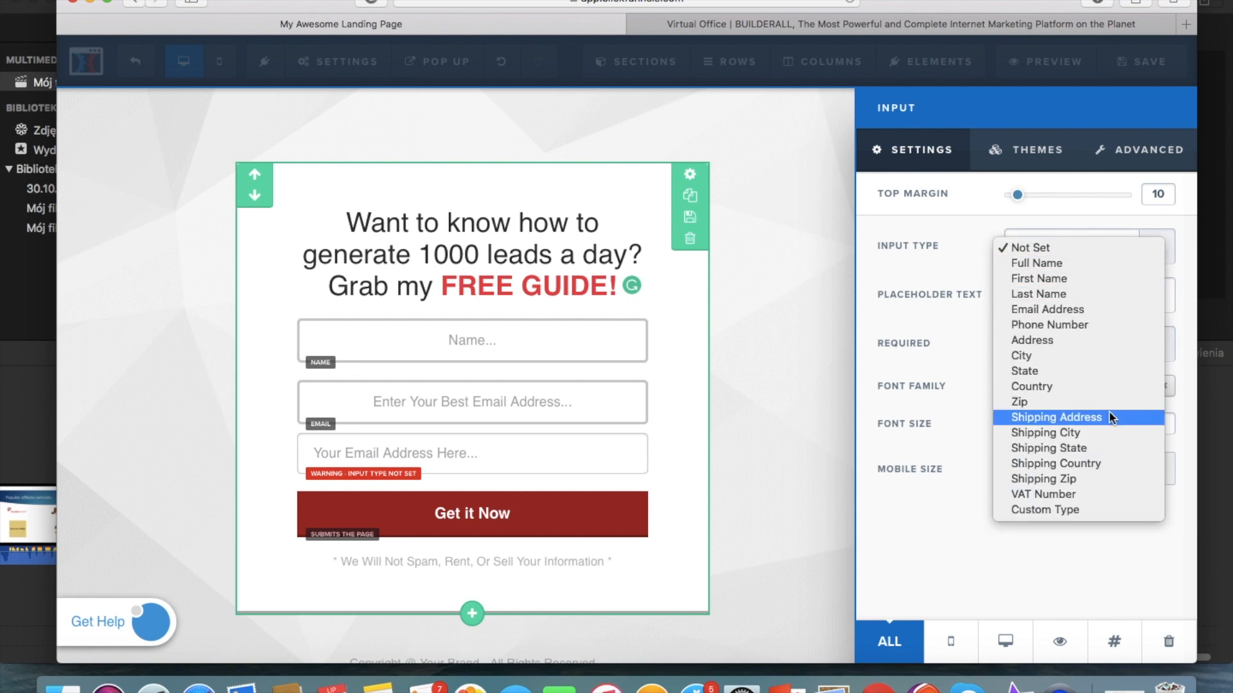
click(560, 462)
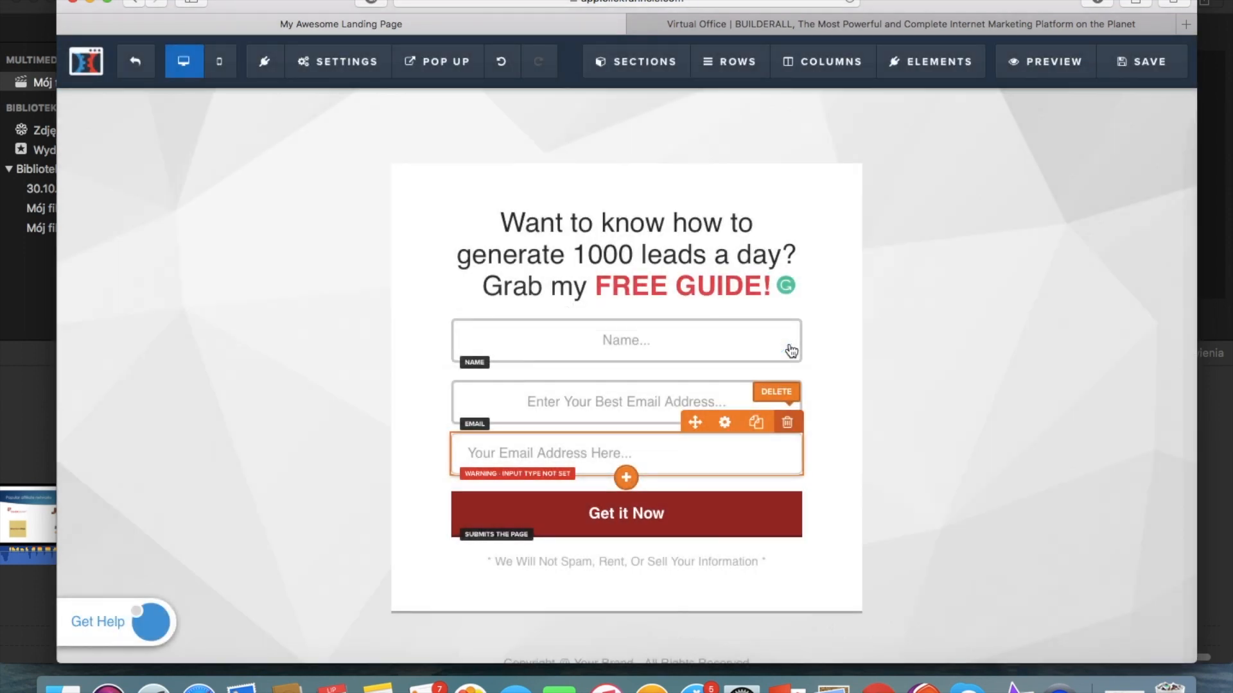
click(787, 422)
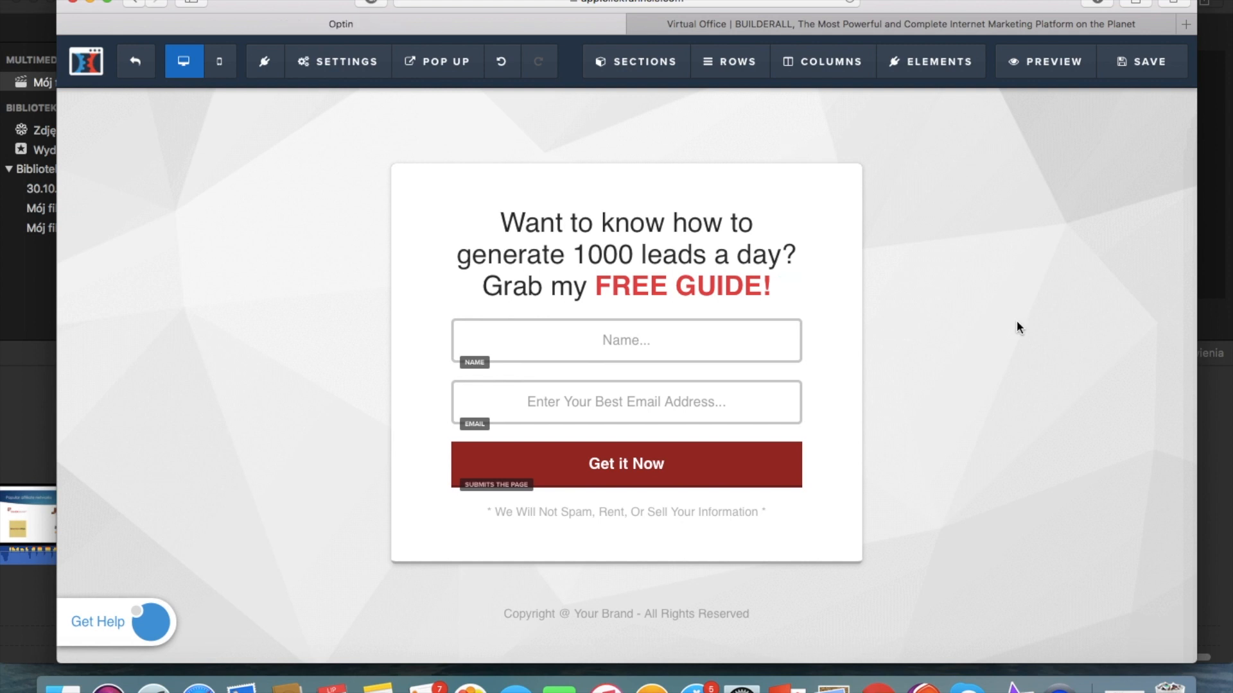
mouse_move(1193, 56)
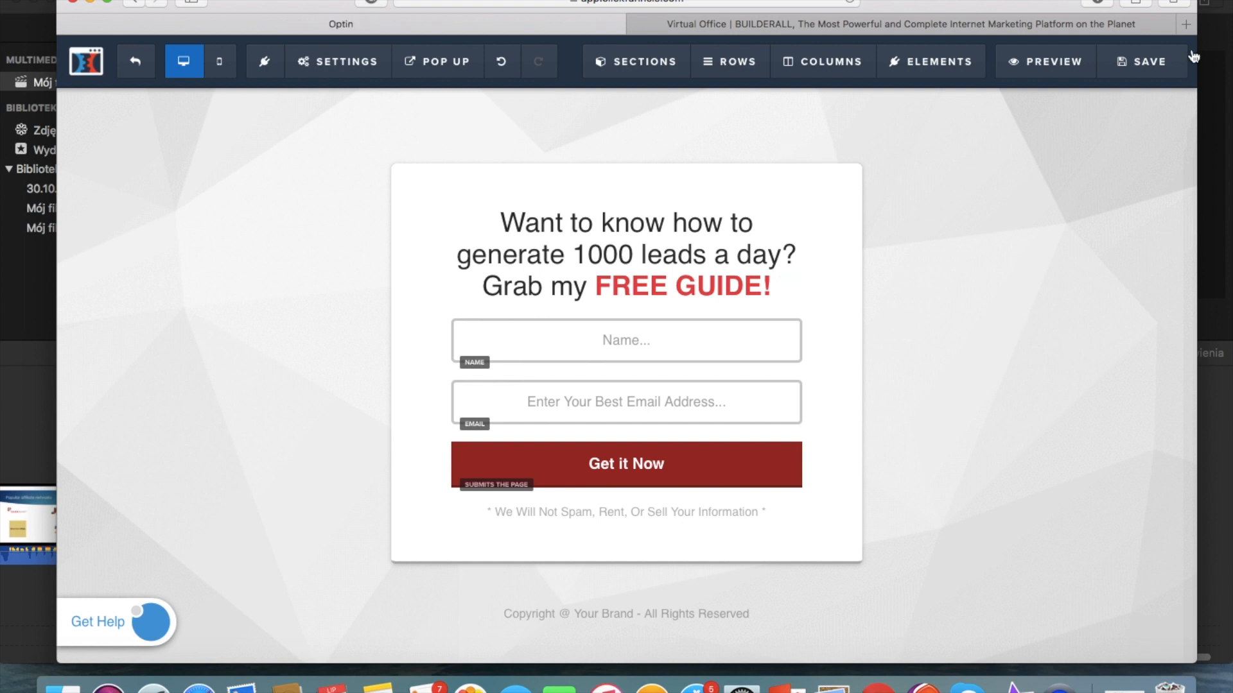
- Save the opt-in page and return to the test1 funnel steps
click(1143, 61)
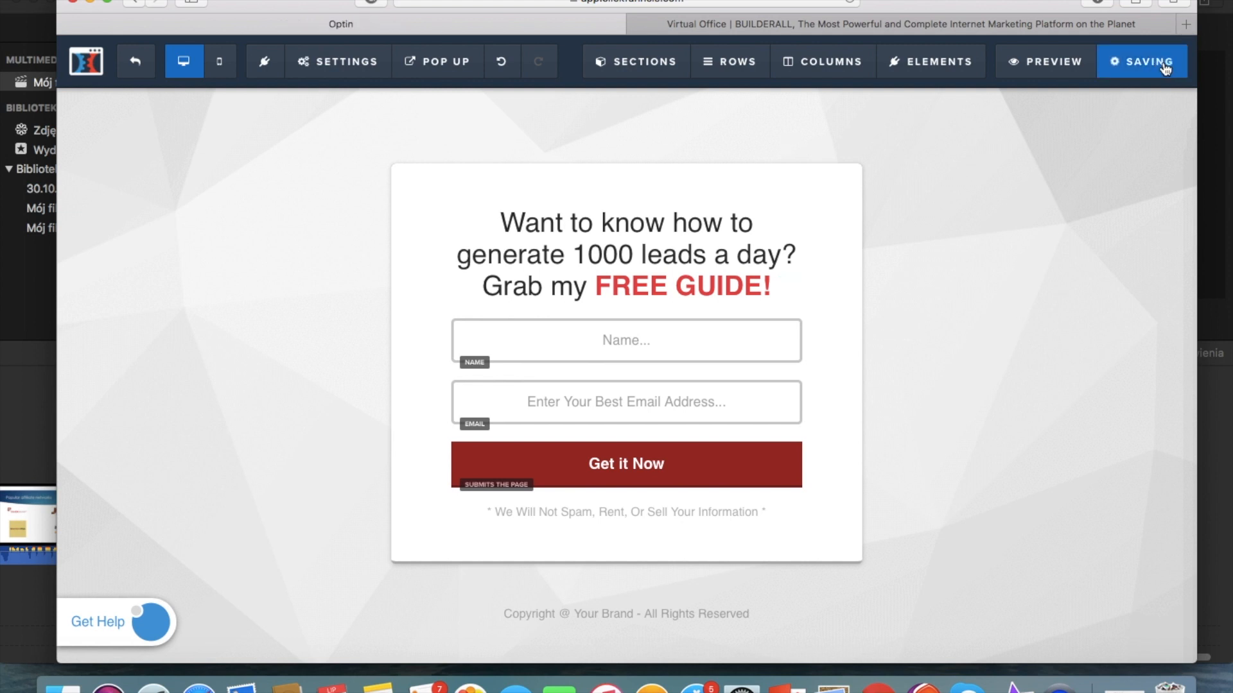
click(1141, 61)
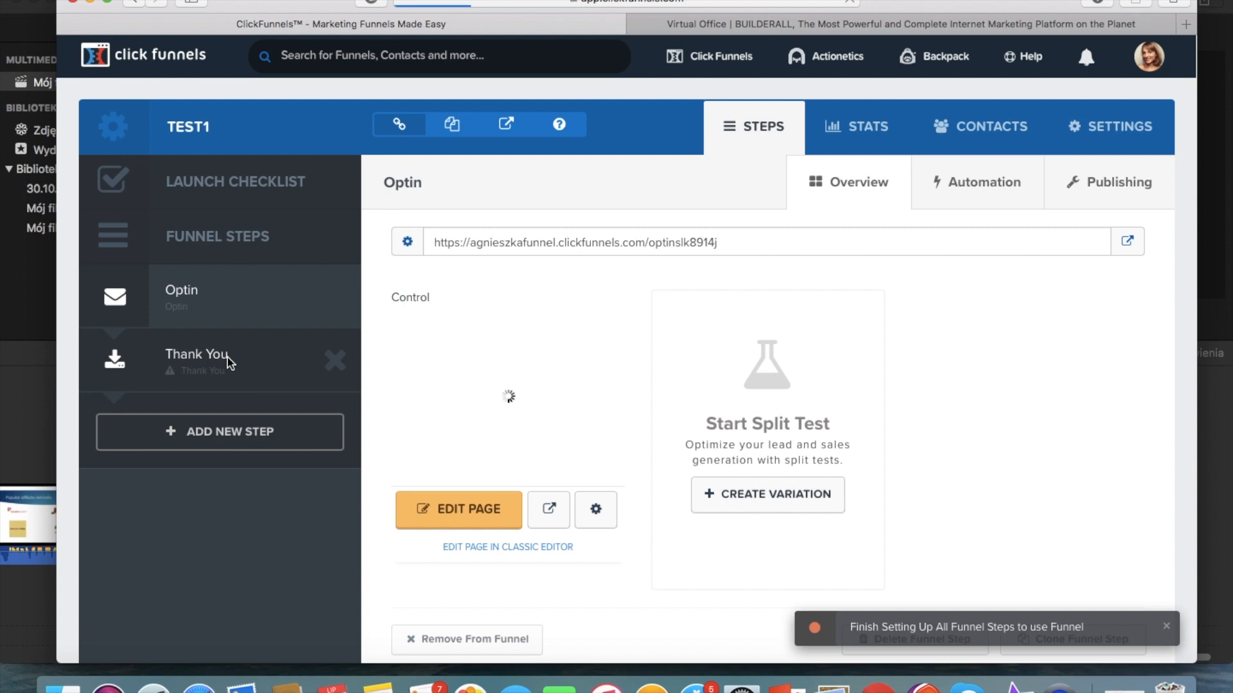
- Create the Thank You page from the SUCCESS! YOU DID IT! Mother Funnel template
click(196, 354)
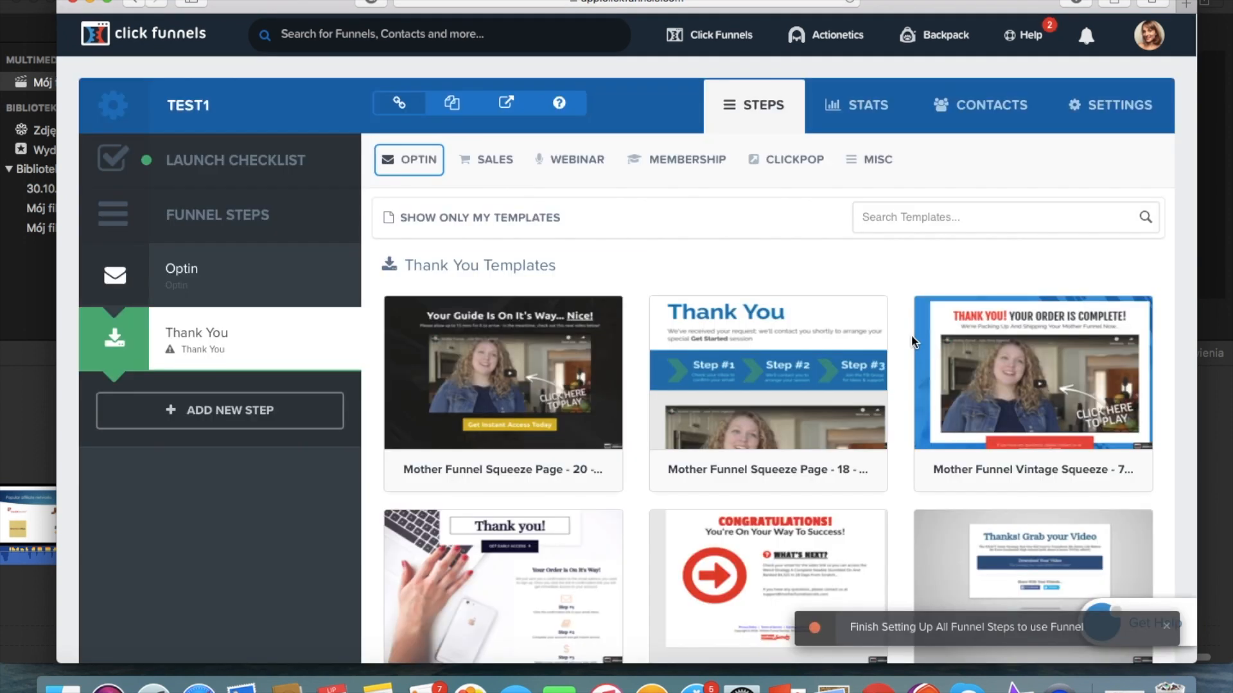
scroll(down, 3)
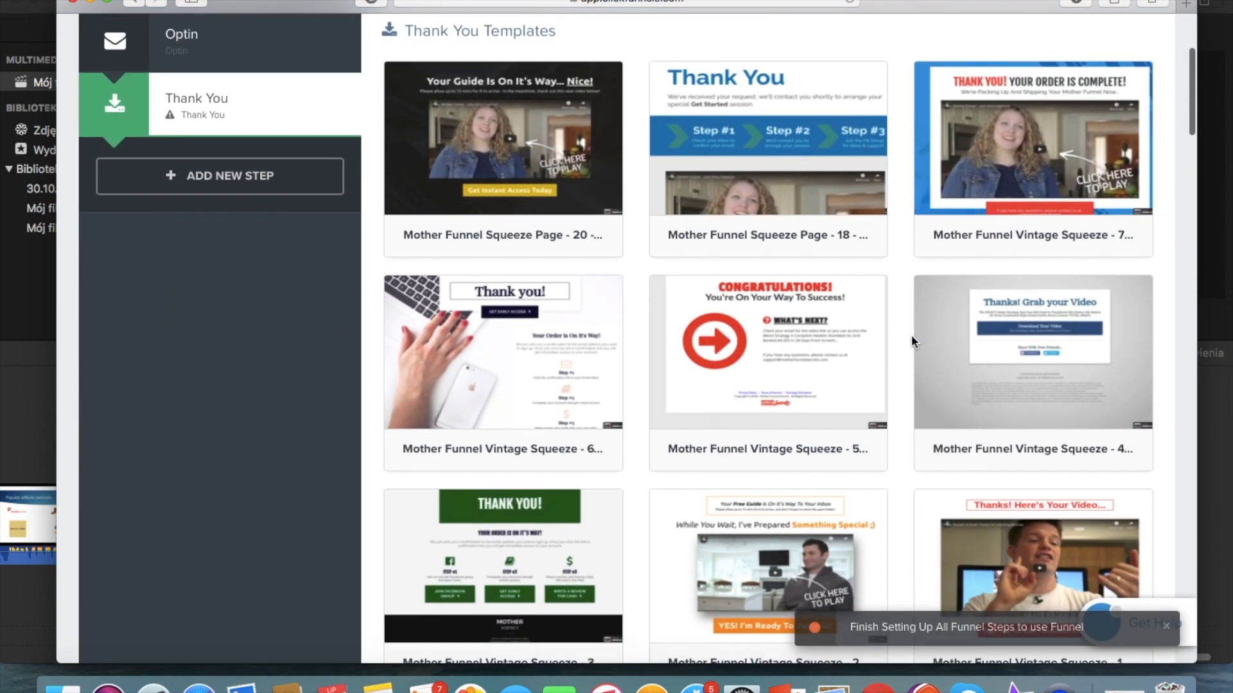
scroll(down, 3)
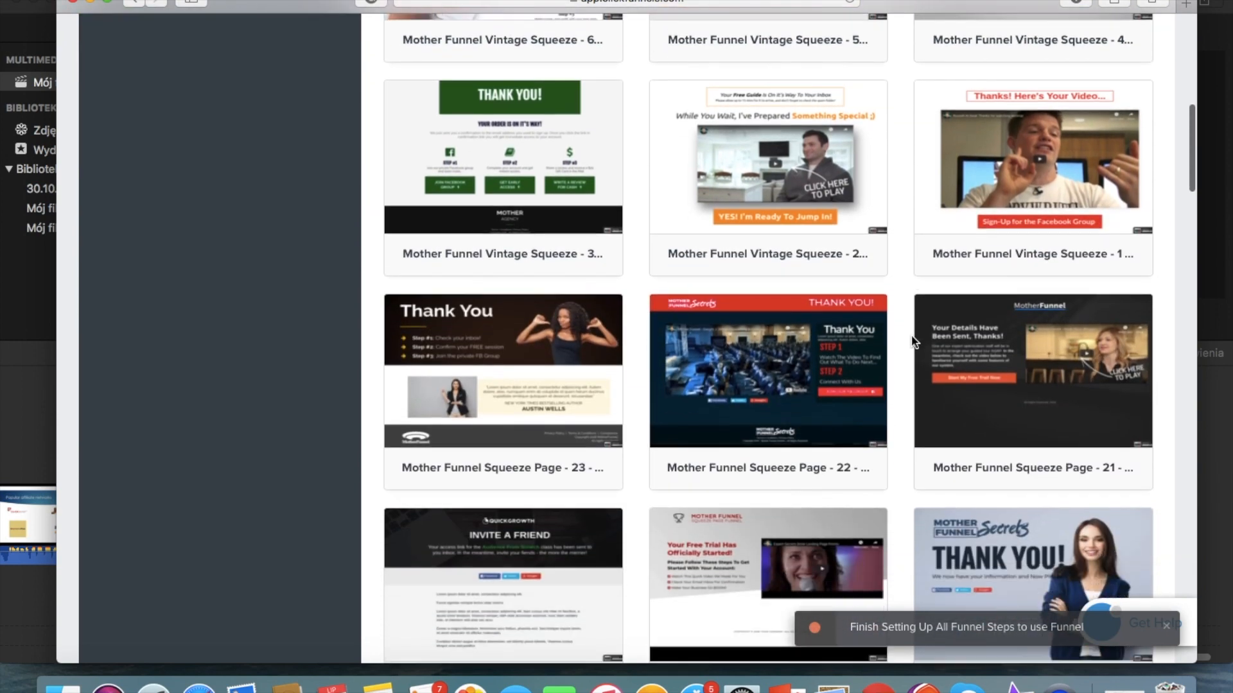
scroll(down, 3)
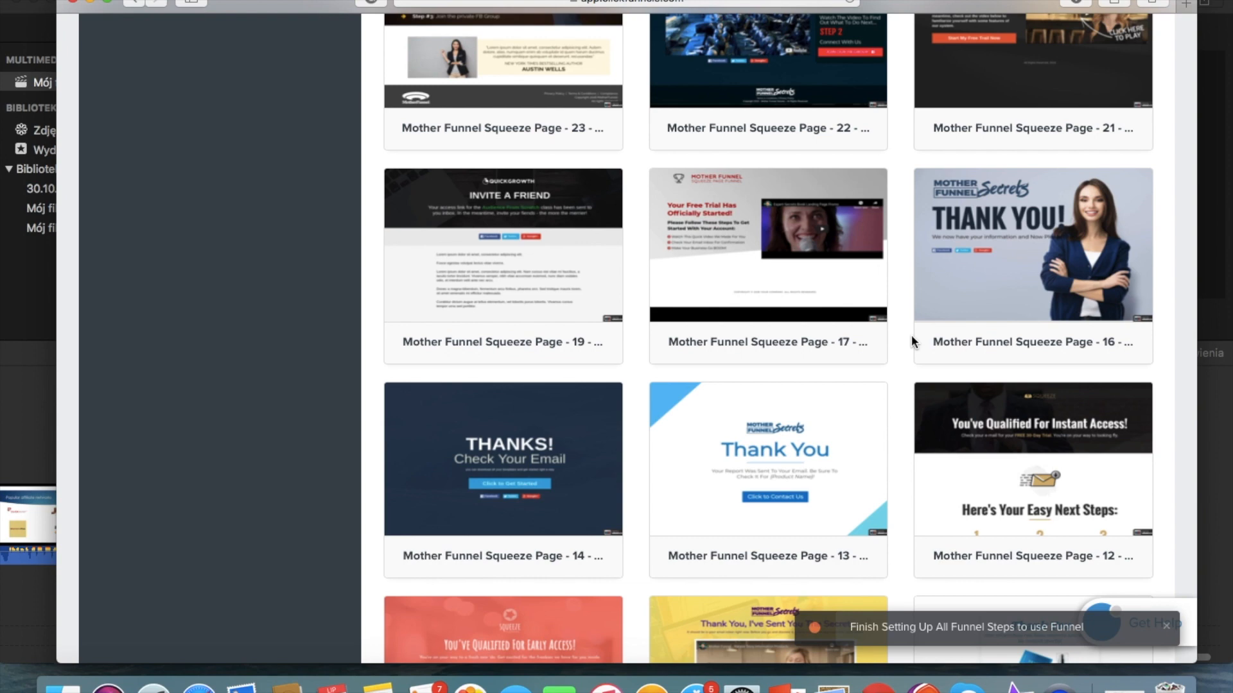
scroll(down, 3)
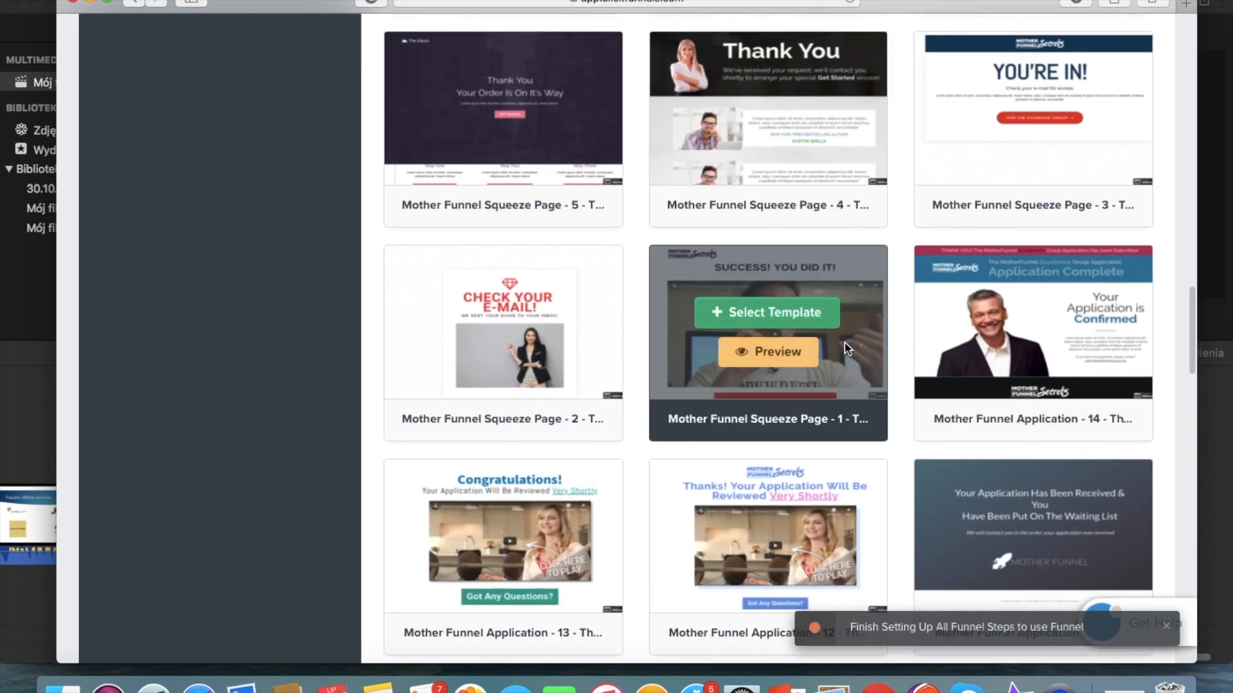
click(767, 313)
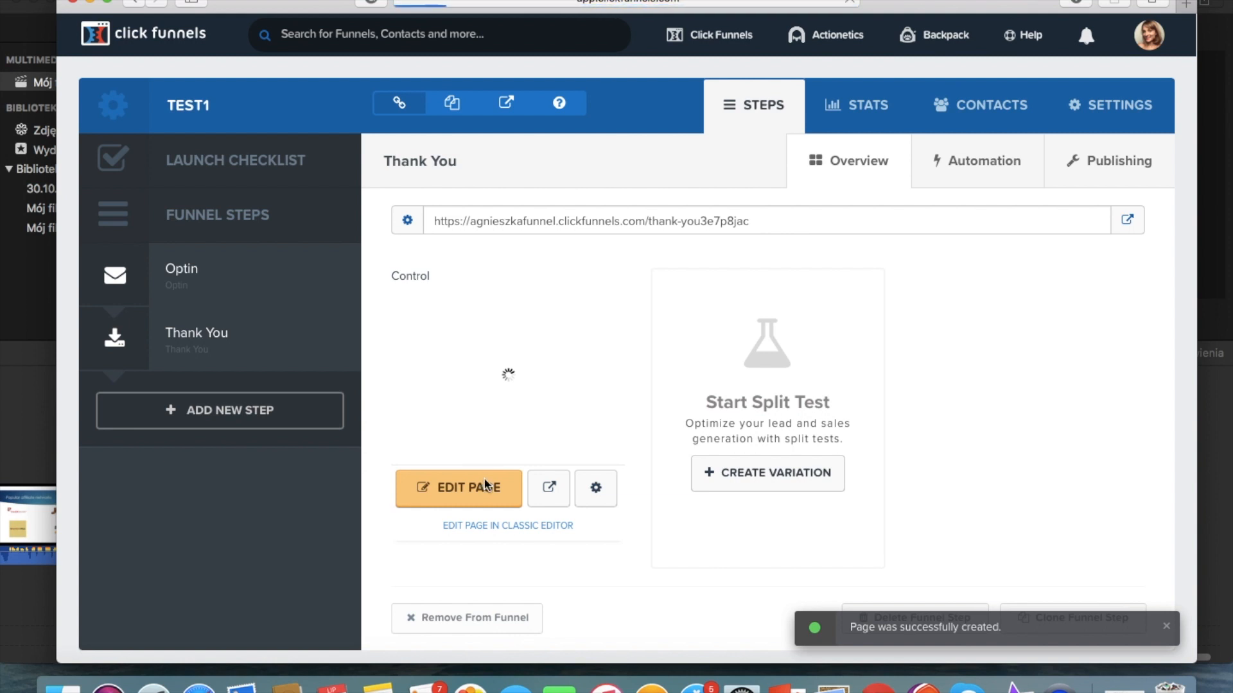
- Open the Thank You page in the editor and delete its top logo row
click(457, 488)
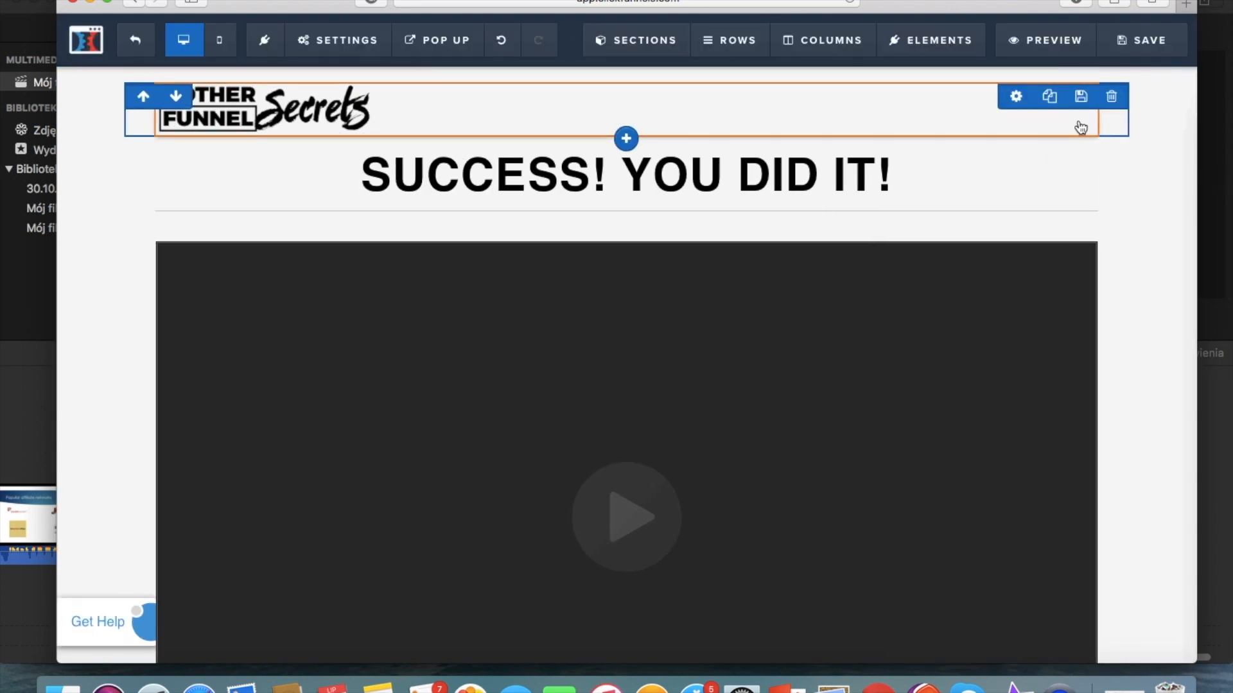
click(1110, 95)
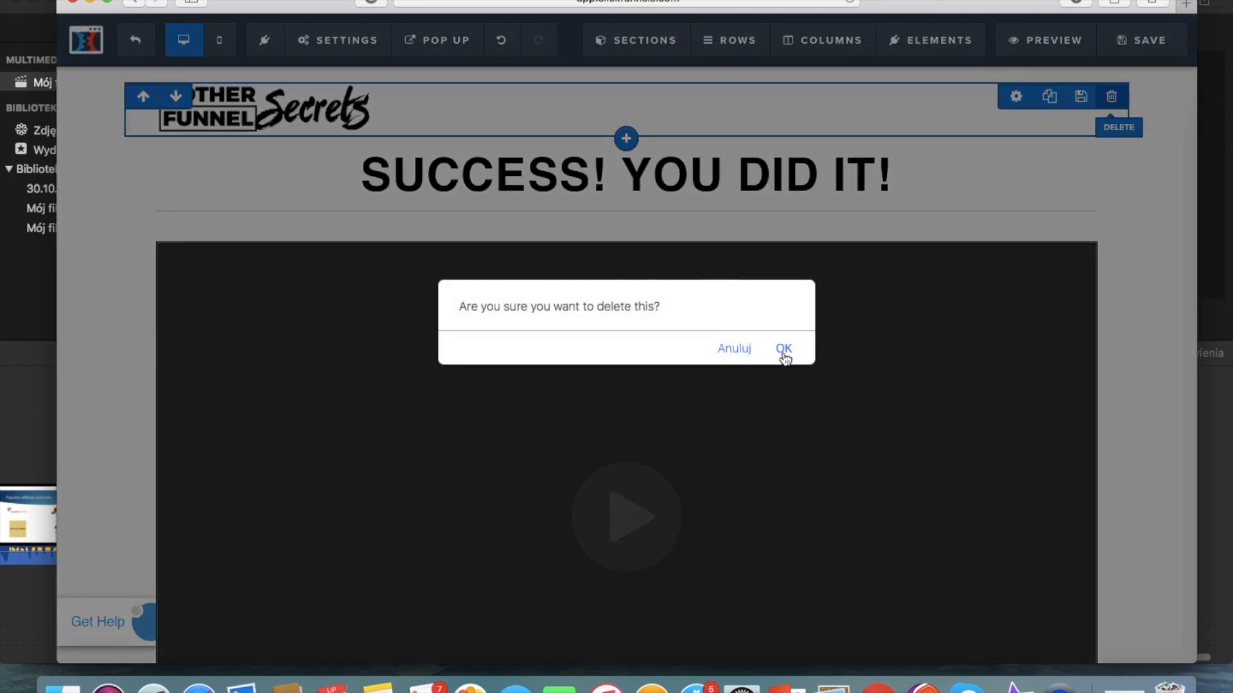
click(781, 349)
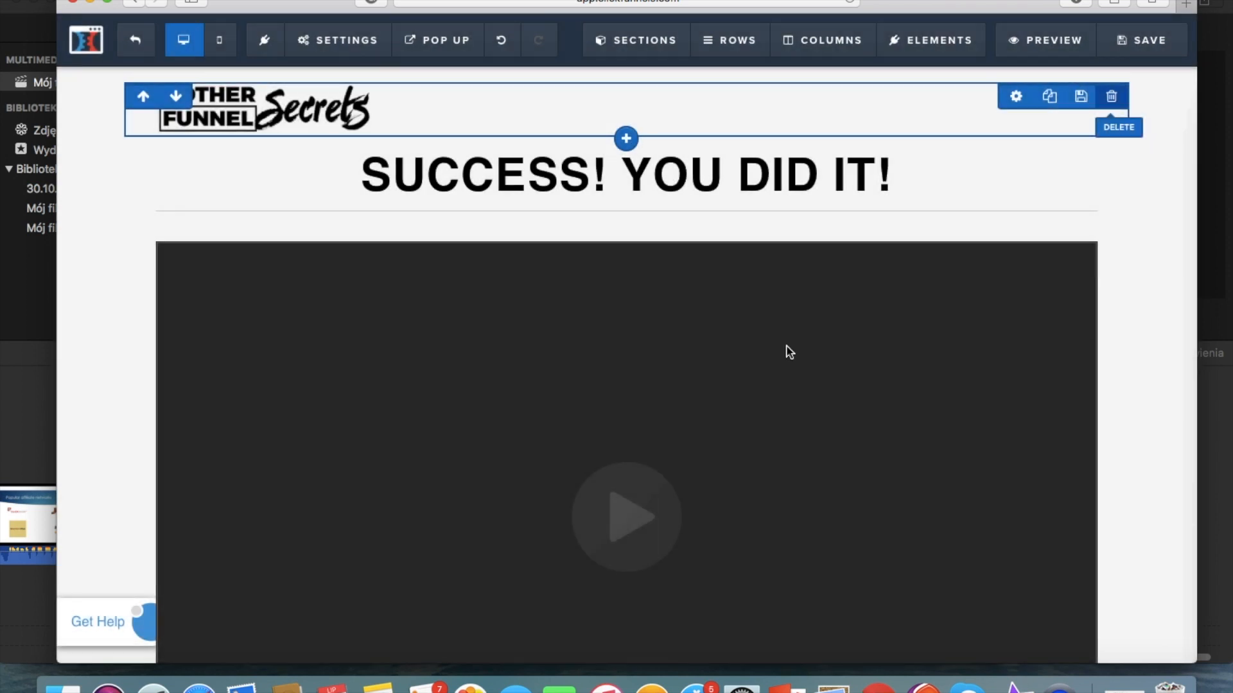
- Replace the 'SUCCESS! YOU DID IT!' headline with 'CONGRATULATIONS!'
click(625, 175)
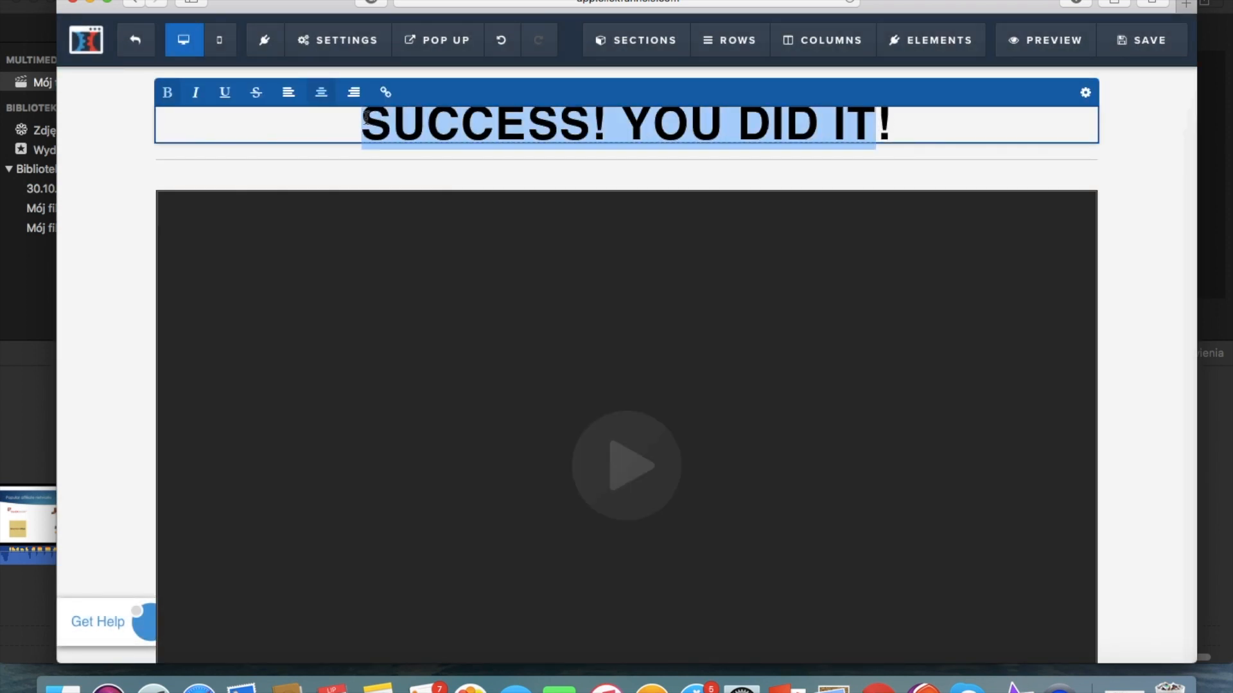
text(CONGRATU!)
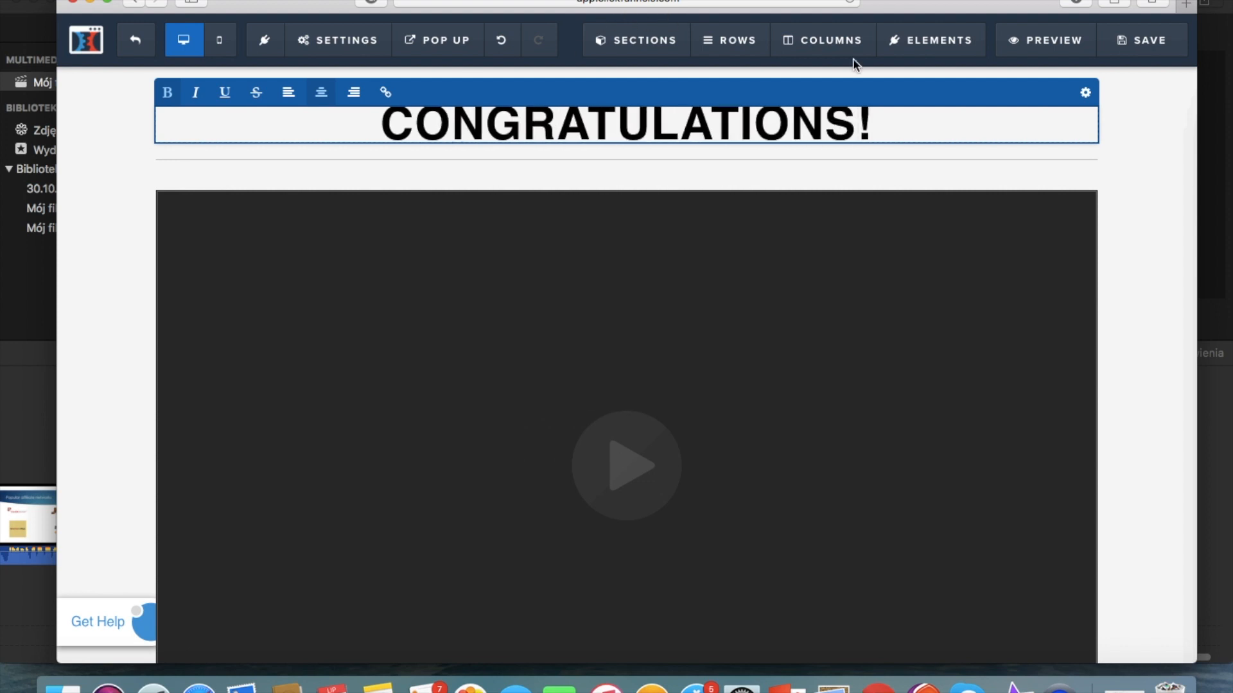
click(931, 39)
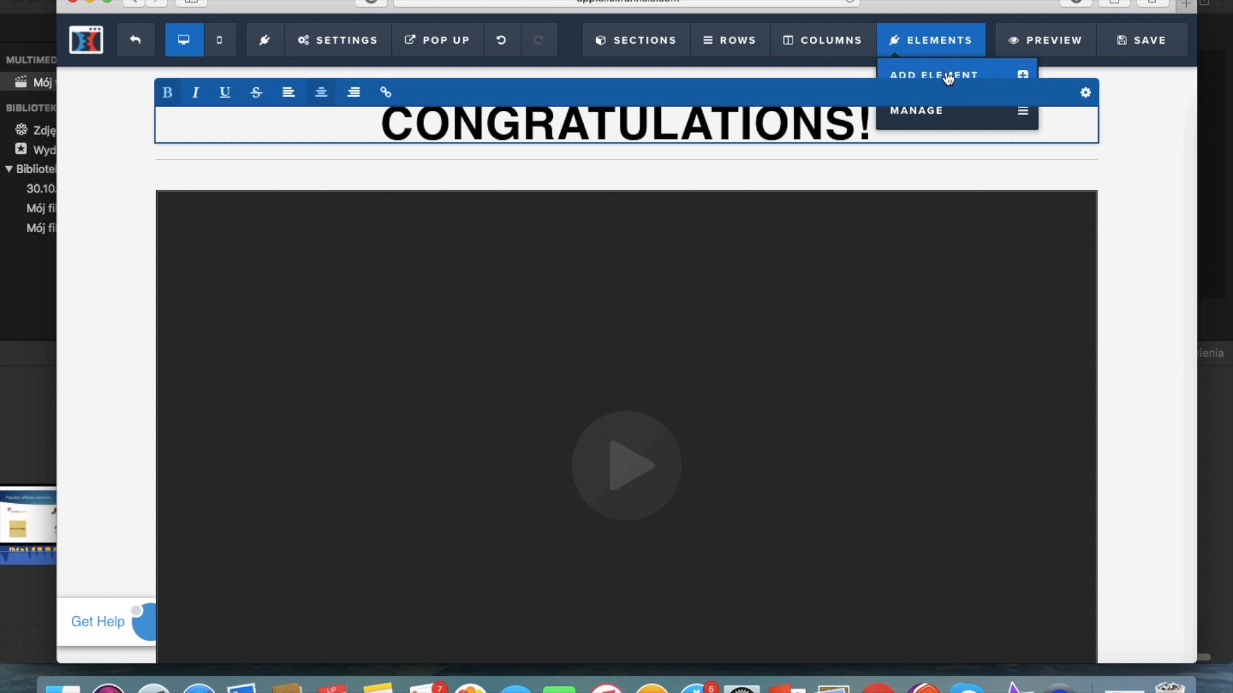
- Add a sub-headline reading 'The ebook is on the way to your email!' below CONGRATULATIONS!
click(933, 74)
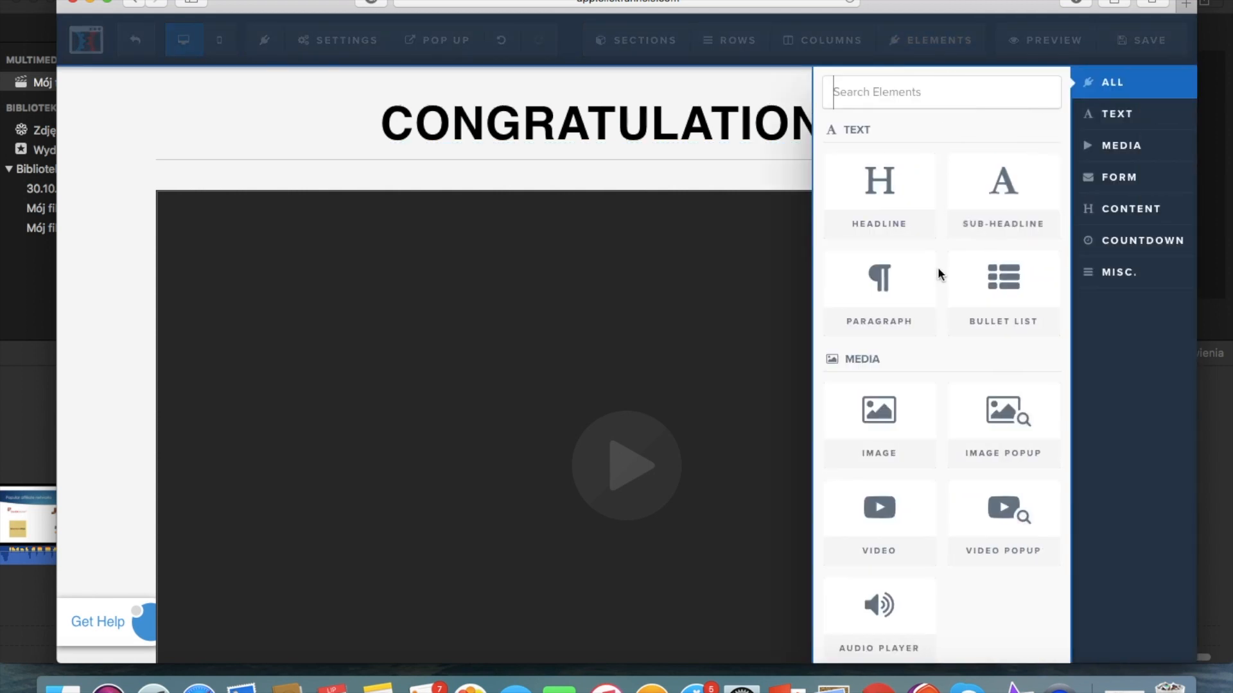
mouse_move(1002, 193)
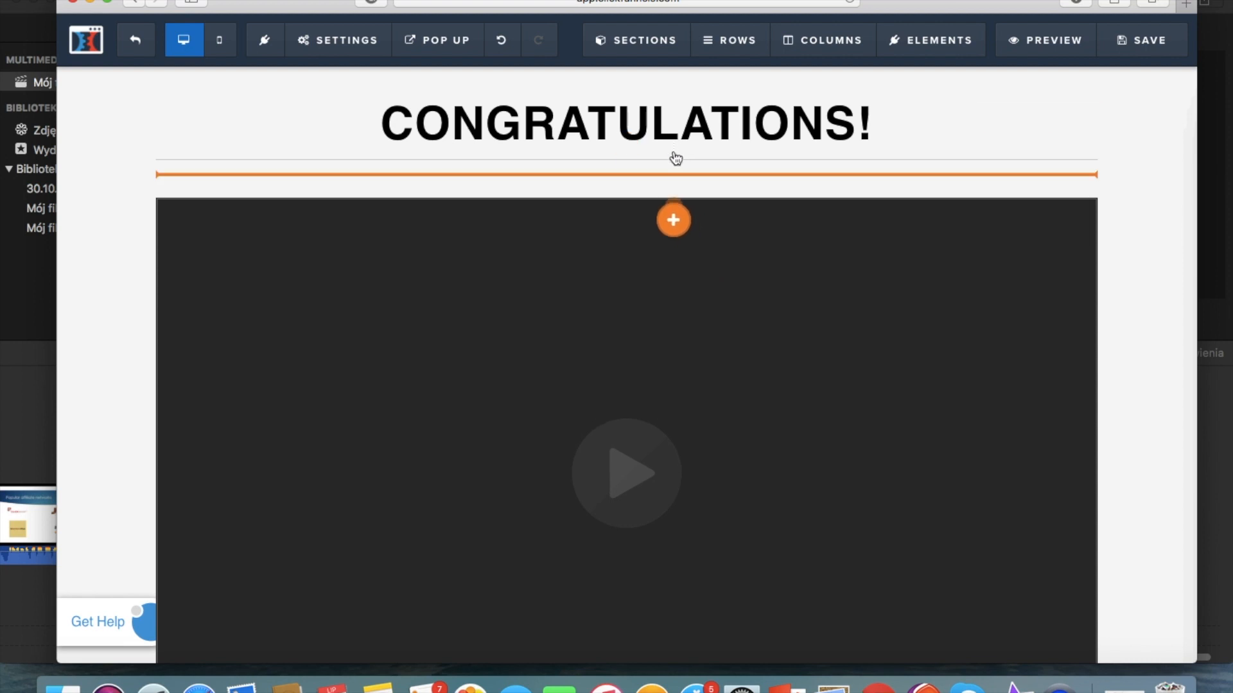
click(673, 220)
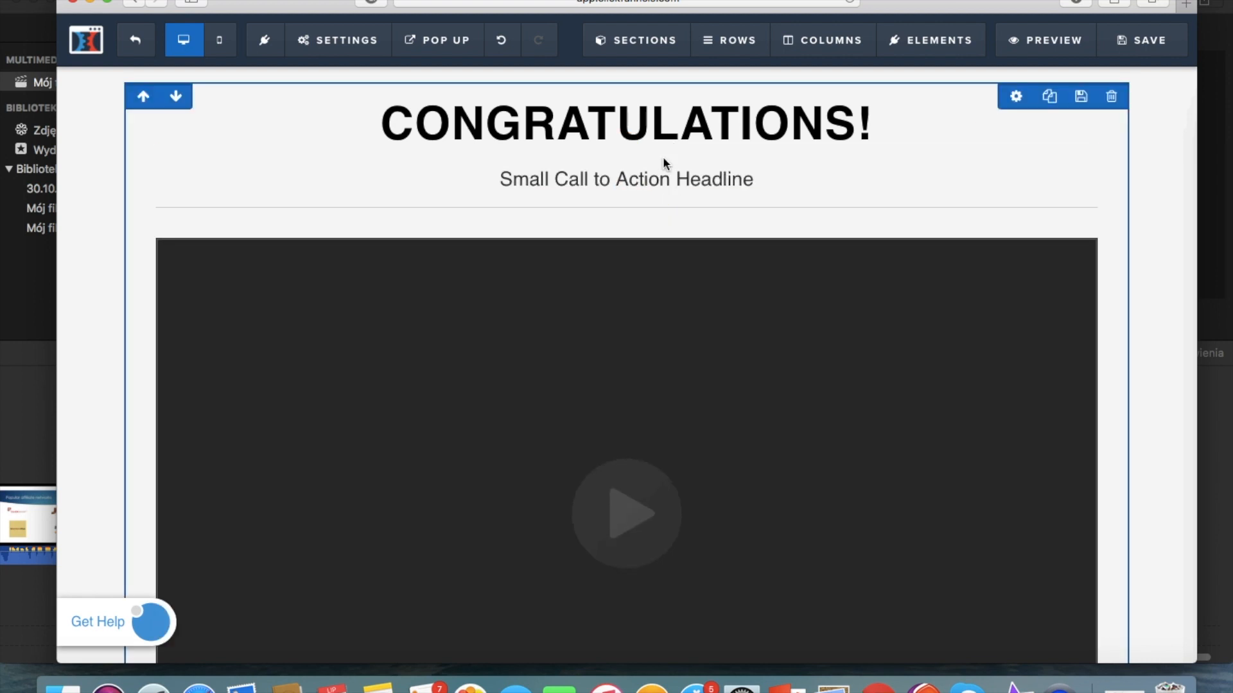
double_click(642, 179)
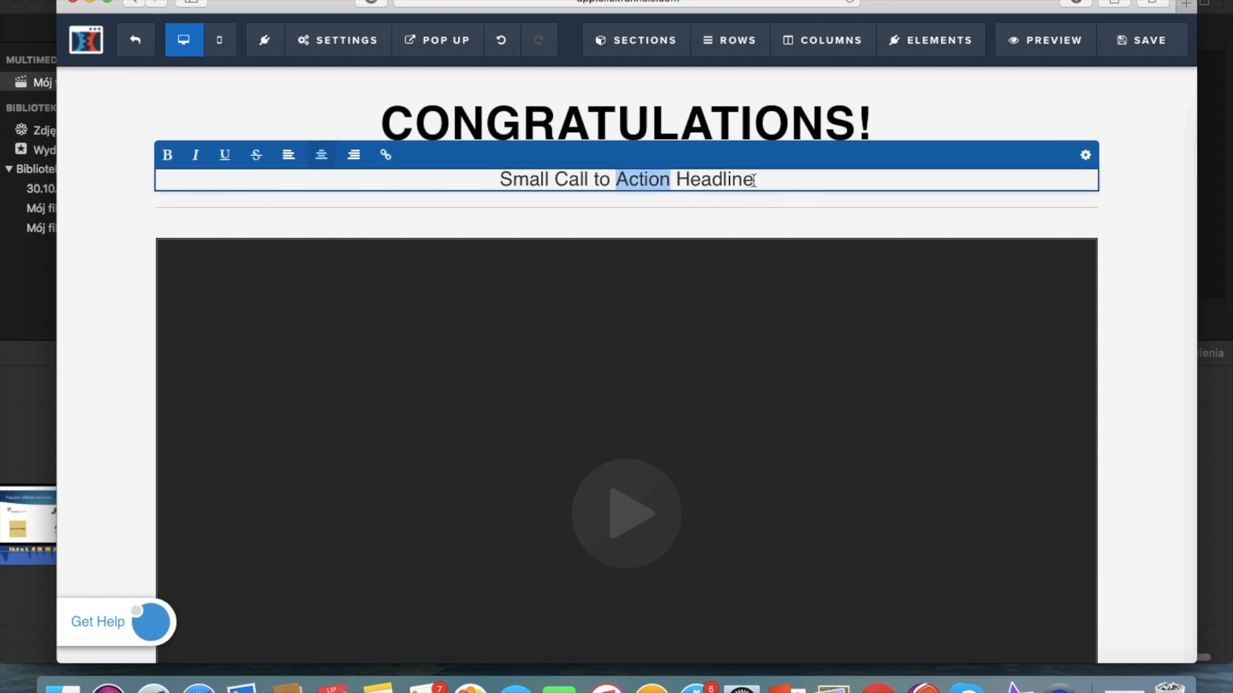
text(The)
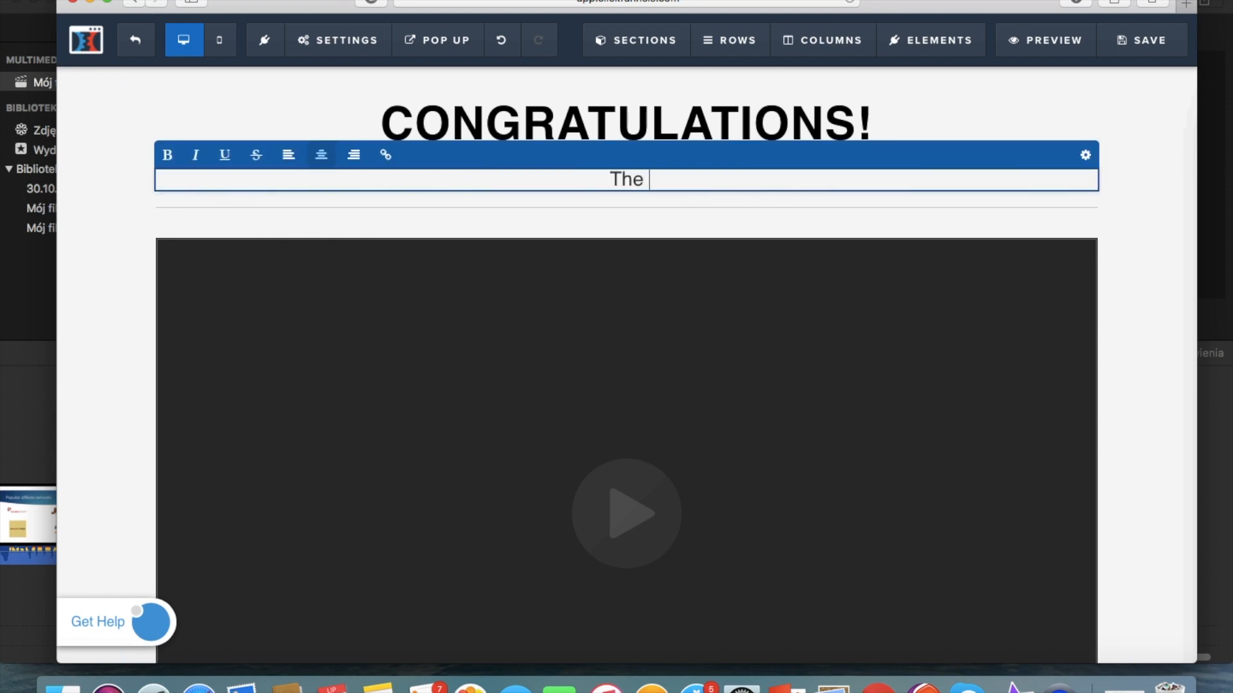
text(ebook i)
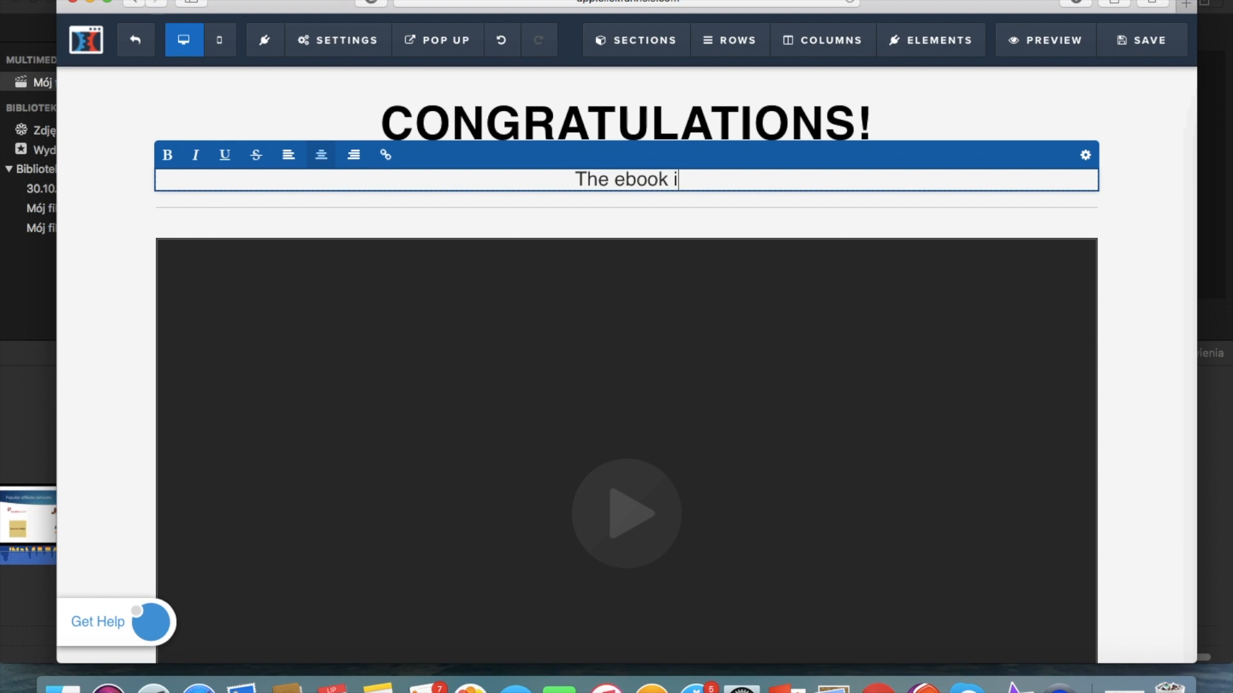
text(s on the way)
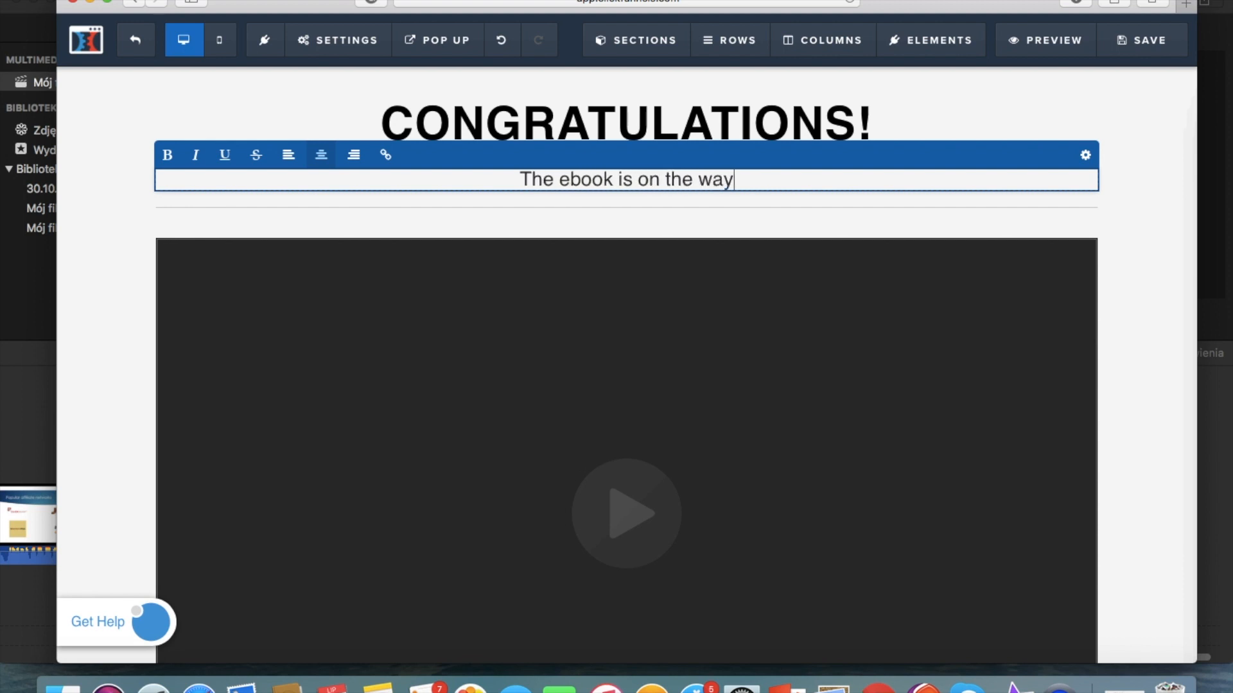
text(to your e)
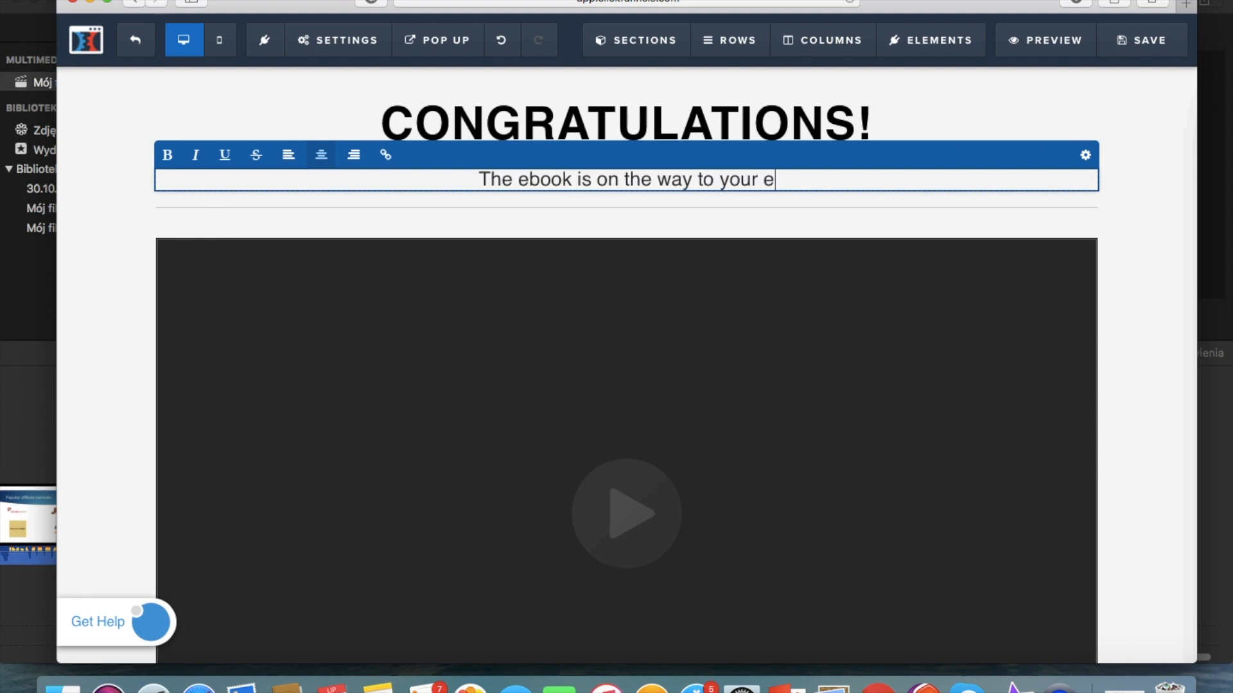
text(mail!)
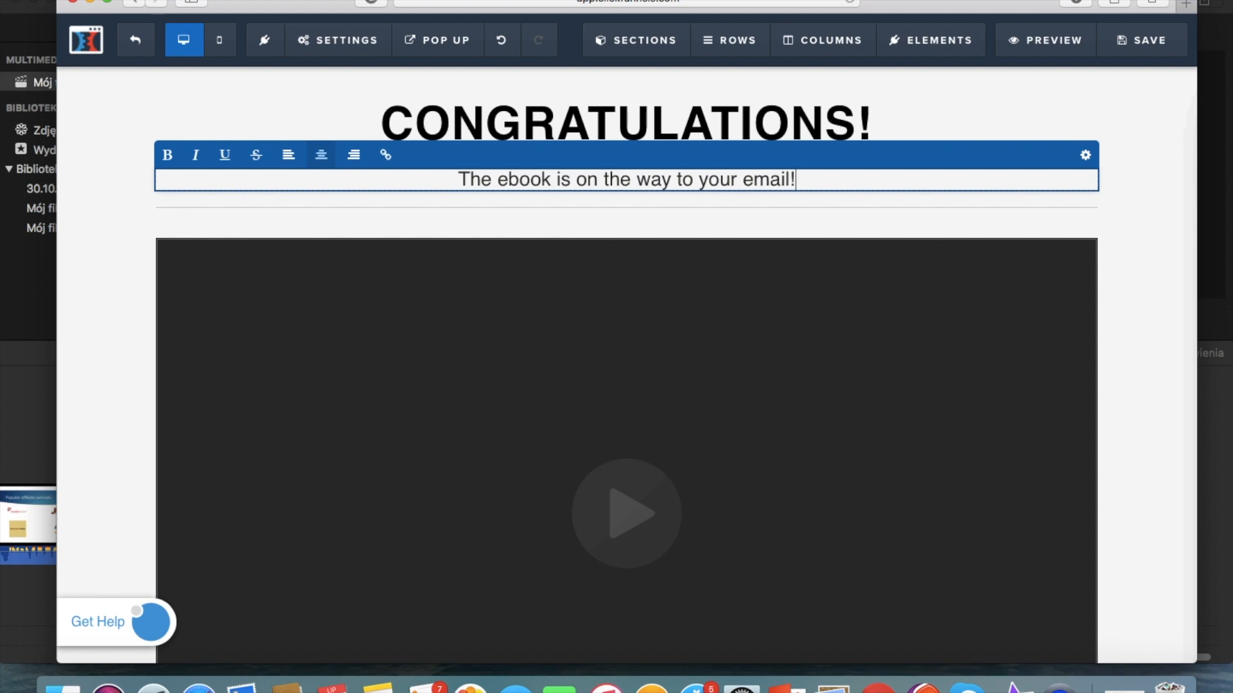
- Change 'ebook' to 'tutorial' in the sub-headline and select the headline to make it red
double_click(523, 179)
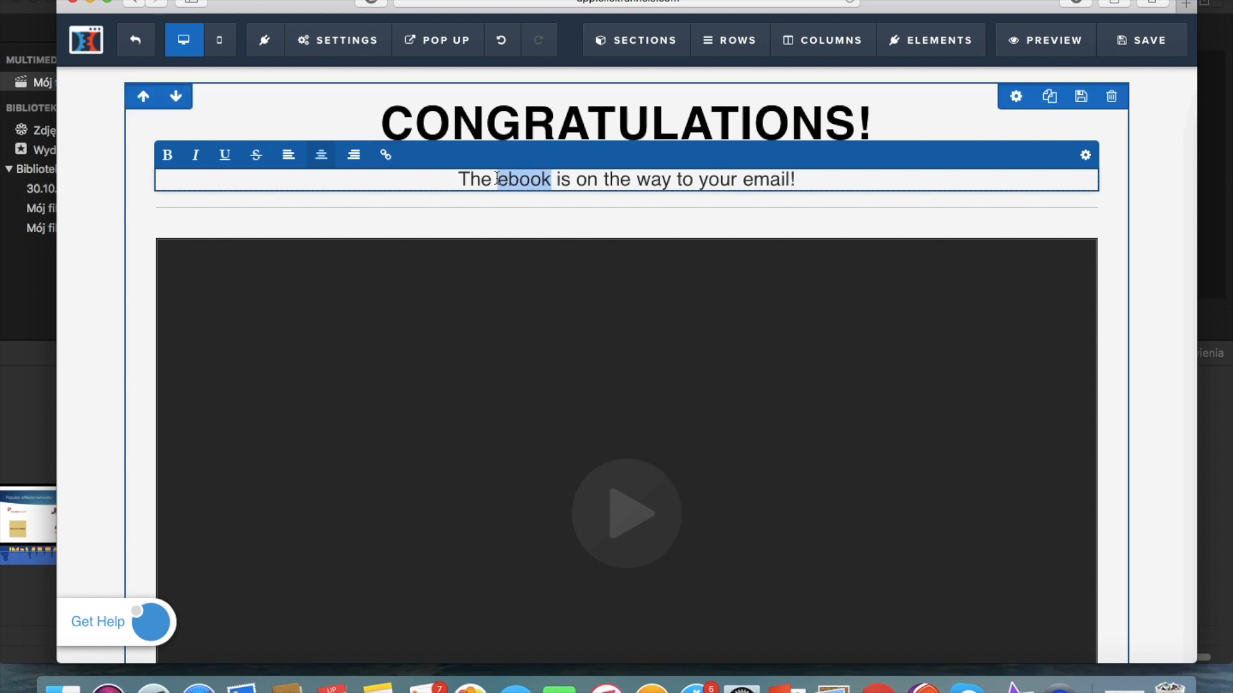
text(tutorial)
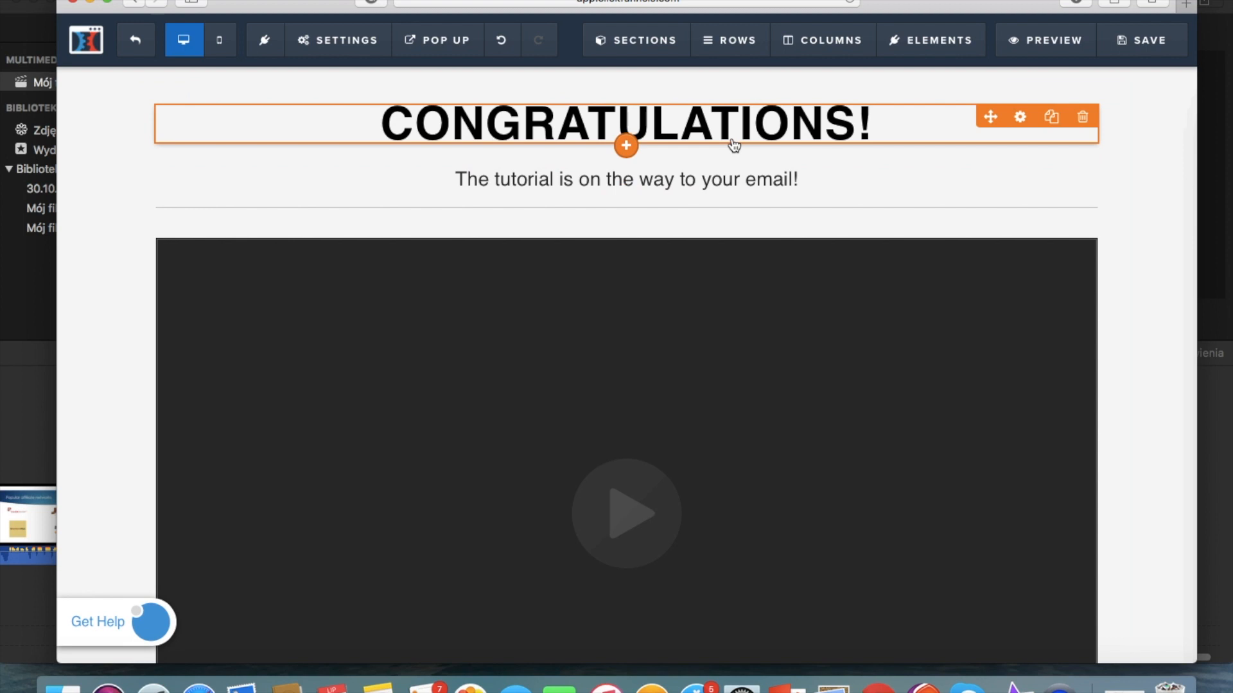
click(625, 124)
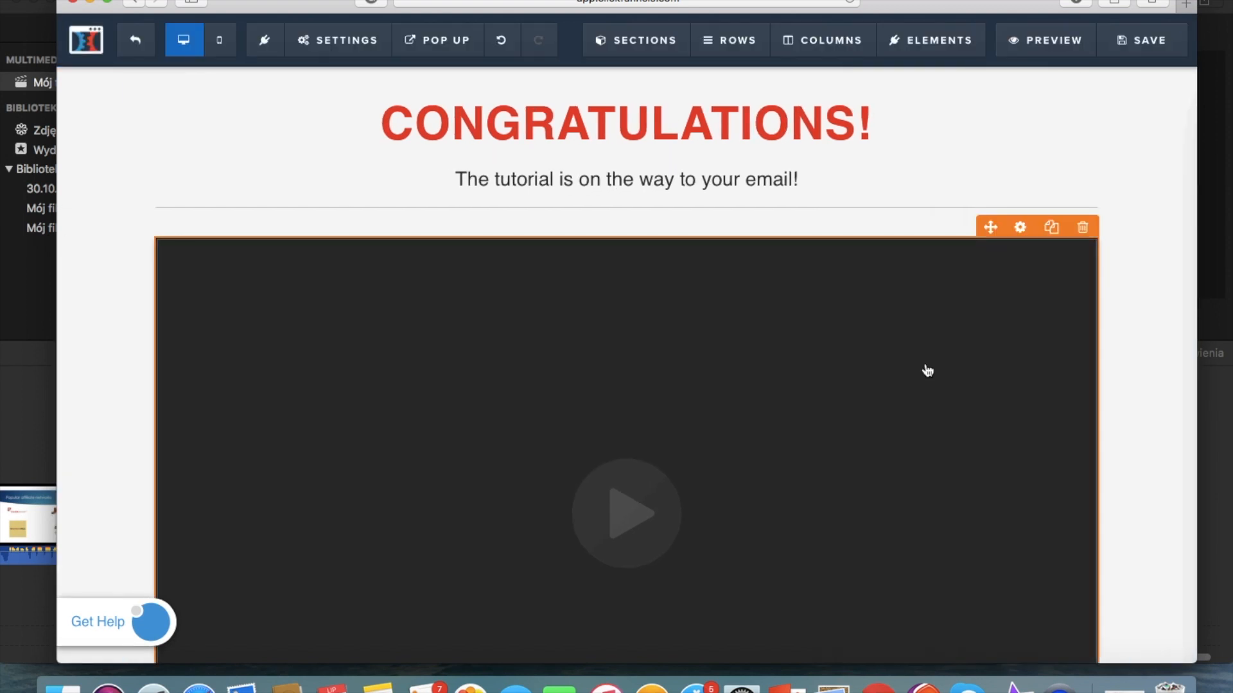
click(1019, 227)
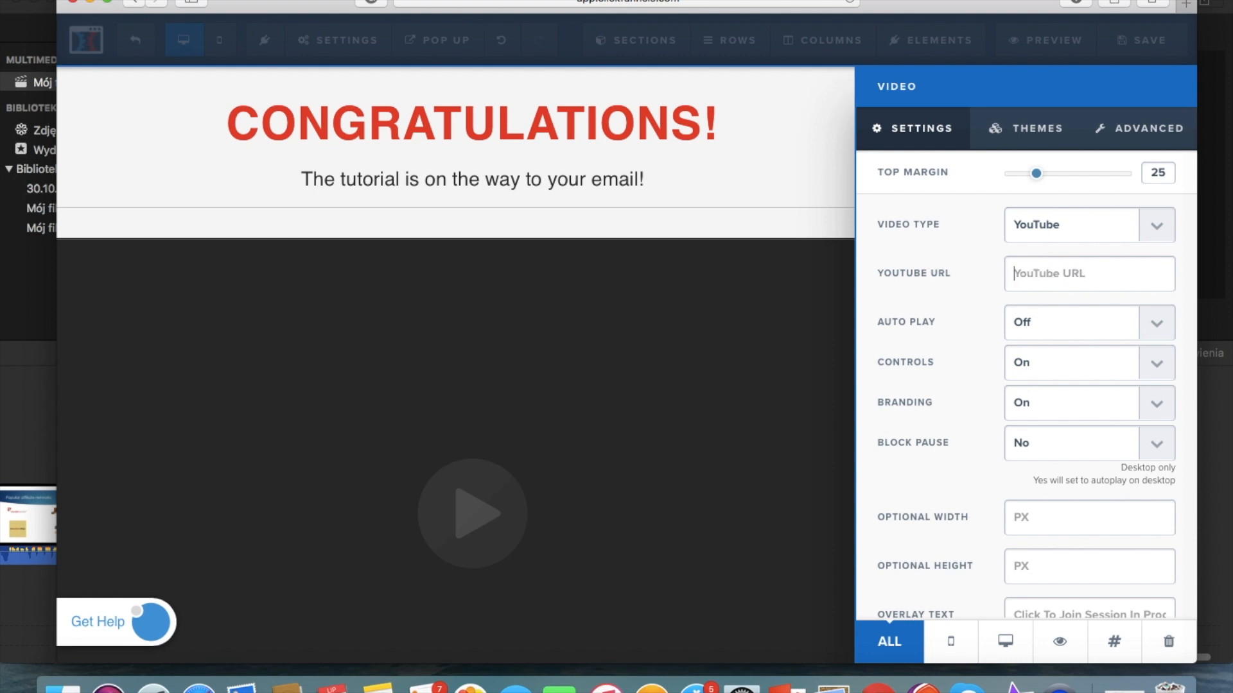
text(https://youtu.be/yA3rZovL800)
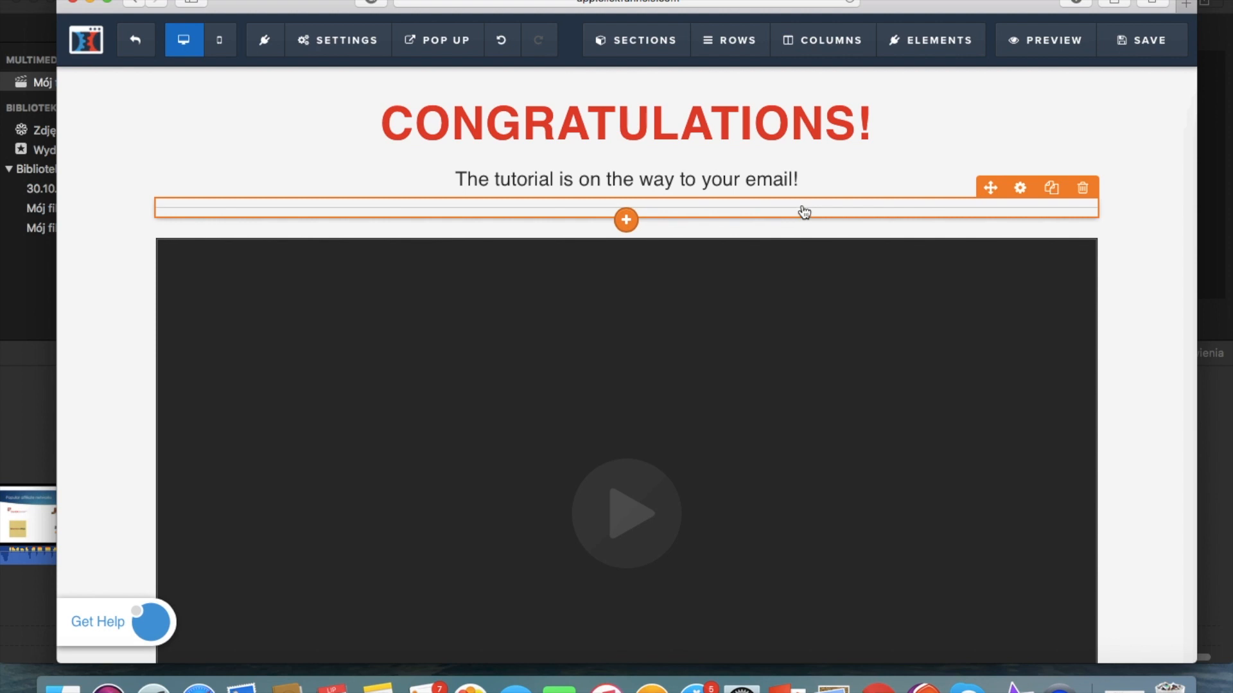
scroll(down, 3)
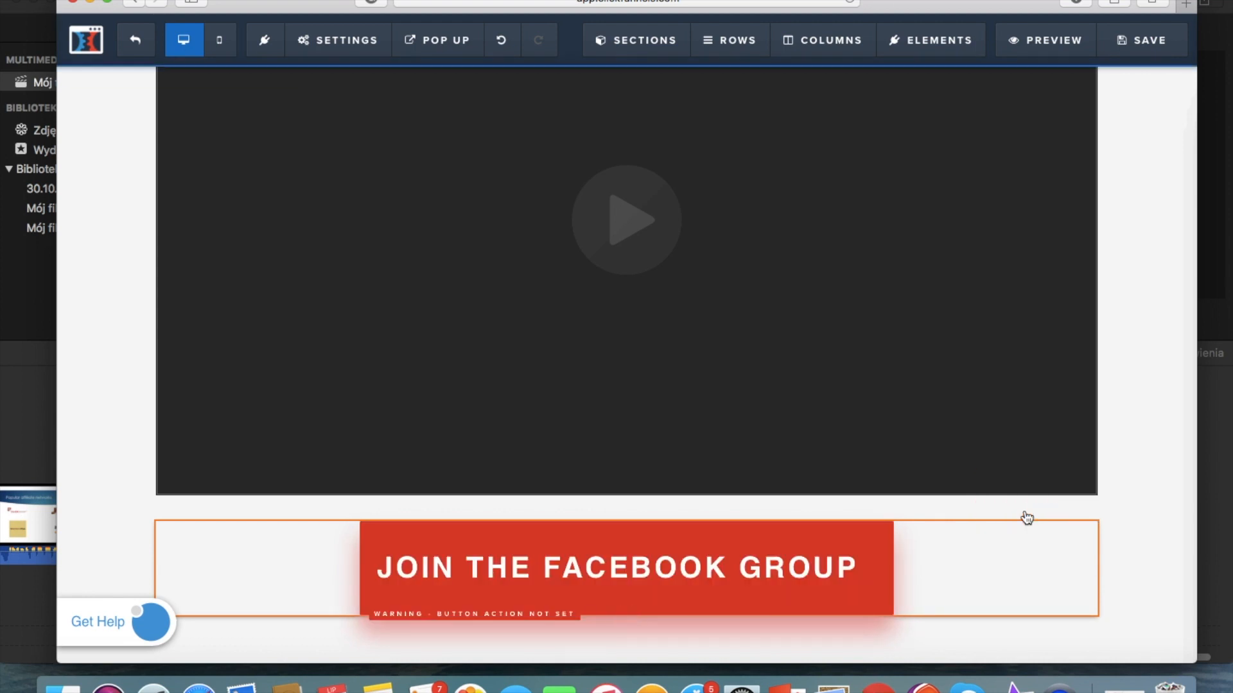
- Set the JOIN THE FACEBOOK GROUP button's action to Go To Website URL
click(621, 568)
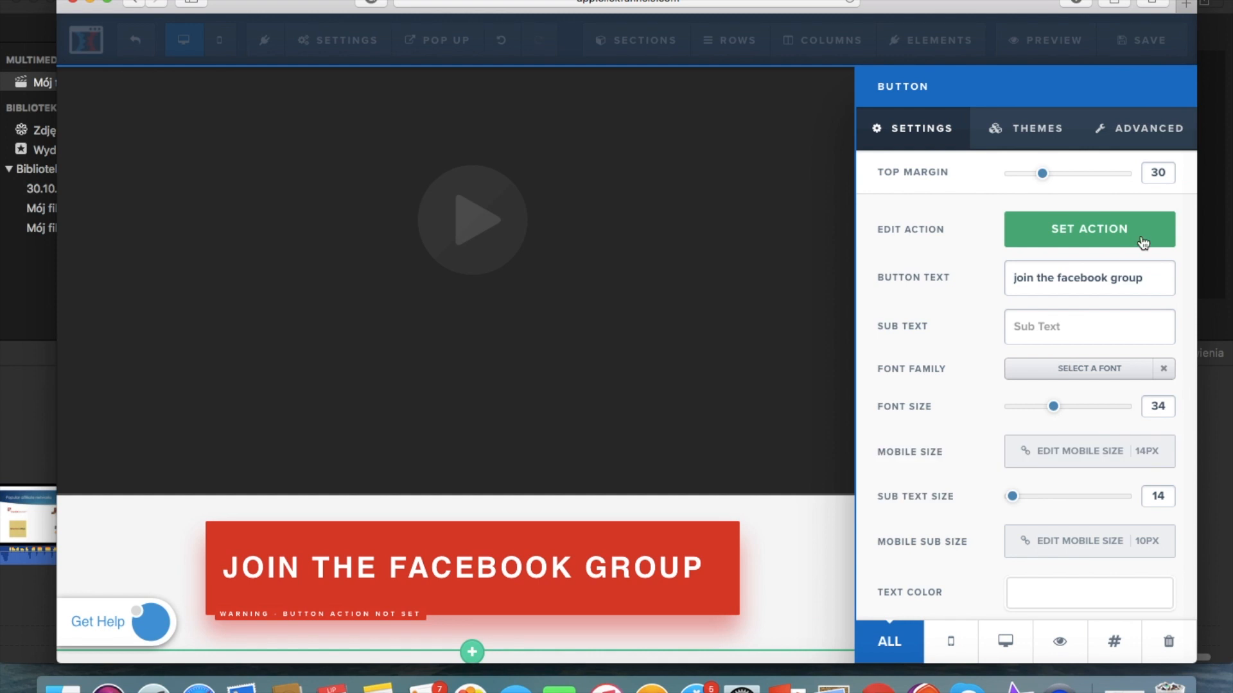
click(1088, 229)
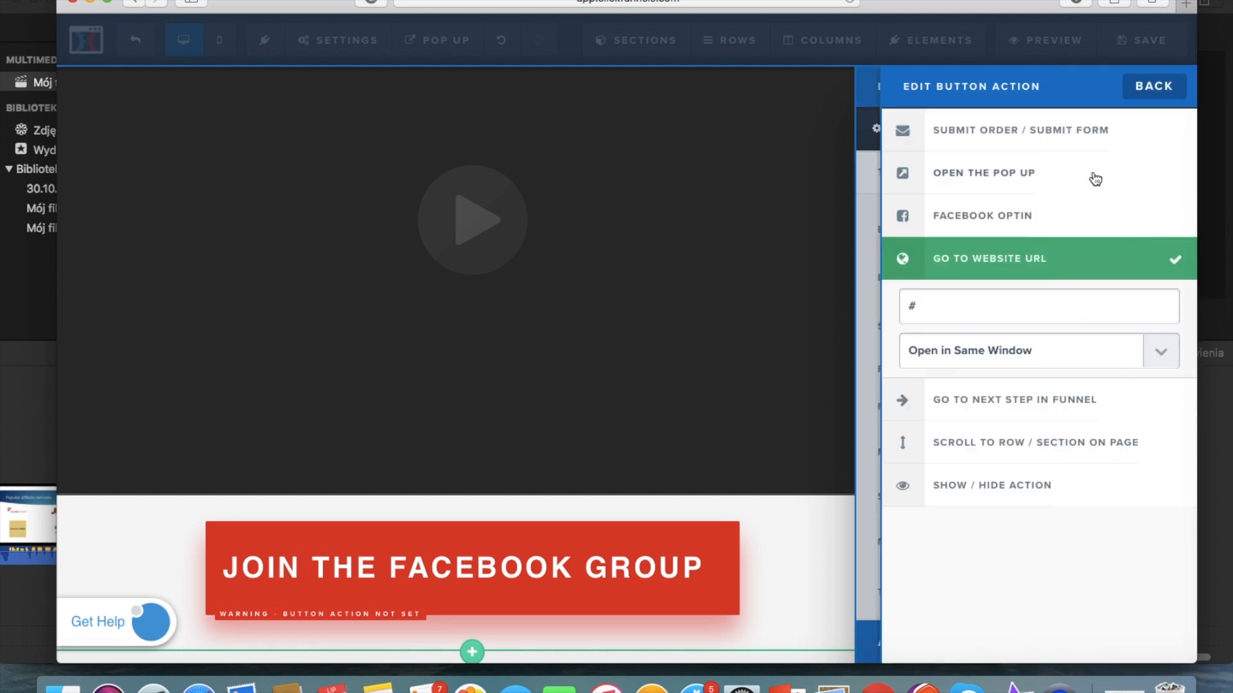
click(1019, 129)
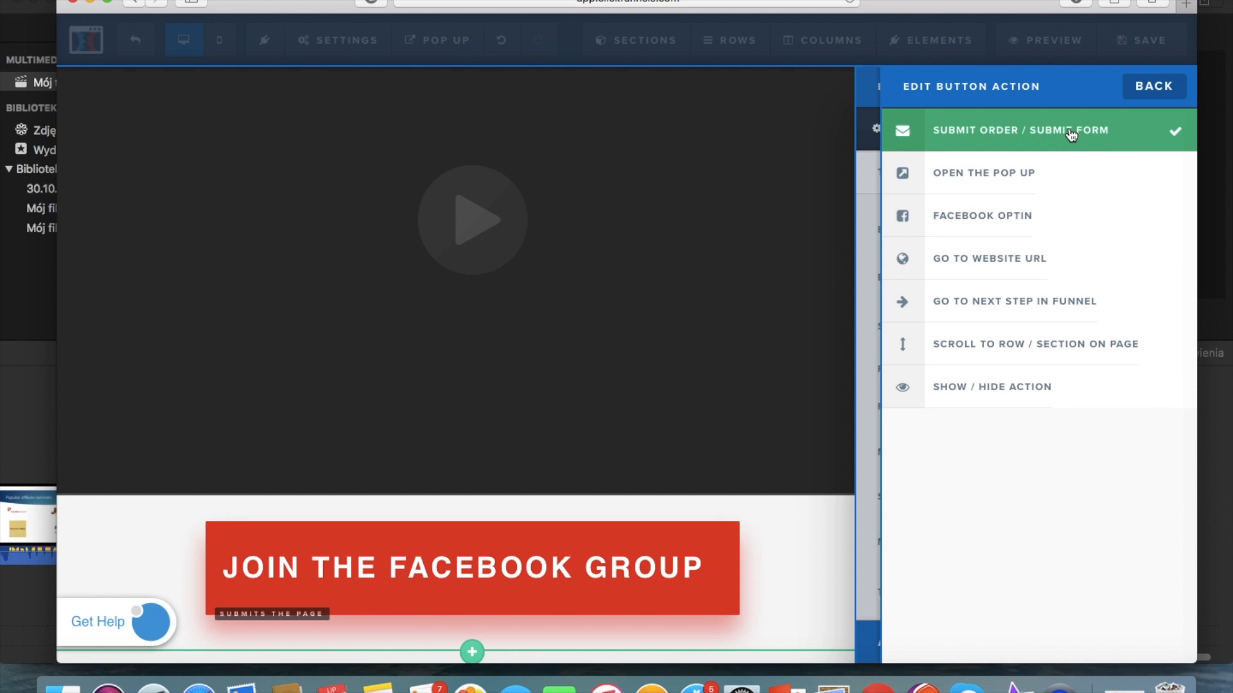
click(988, 258)
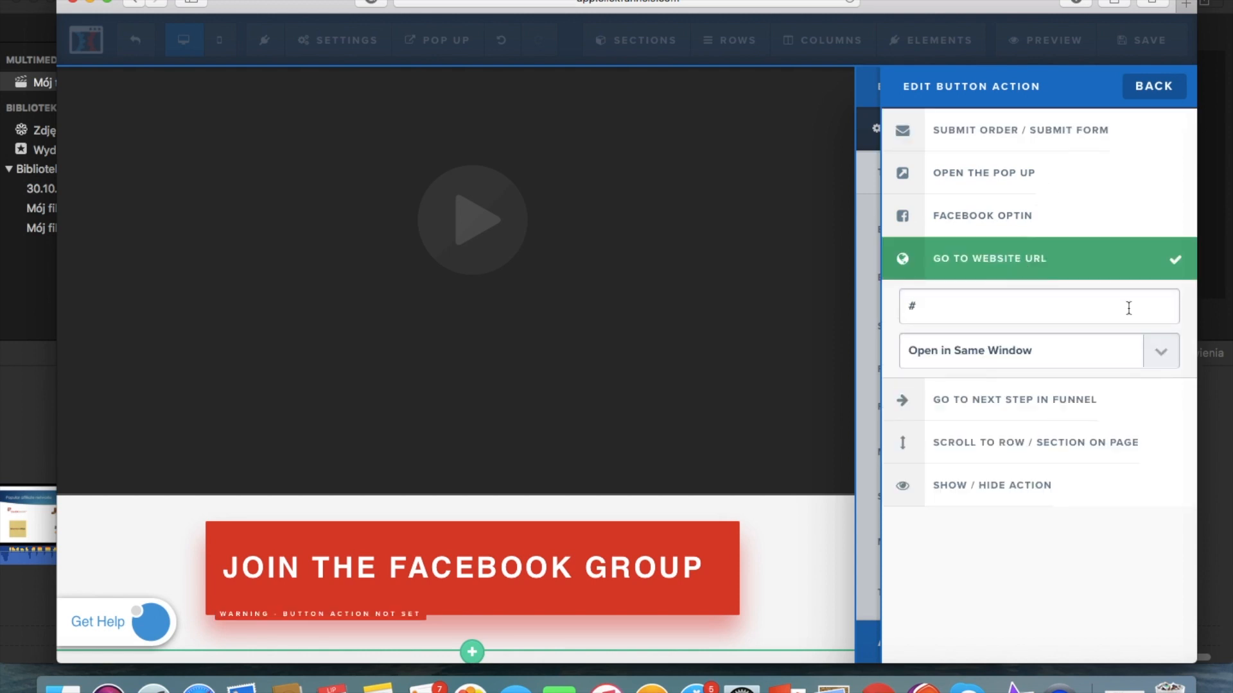
mouse_move(771, 402)
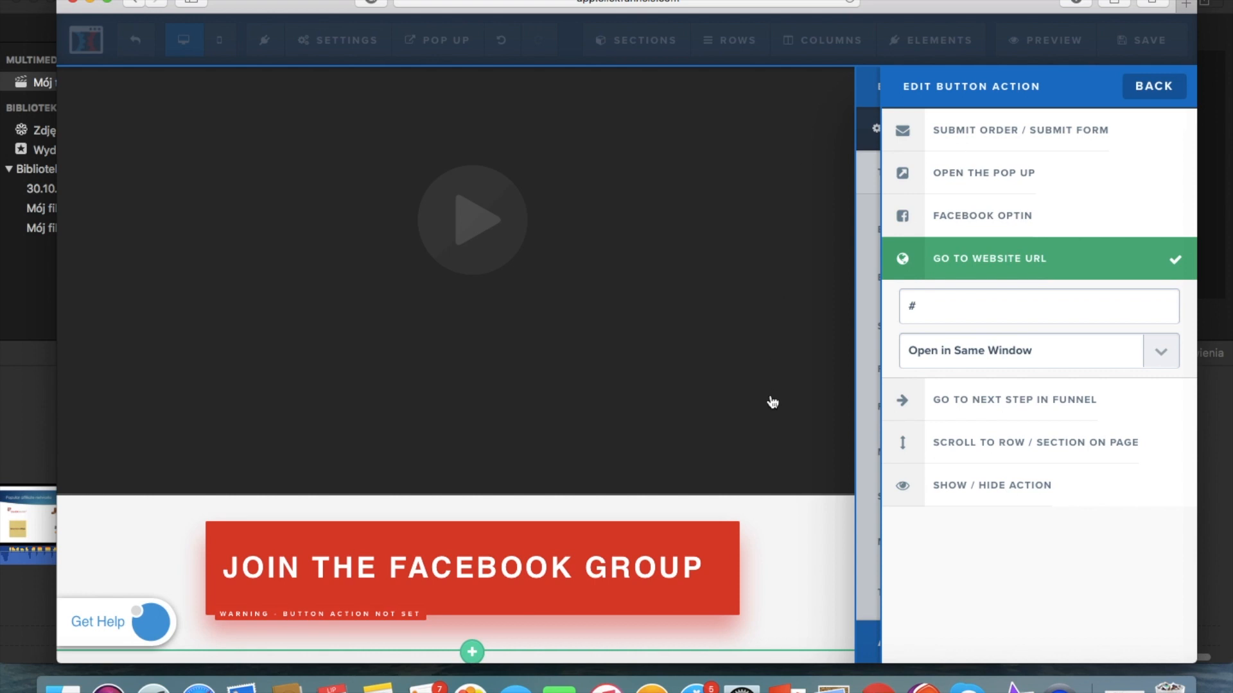
click(1153, 85)
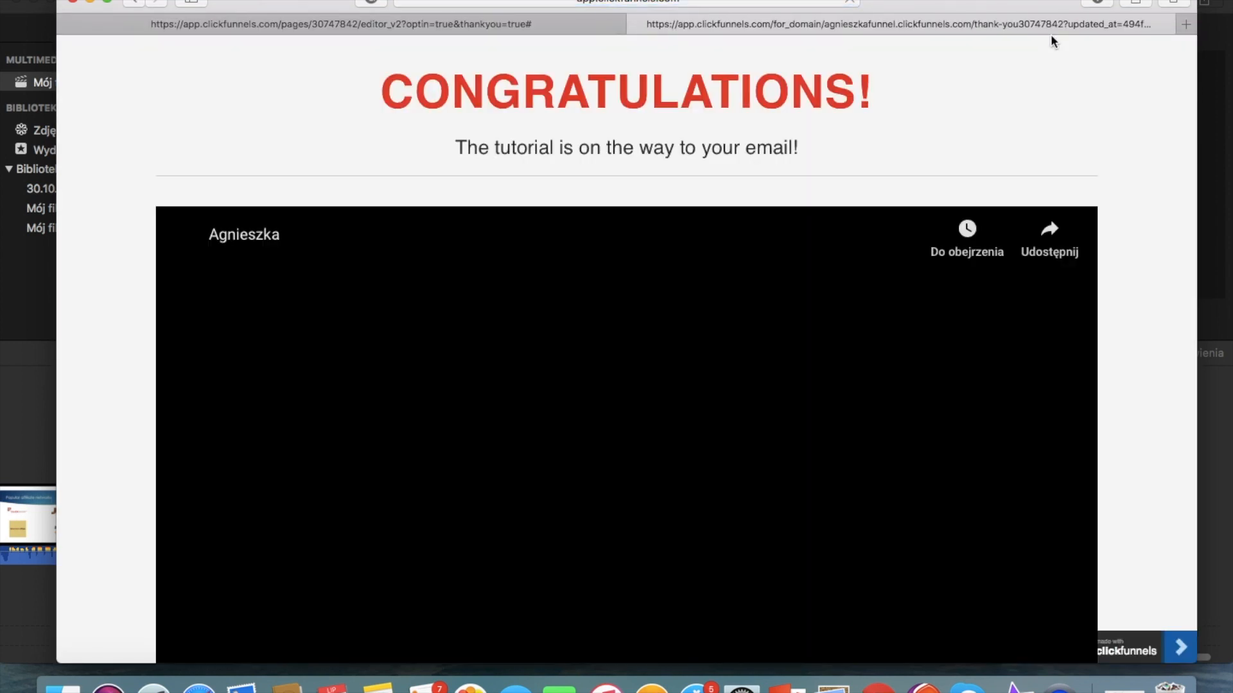
- Scroll the live Thank You page preview to check the video and Facebook button
scroll(down, 3)
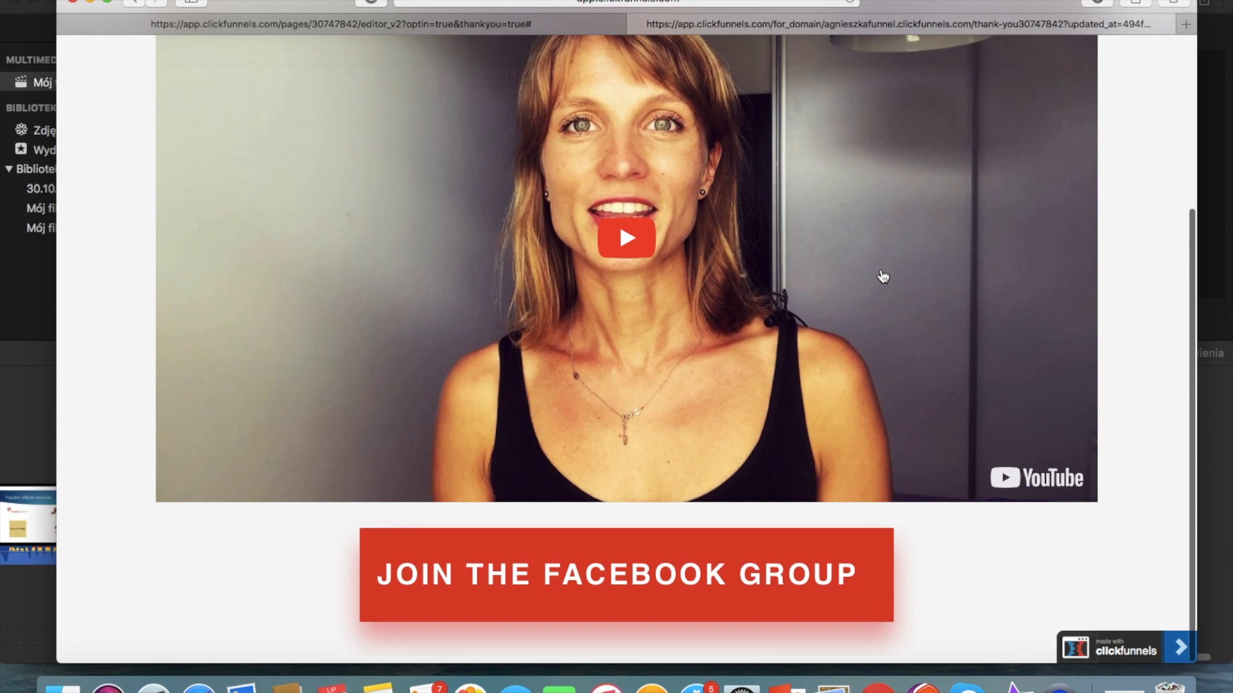
scroll(up, 3)
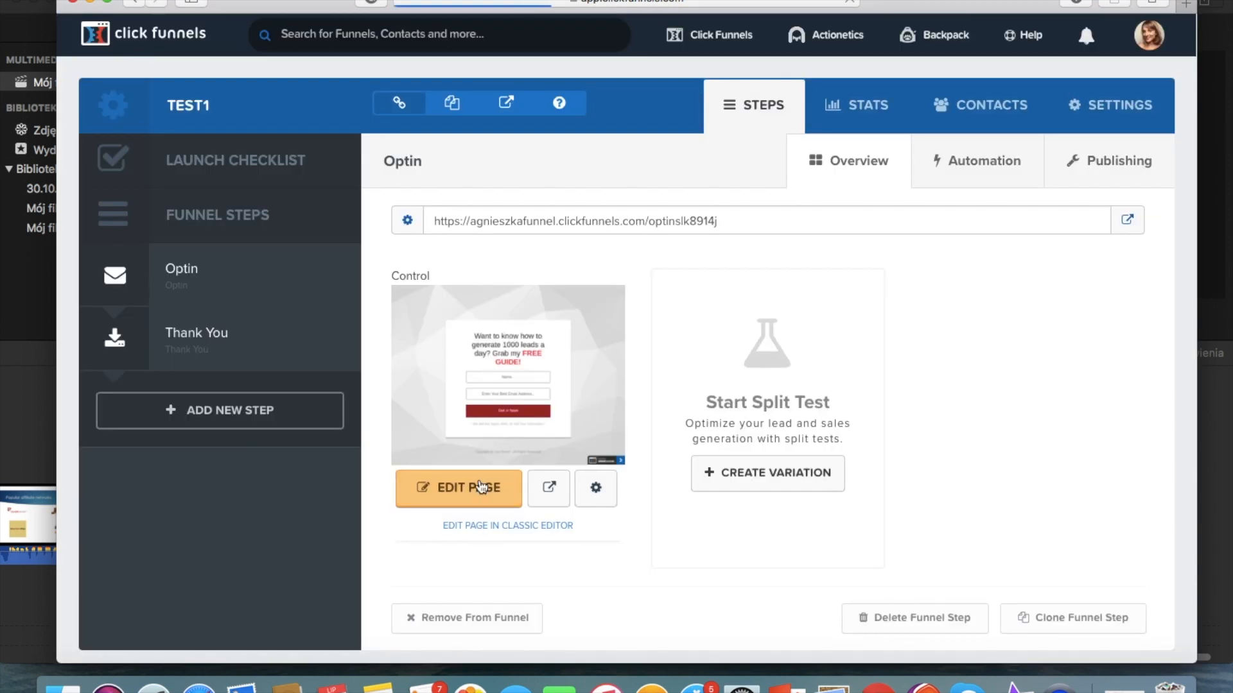
mouse_move(497, 495)
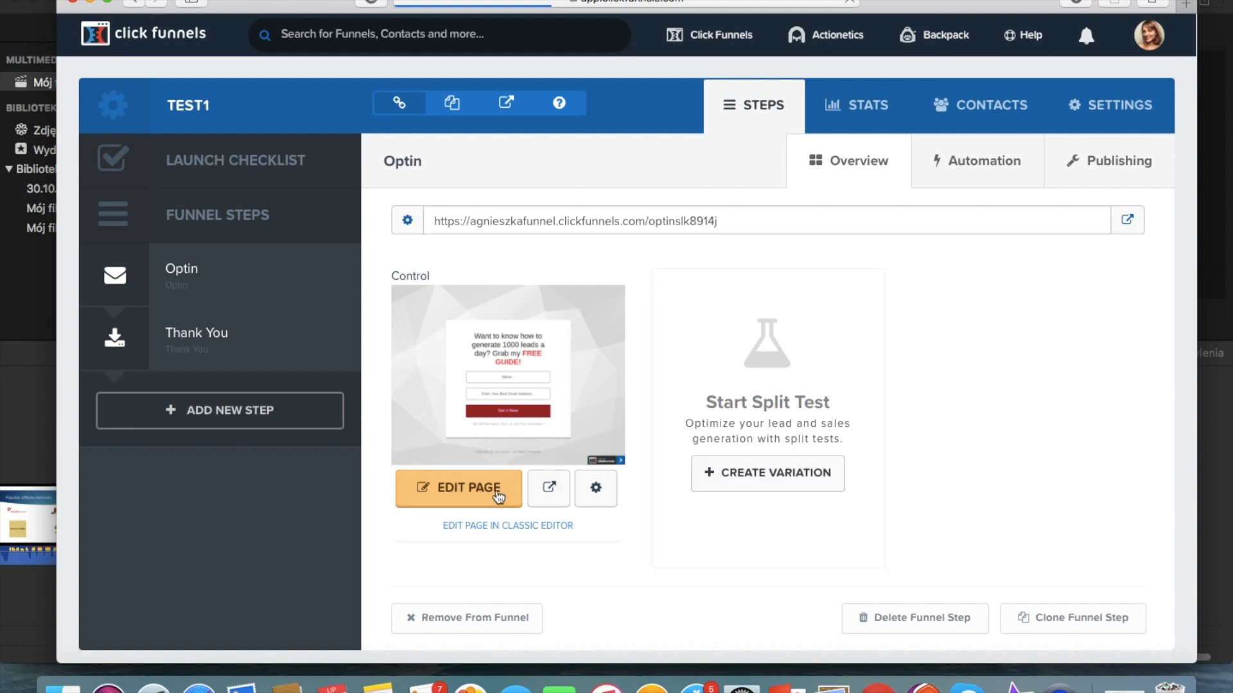
mouse_move(490, 502)
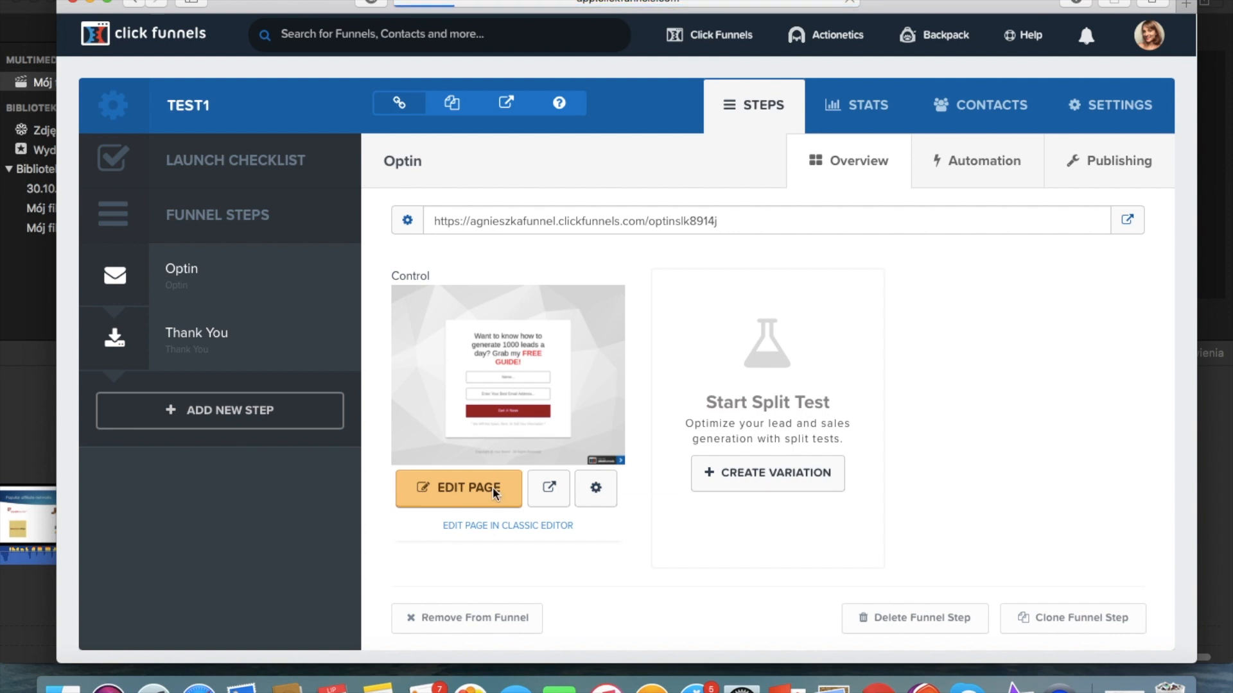
- Open the Optin page in the editor and launch its live preview
click(459, 488)
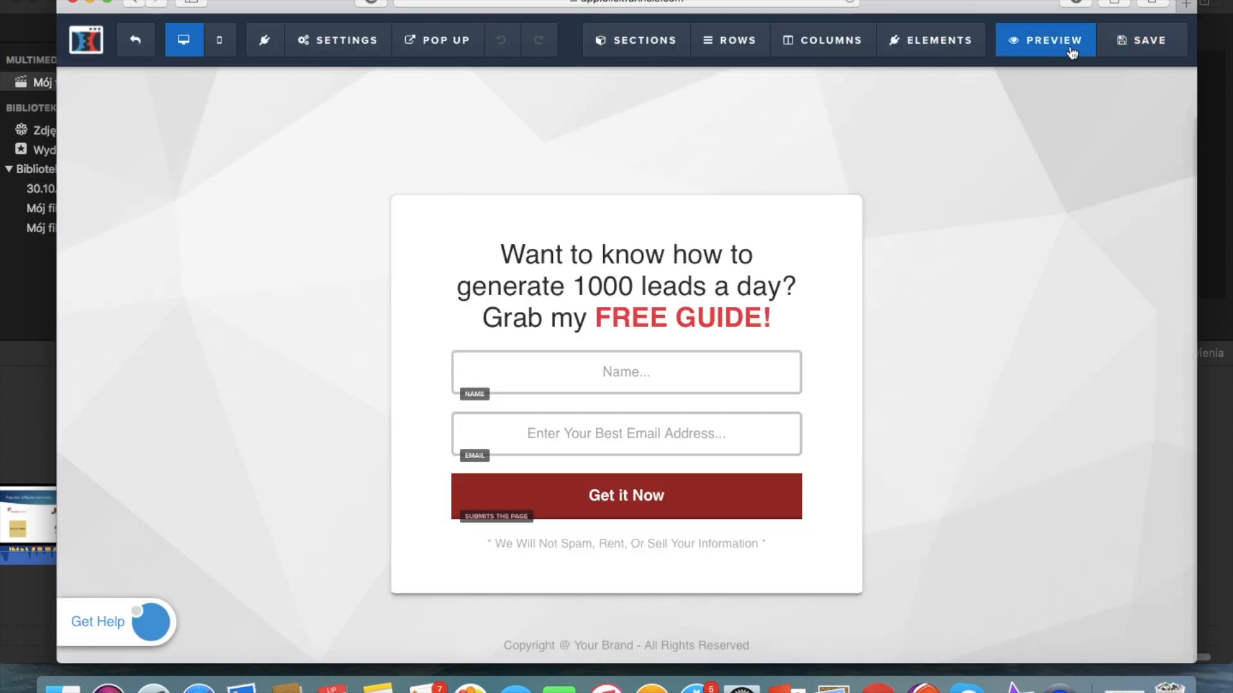
click(1045, 40)
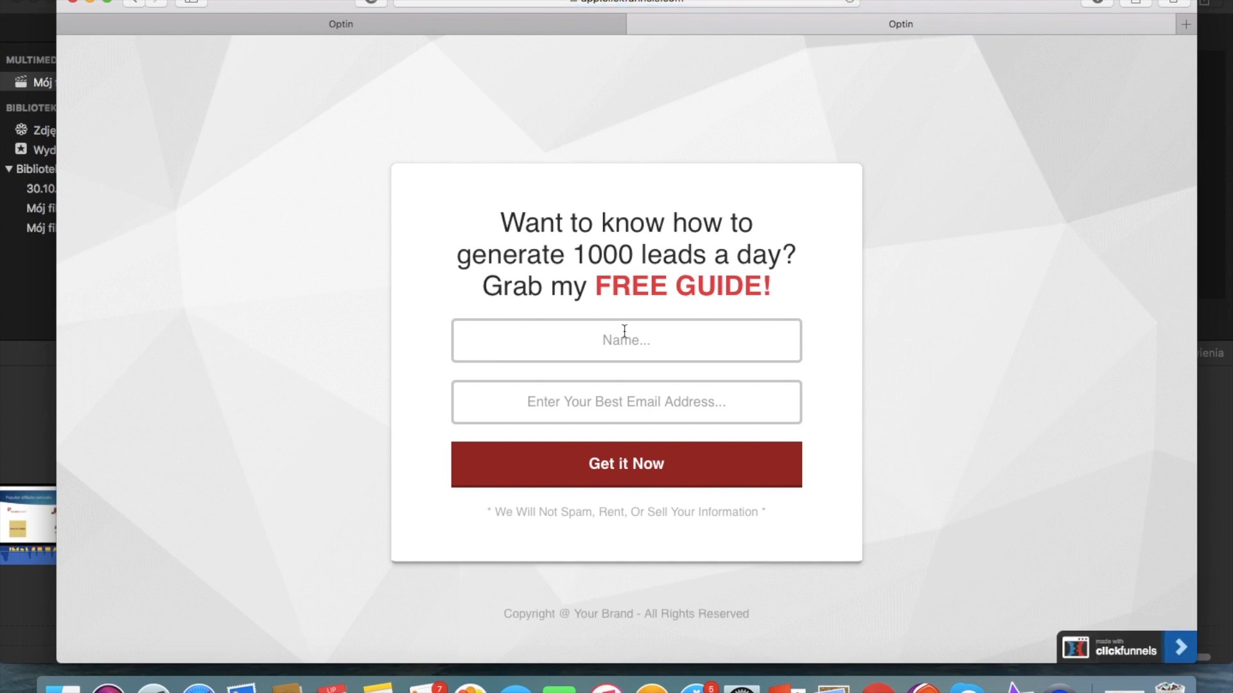
- Fill the opt-in form with the test name 'agnieszka' and an email, then submit it
text(Ag)
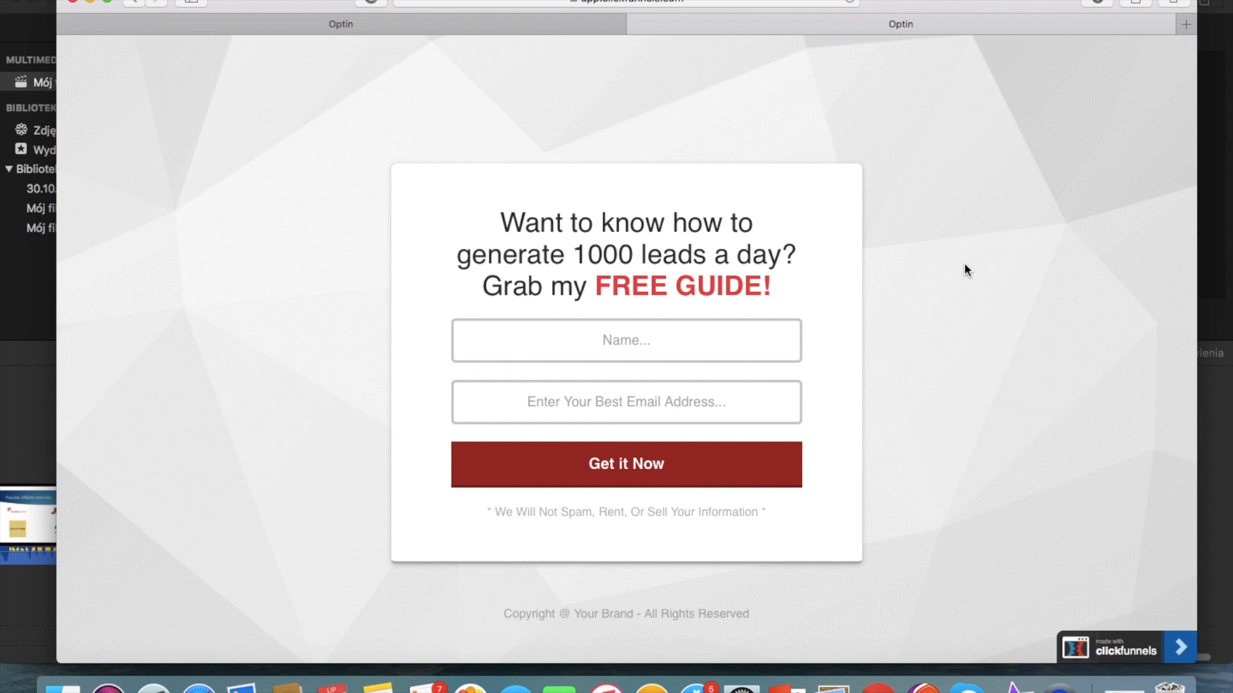
text(Agnieszk)
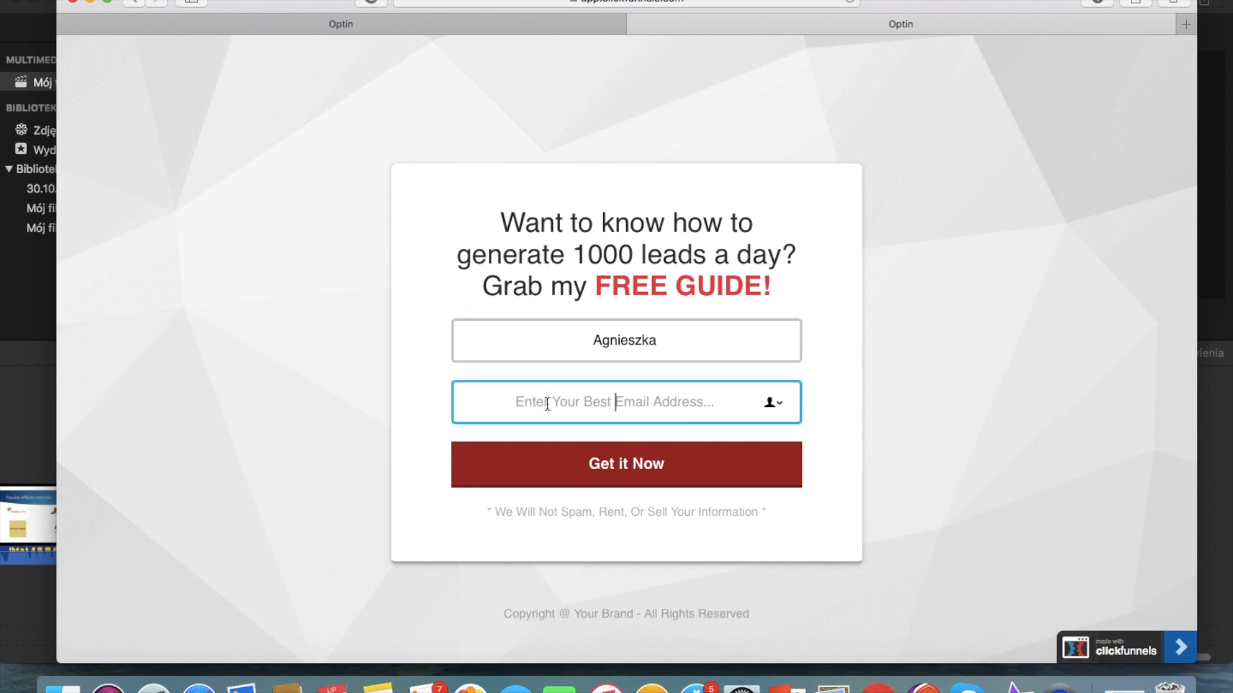
text(agnieszka@test.p)
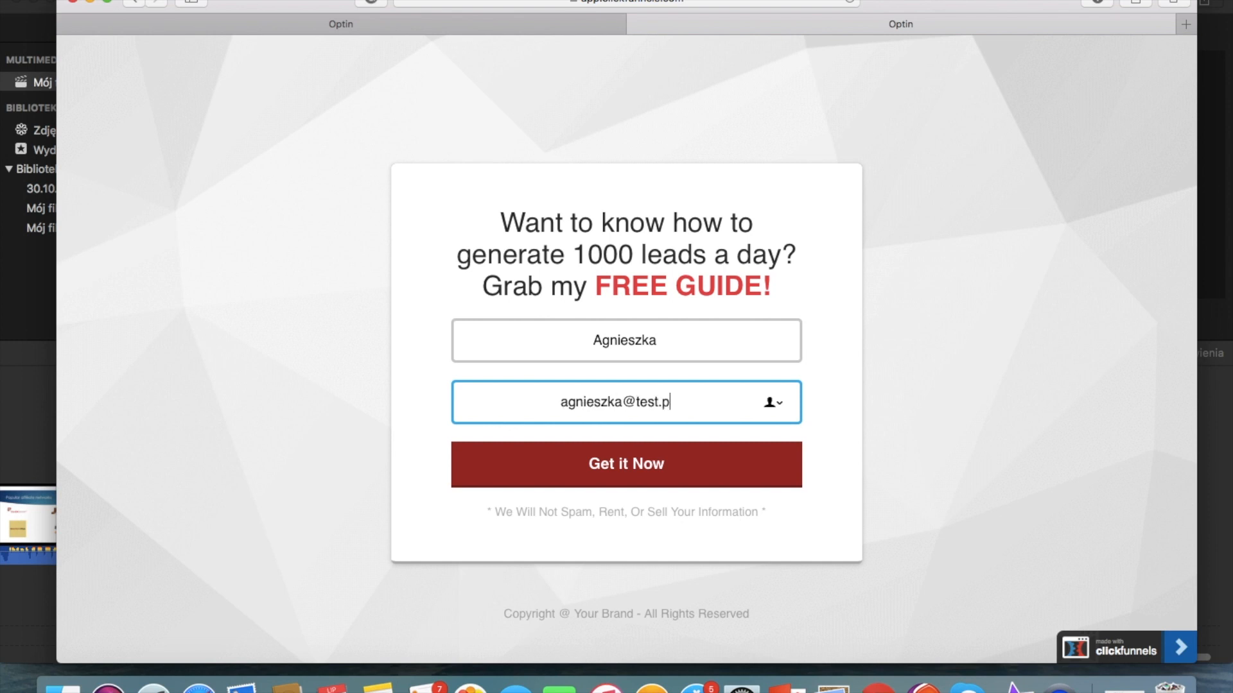
click(626, 463)
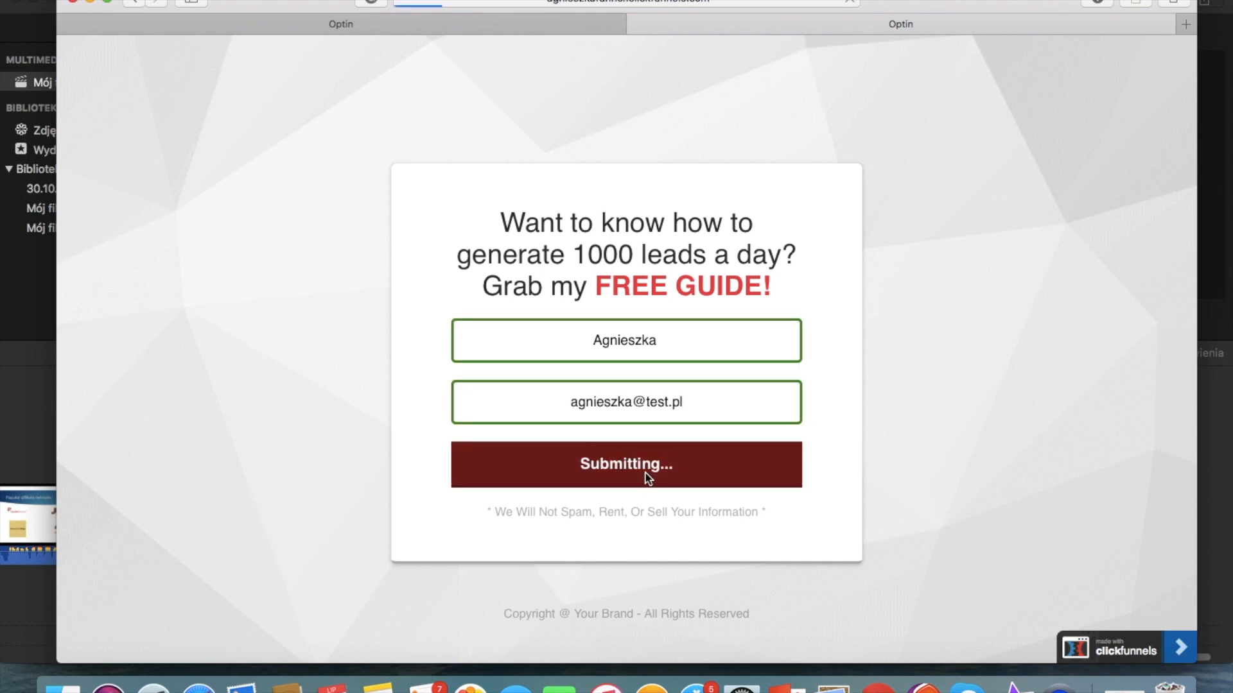
click(625, 463)
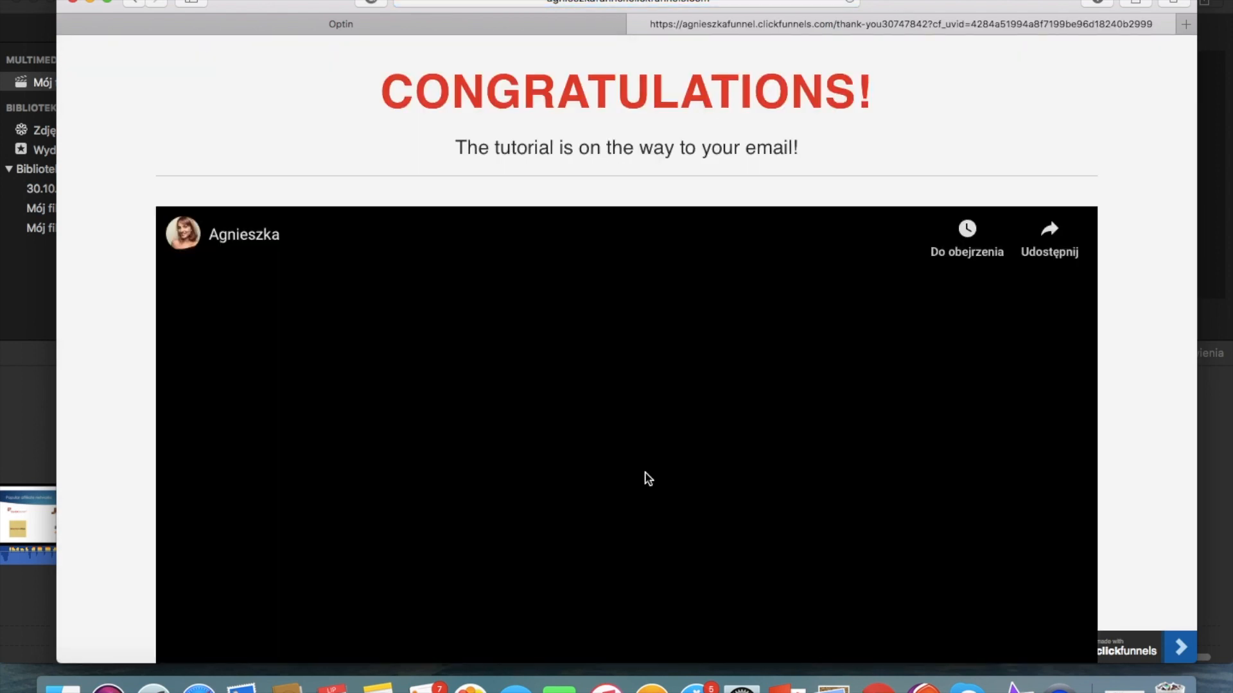
- Scroll the live Thank You page past the playing video to the JOIN THE FACEBOOK GROUP button
scroll(down, 3)
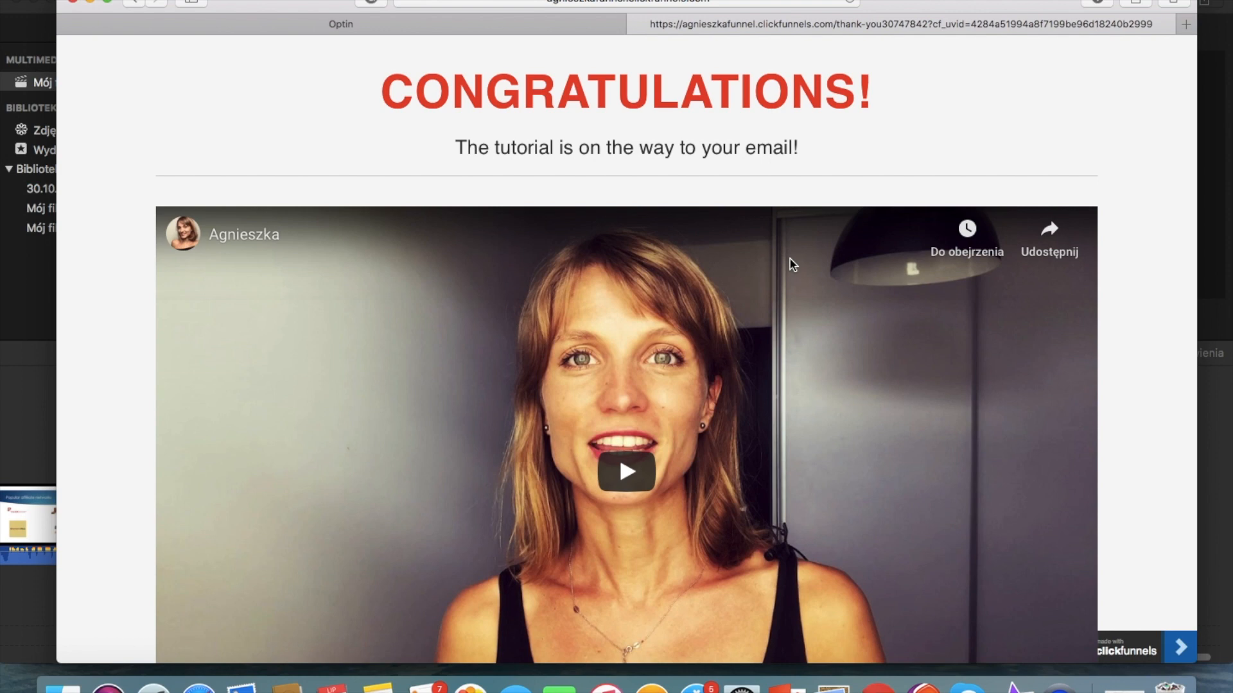
scroll(down, 3)
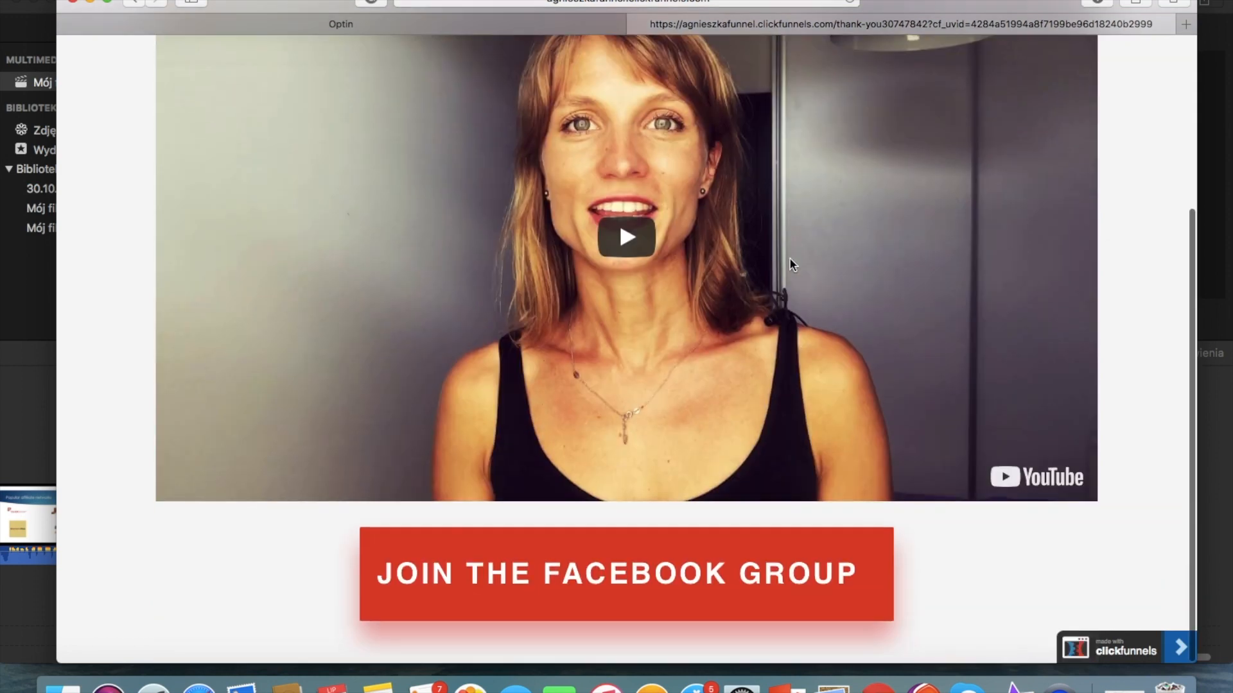